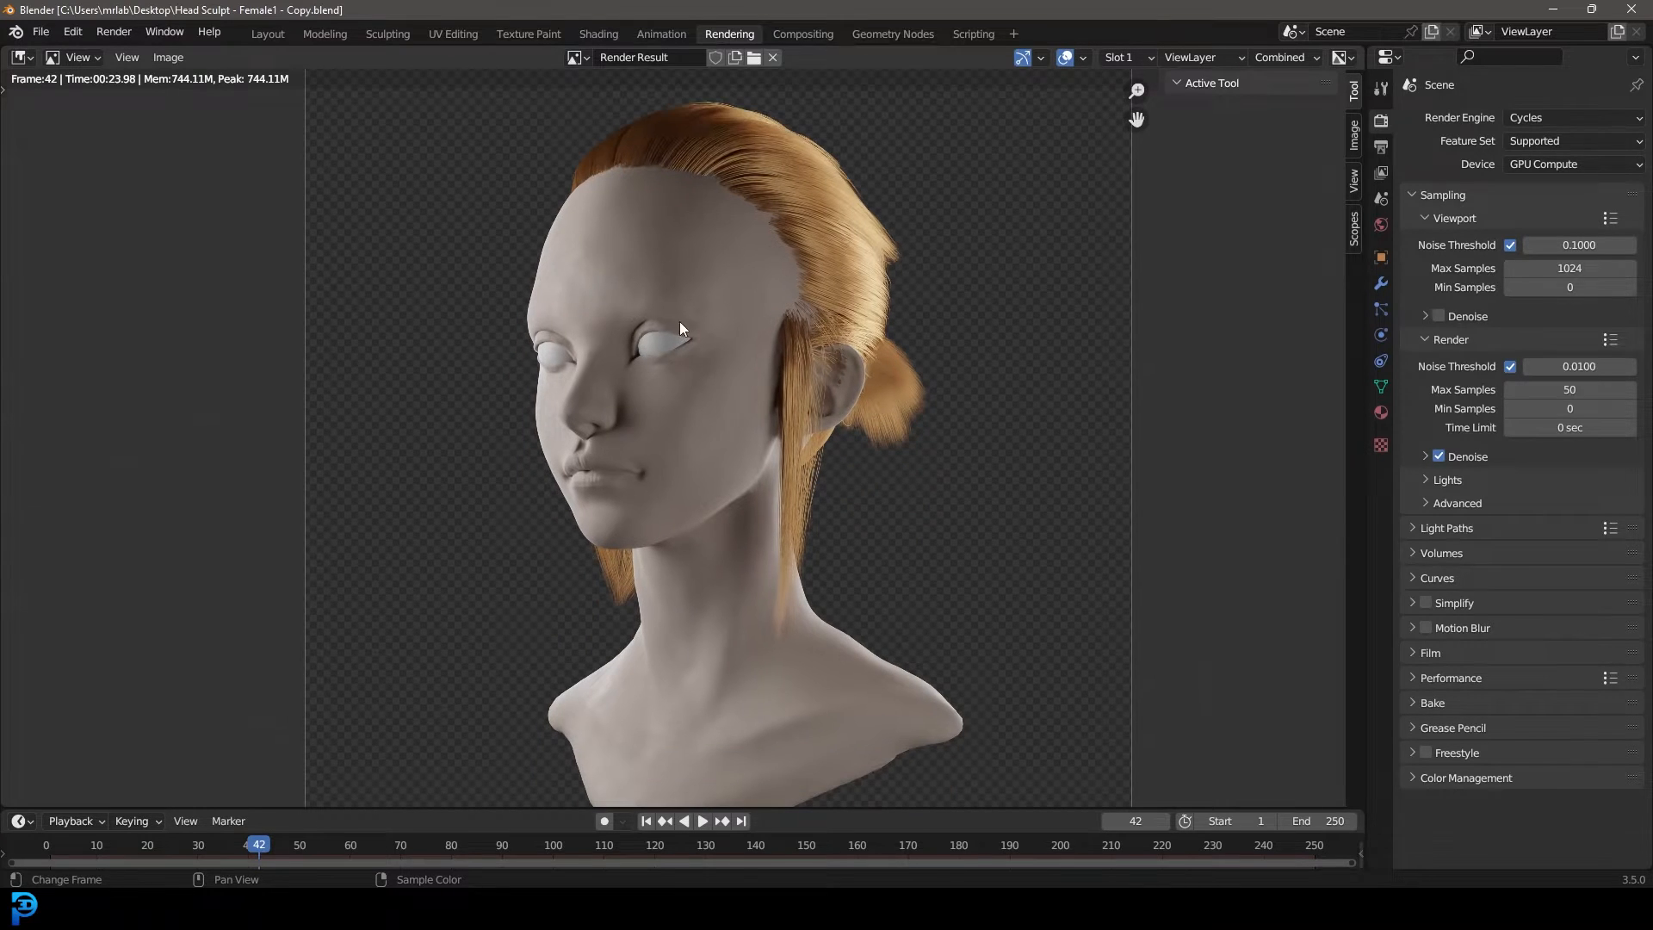
- Inspect the finished hairstyle from several angles and compare it with the rendered image
{"action": "scroll", "scroll_direction": "down", "scroll_amount": 3}
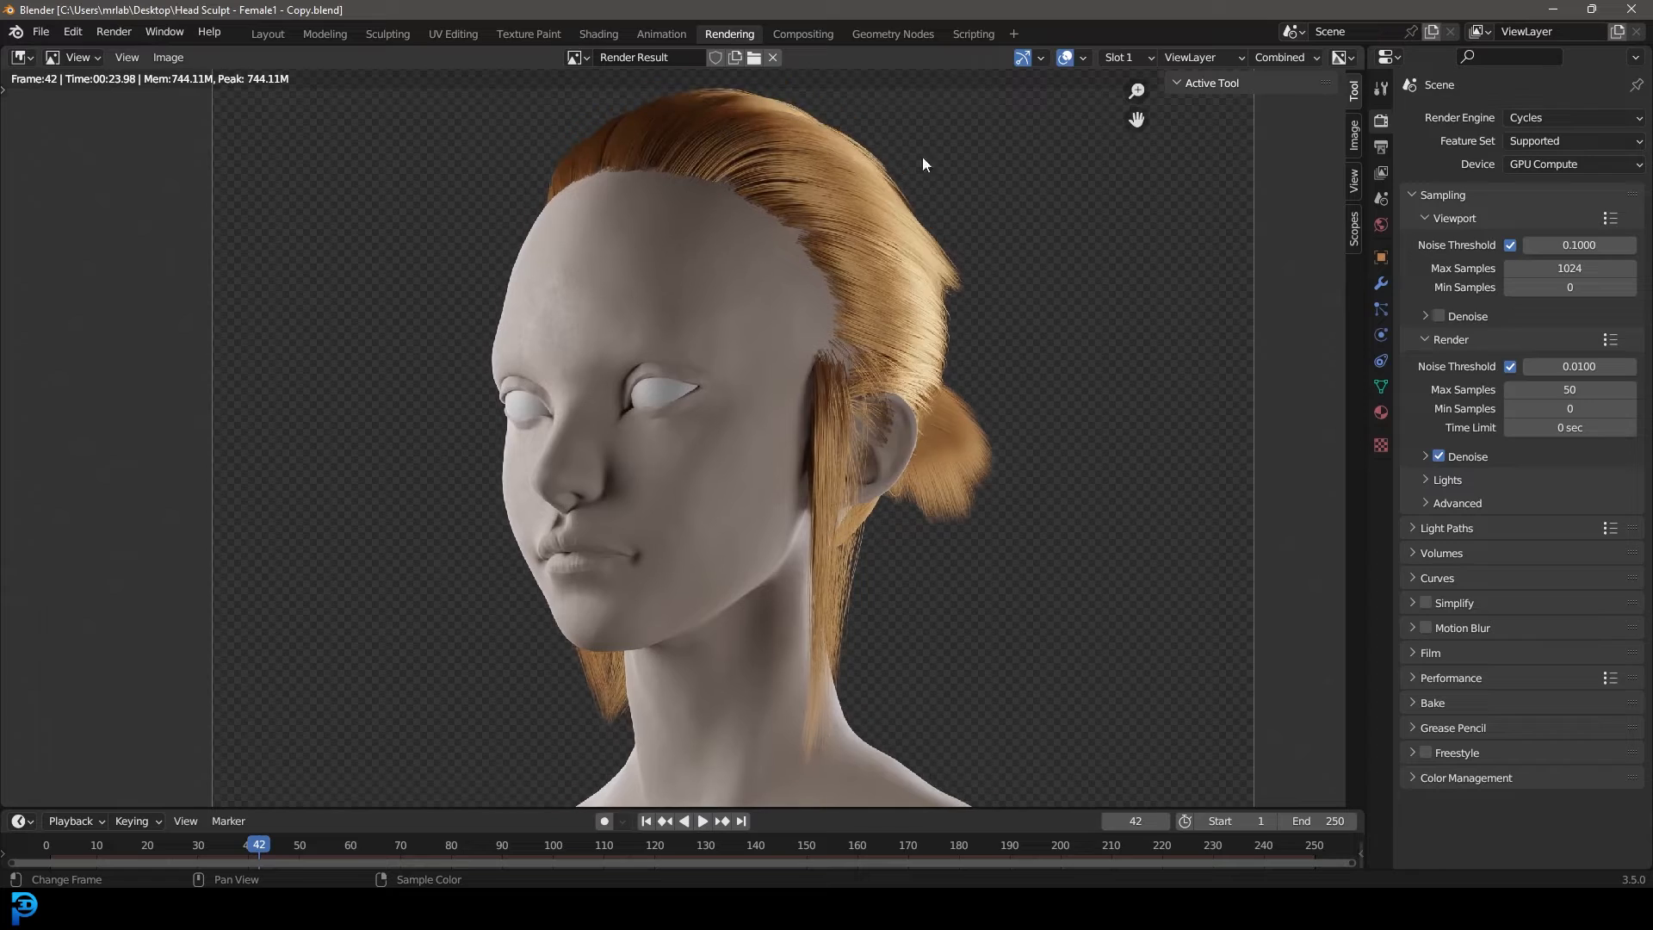
{"action": "left_click", "coordinate": [267, 34]}
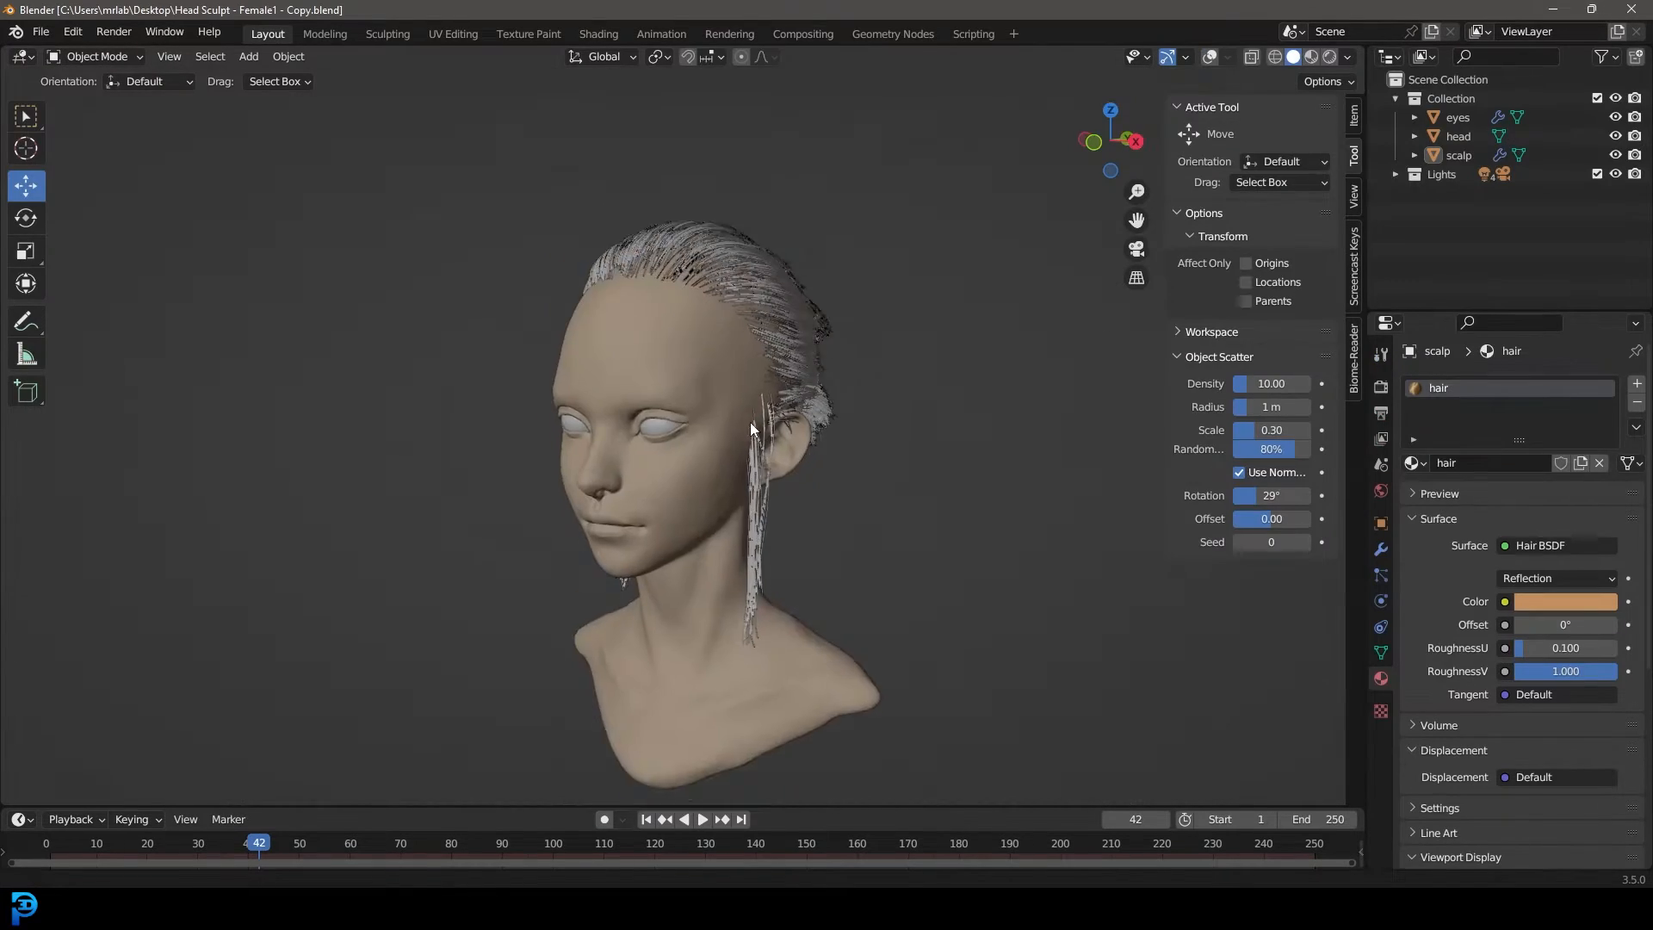
{"action": "left_click_drag", "start_coordinate": [752, 429], "coordinate": [672, 574]}
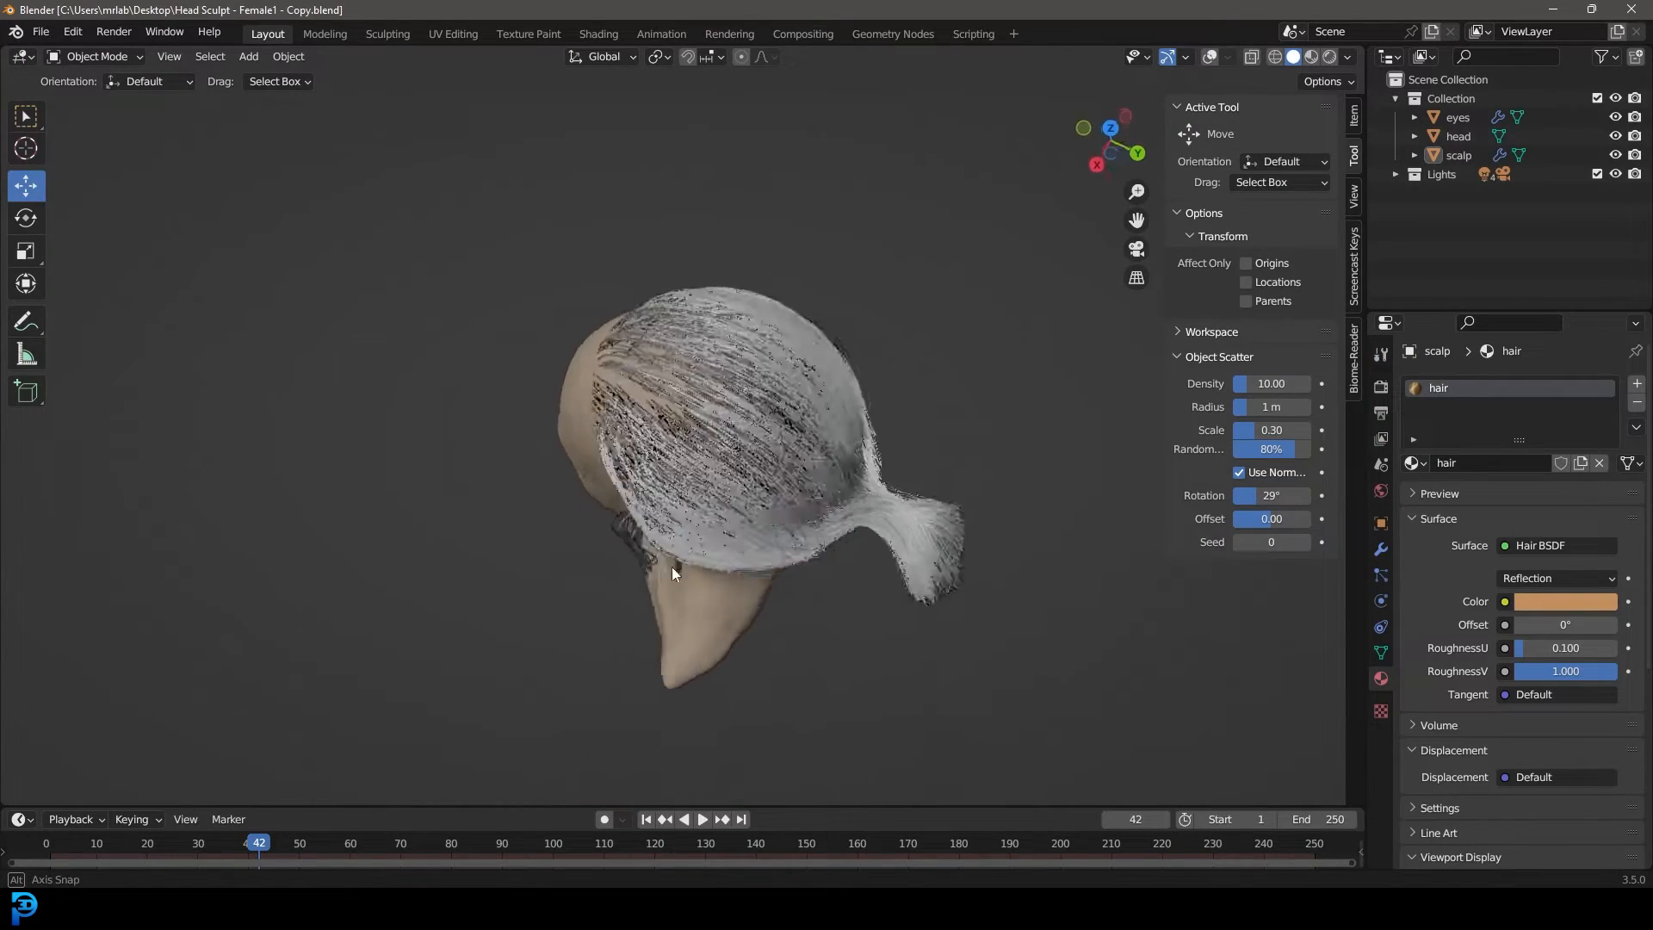
{"action": "left_click_drag", "start_coordinate": [675, 569], "coordinate": [844, 483]}
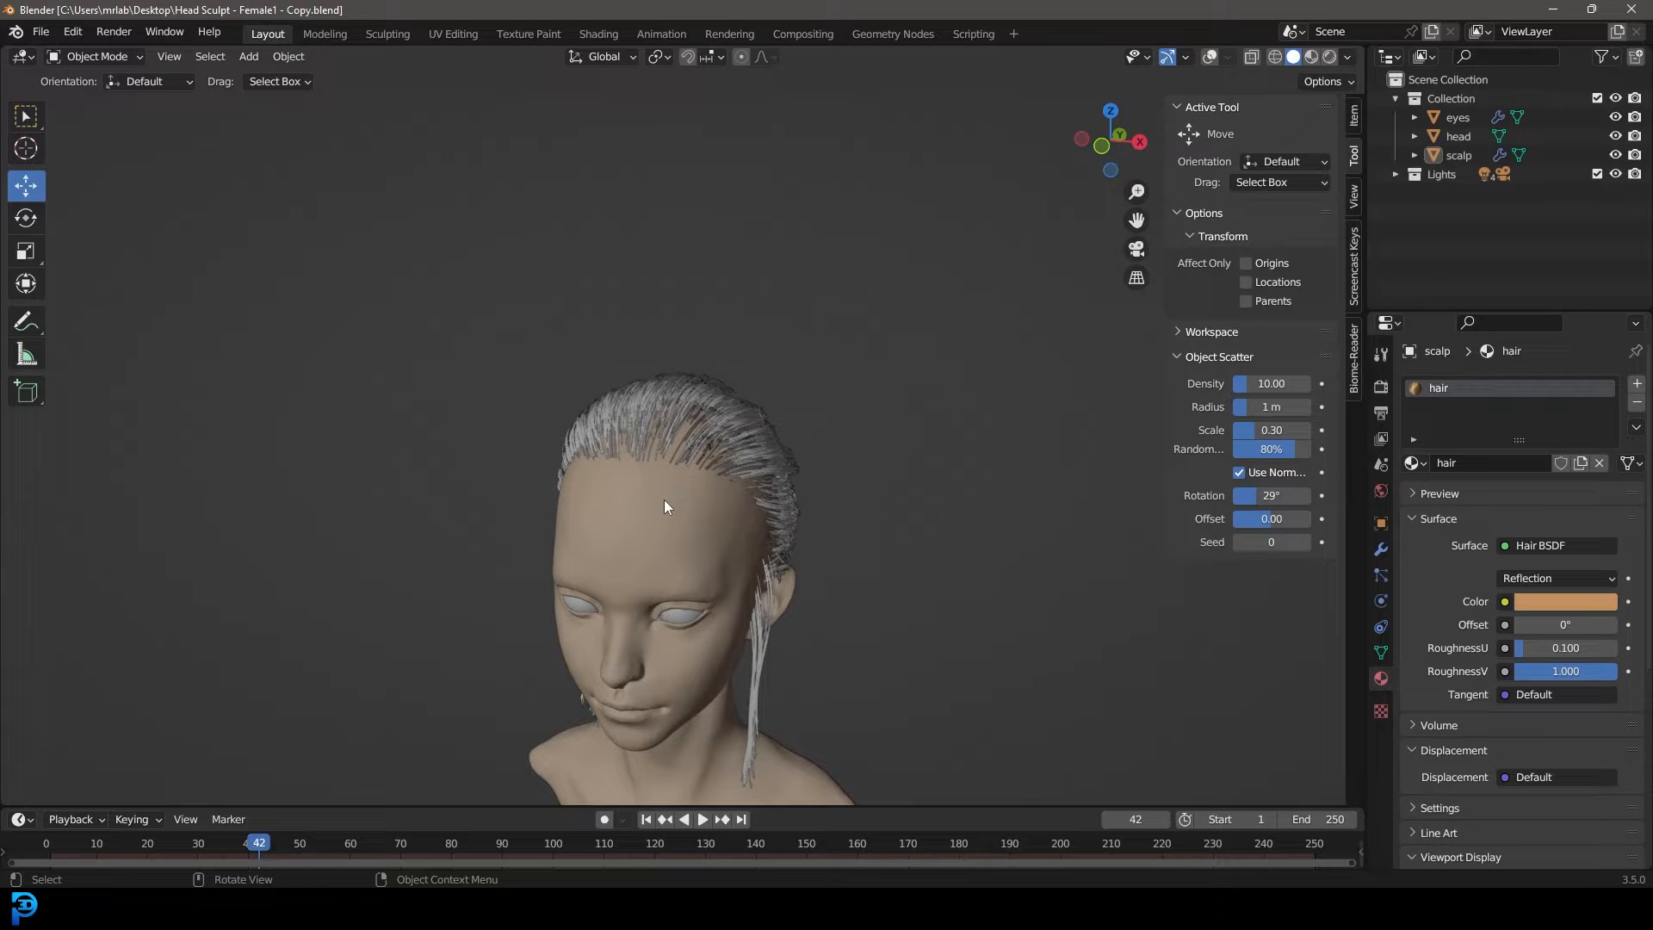
{"action": "left_click_drag", "start_coordinate": [664, 507], "coordinate": [633, 499]}
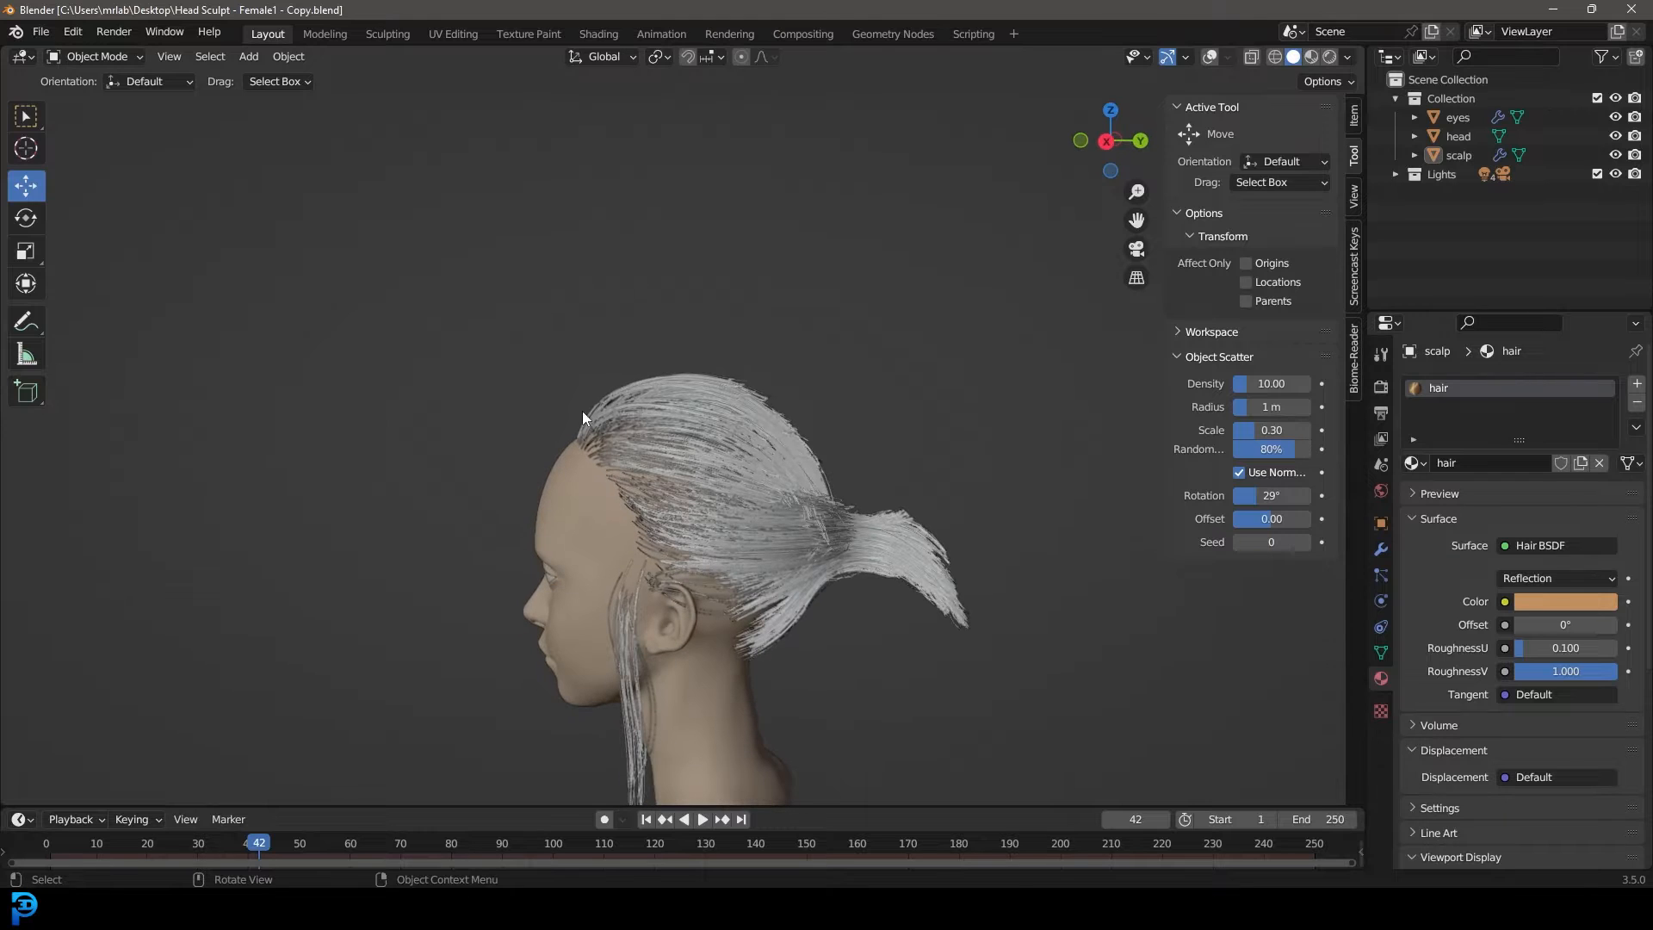
{"action": "left_click_drag", "start_coordinate": [580, 422], "coordinate": [794, 487]}
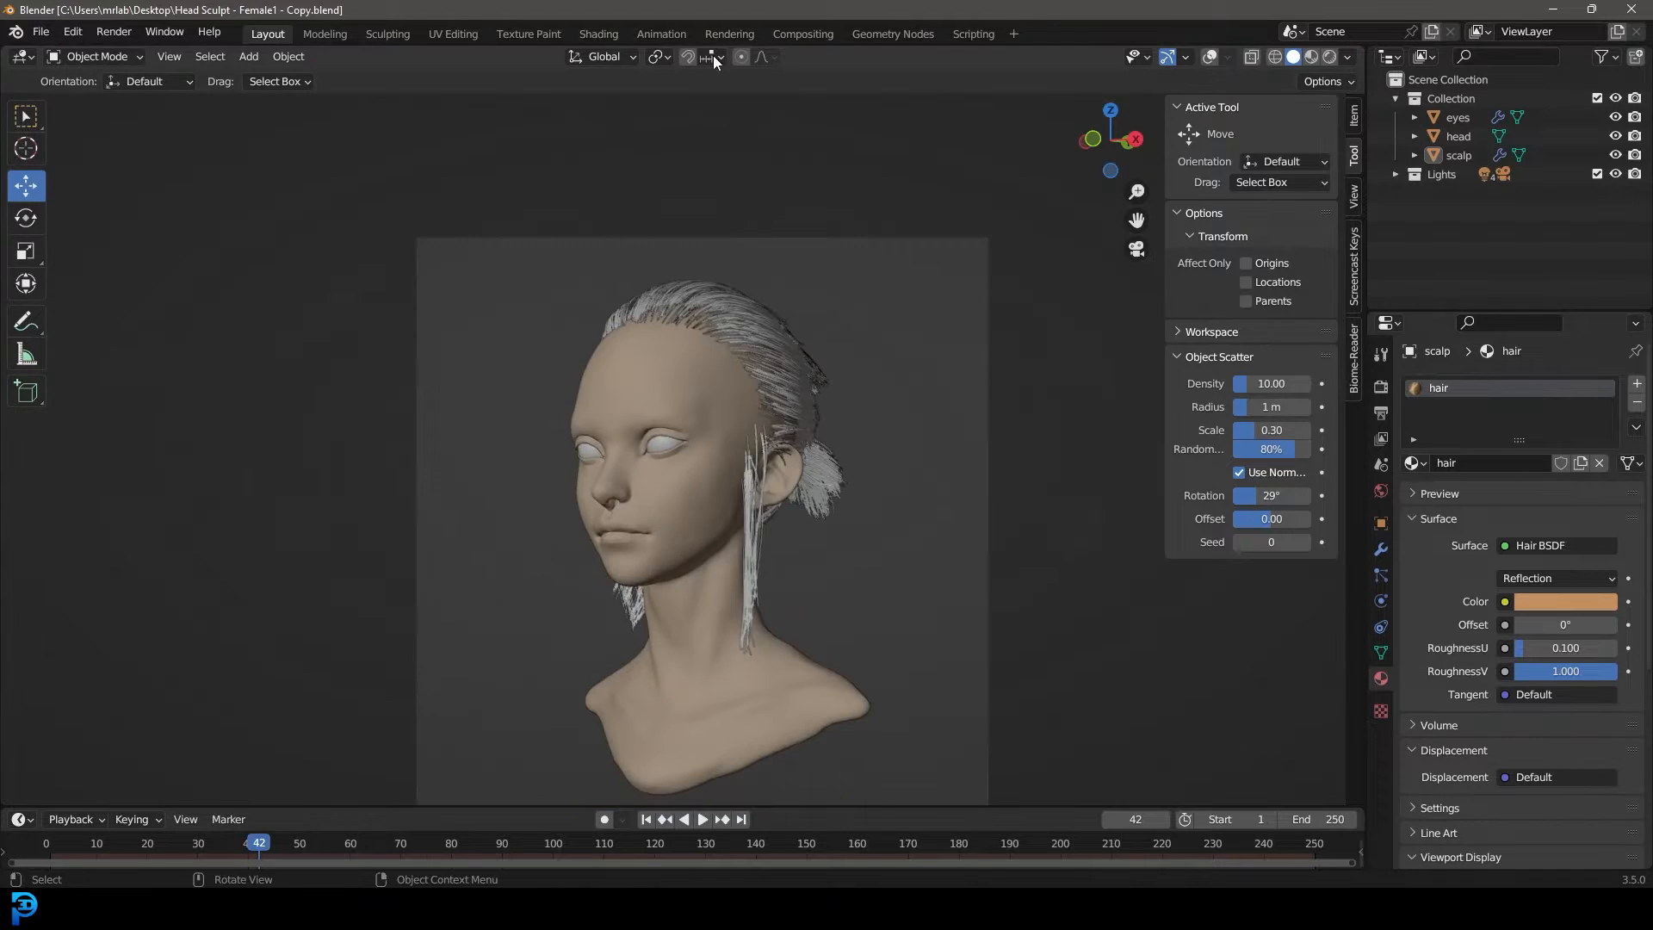
{"action": "left_click", "coordinate": [729, 34]}
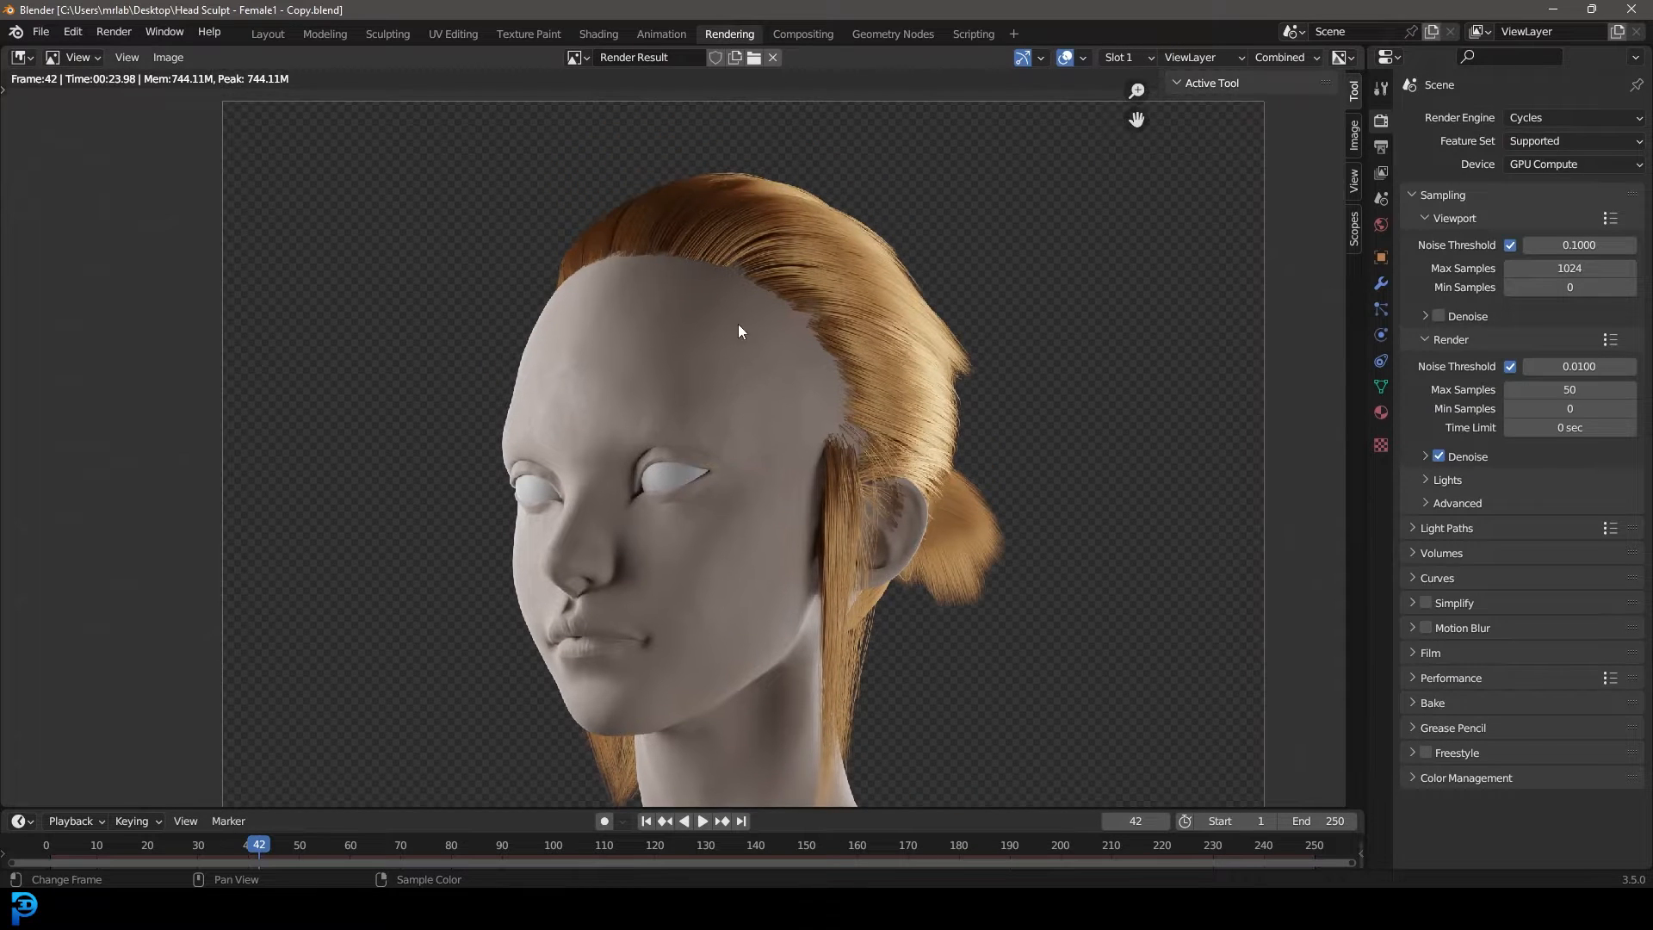
{"action": "mouse_move", "coordinate": [771, 364]}
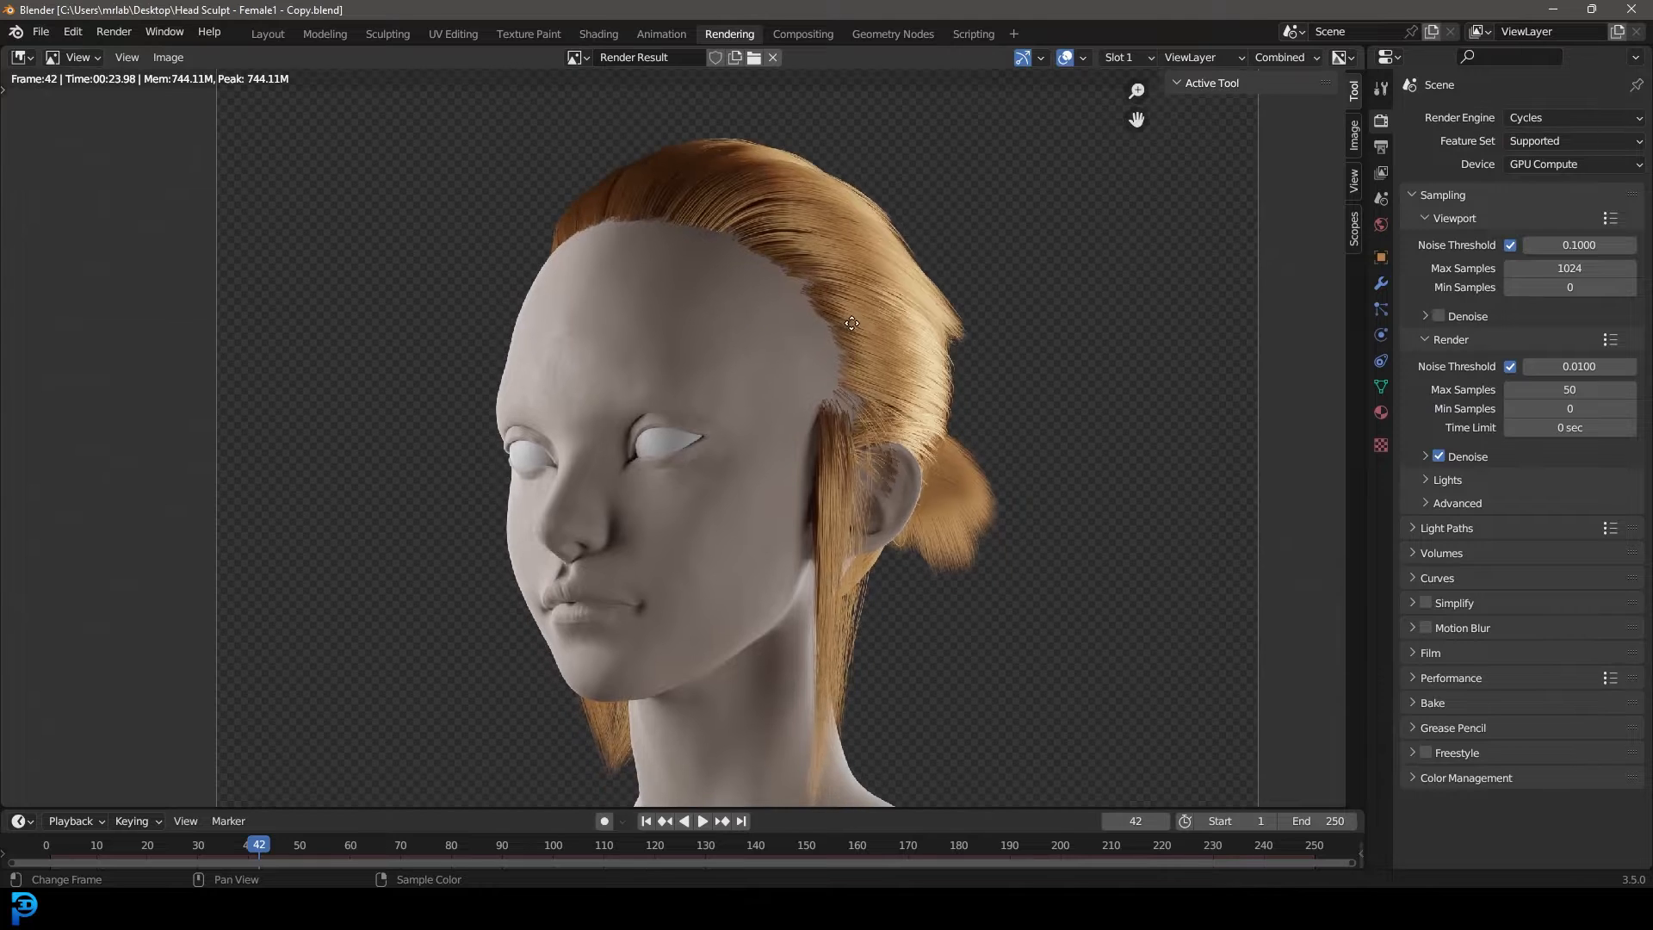
{"action": "left_click", "coordinate": [267, 33]}
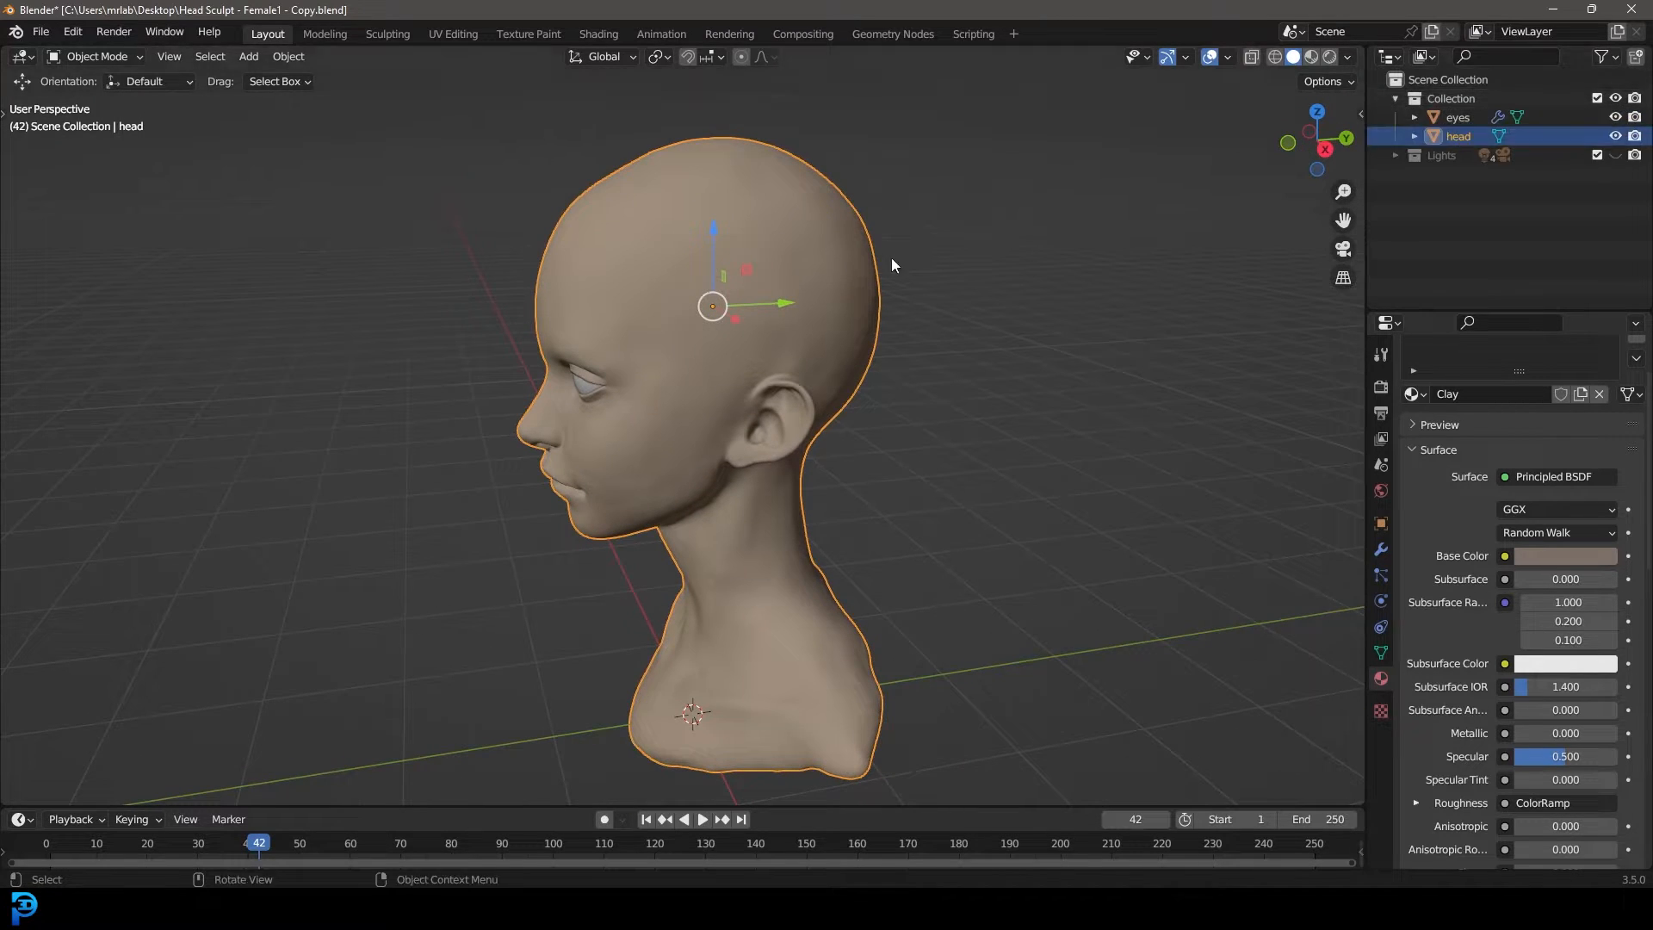
- In Edit Mode, circle-select the scalp vertices from the crown down the back of the head
{"action": "left_click", "coordinate": [93, 56]}
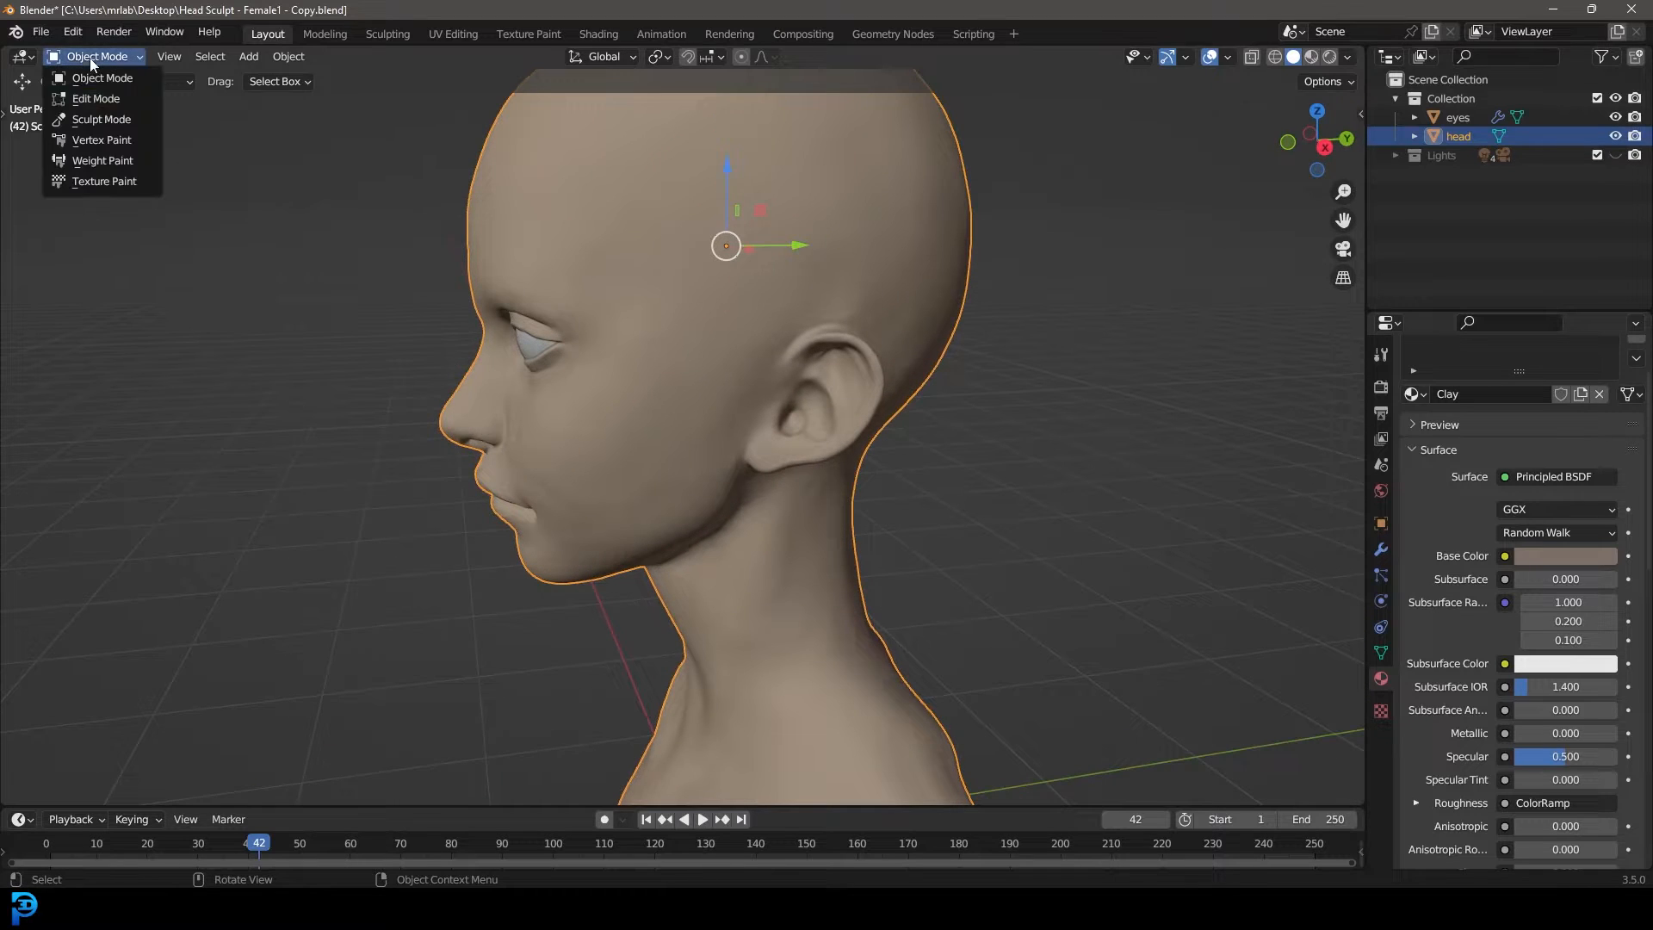
{"action": "left_click", "coordinate": [95, 98]}
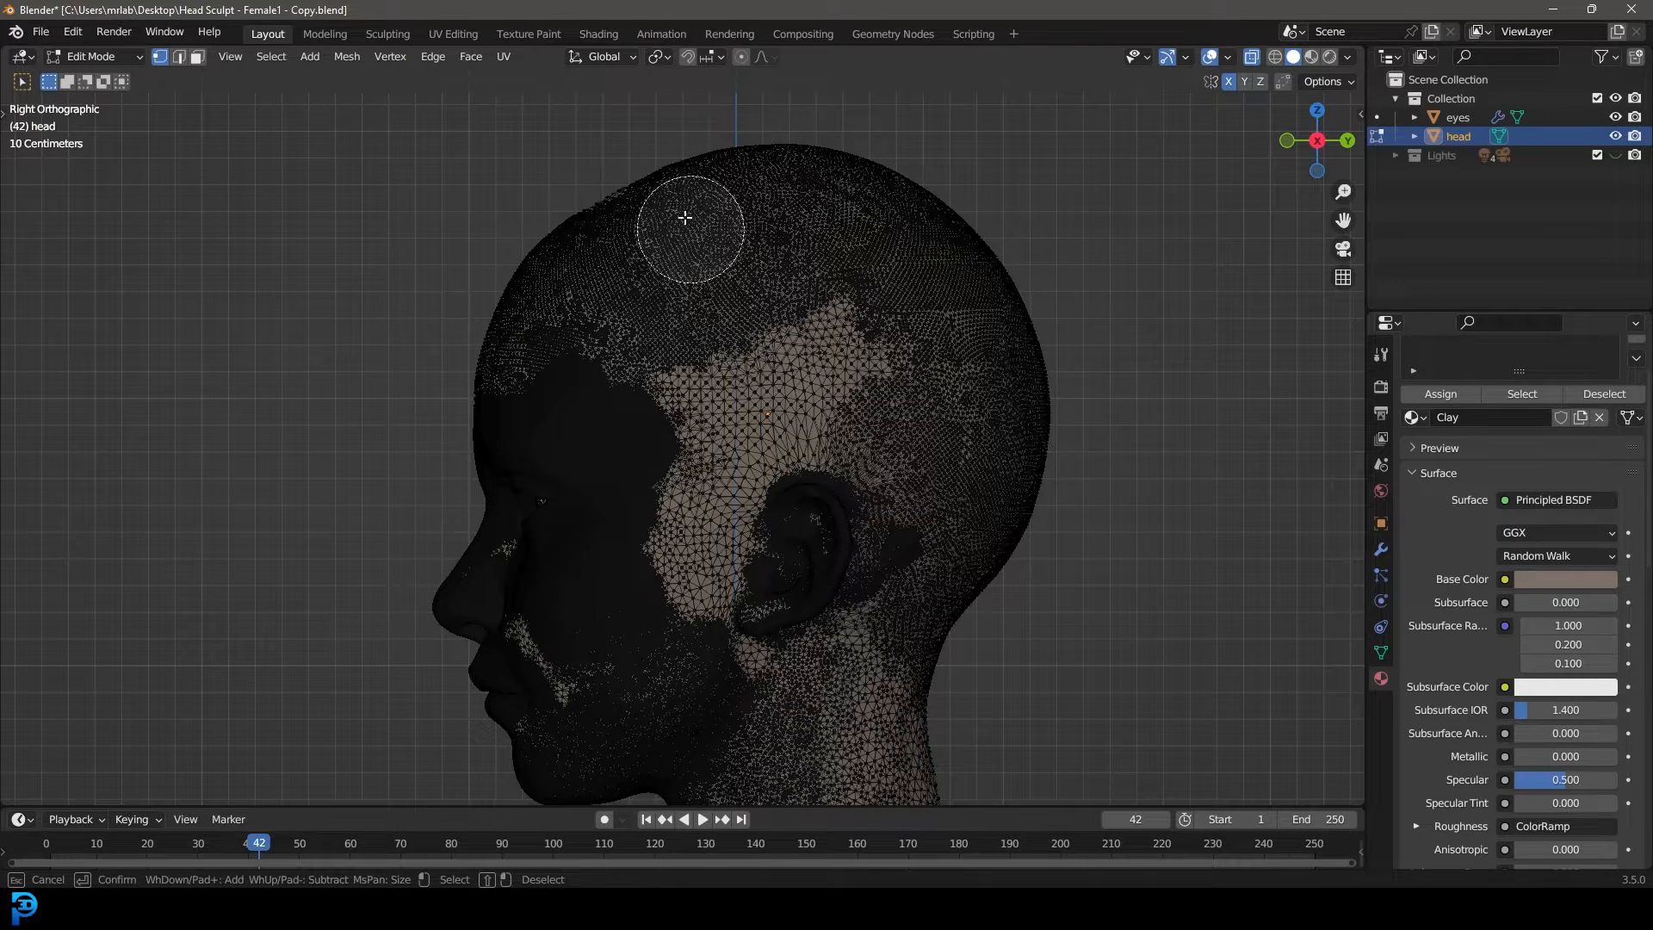
{"action": "left_click_drag", "start_coordinate": [685, 217], "coordinate": [1052, 539]}
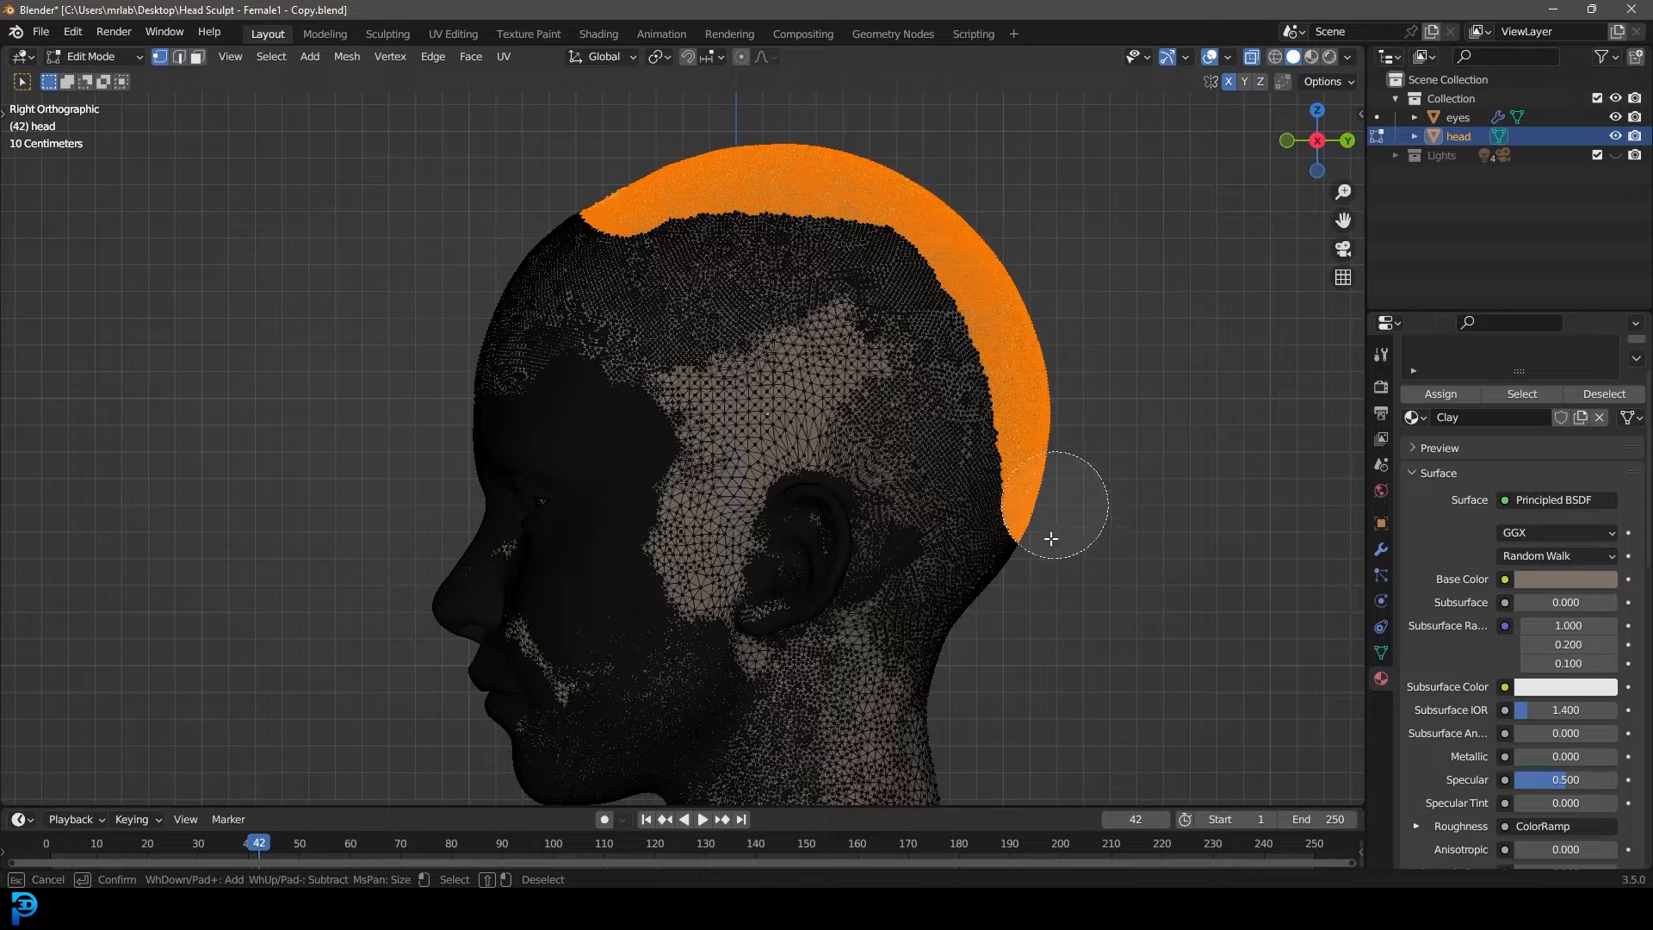
{"action": "left_click_drag", "start_coordinate": [1052, 539], "coordinate": [985, 434]}
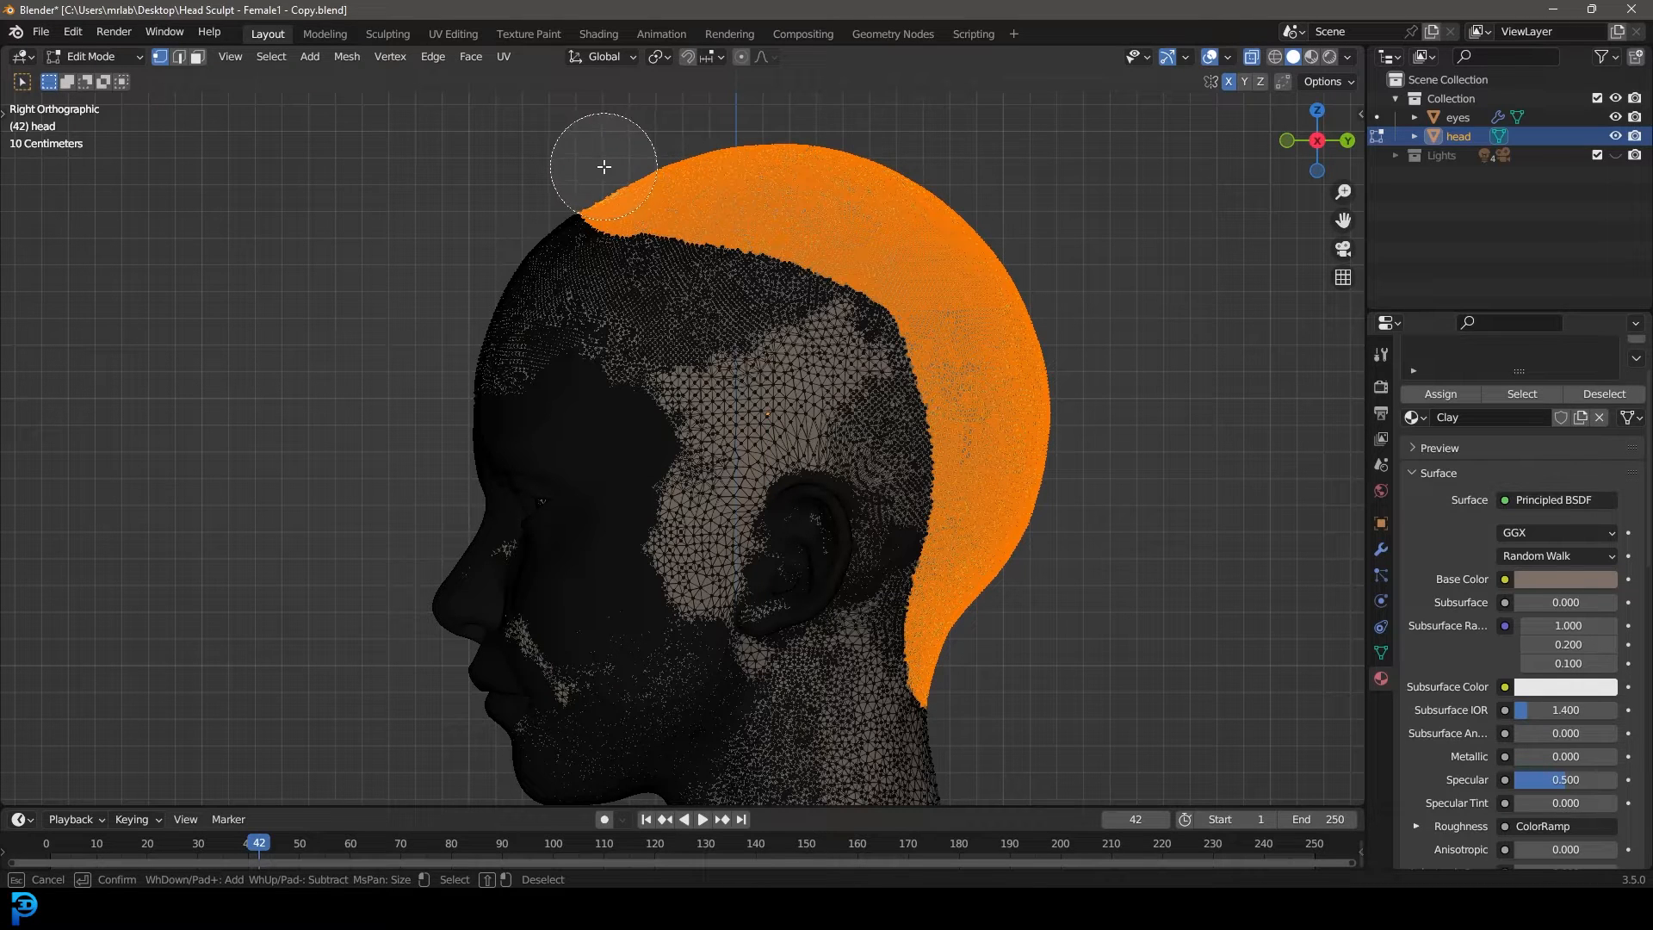
{"action": "mouse_move", "coordinate": [647, 216]}
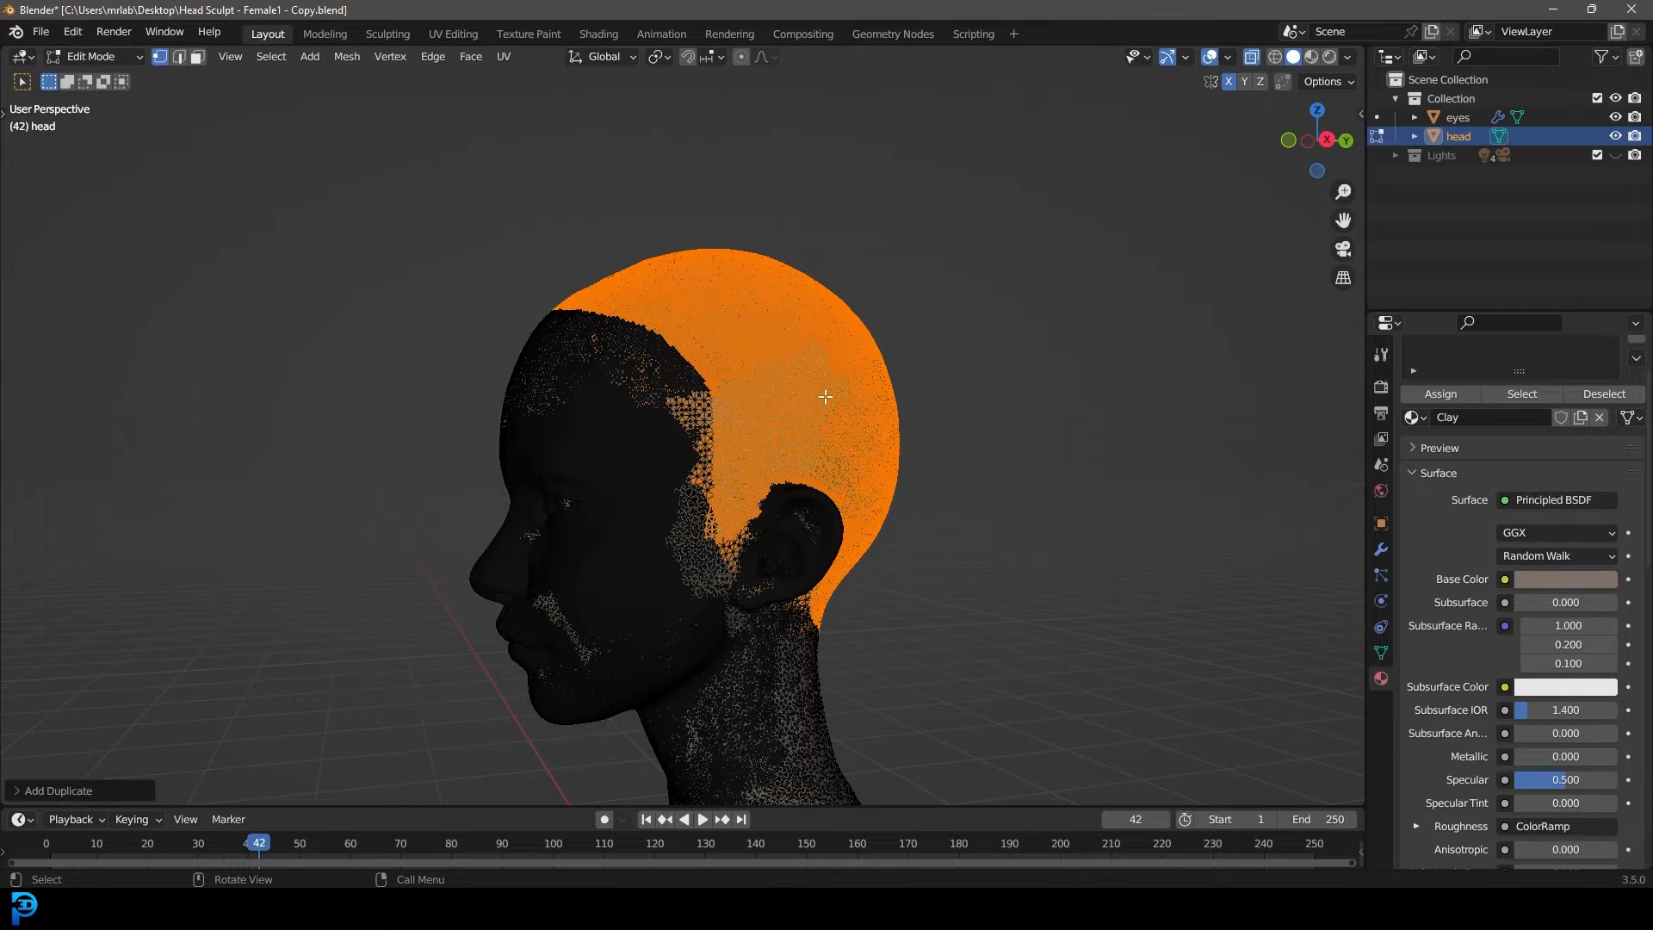
- Separate the selected scalp into its own object head.001 and show the scene in wireframe
{"action": "key", "text": "P"}
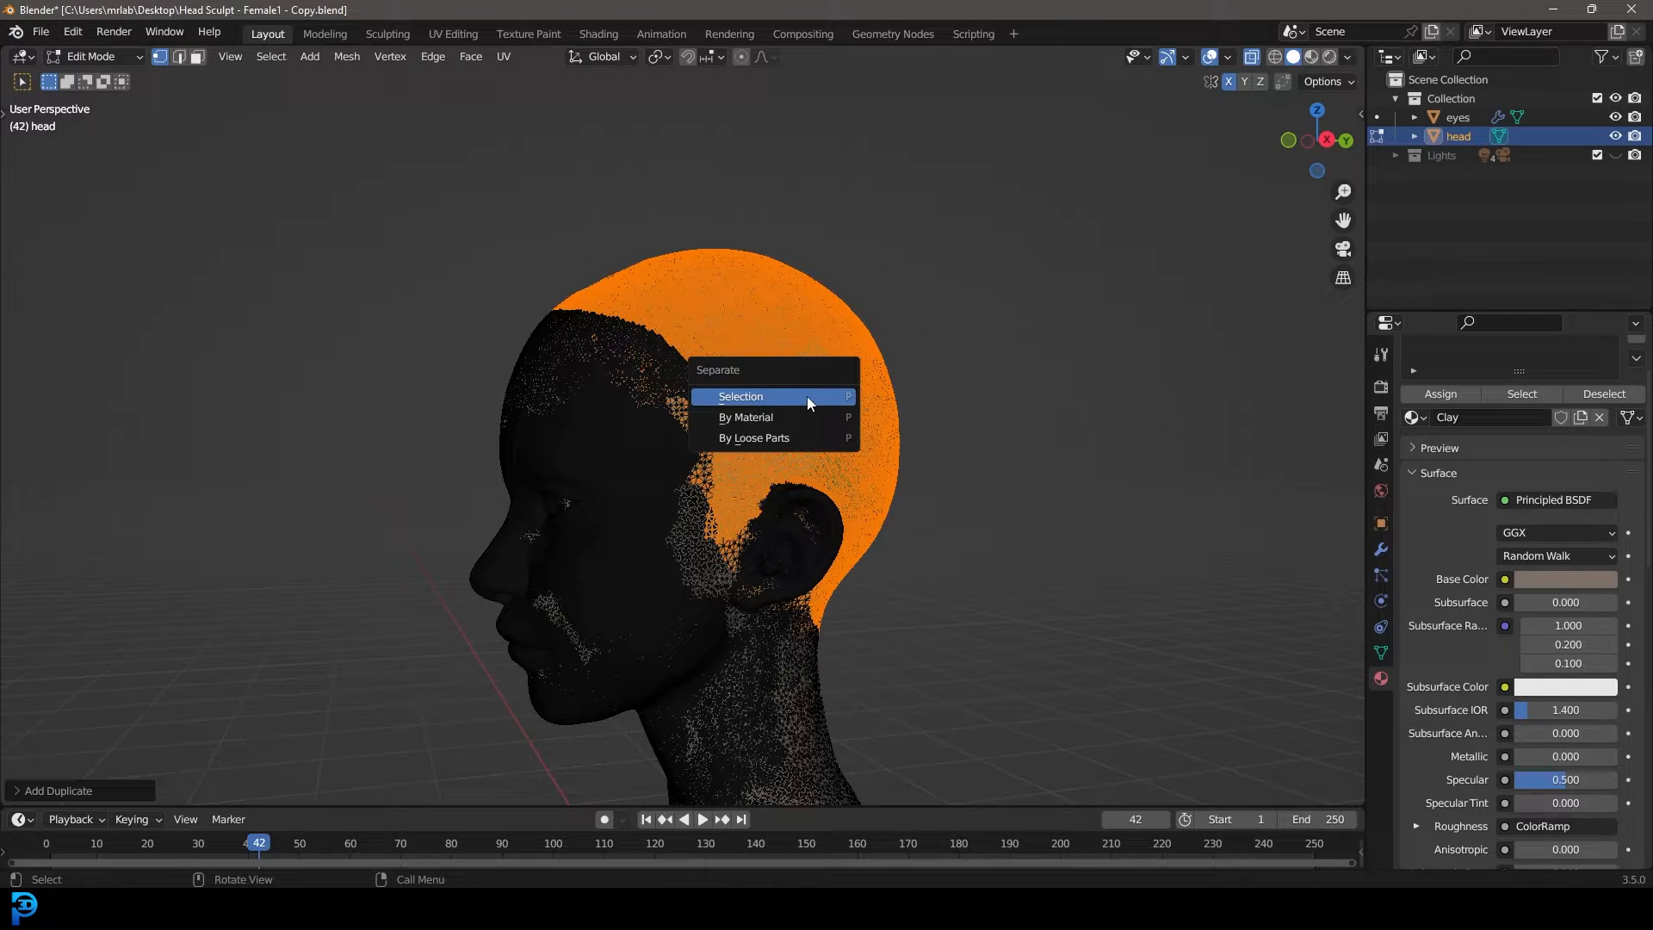
{"action": "left_click", "coordinate": [741, 397]}
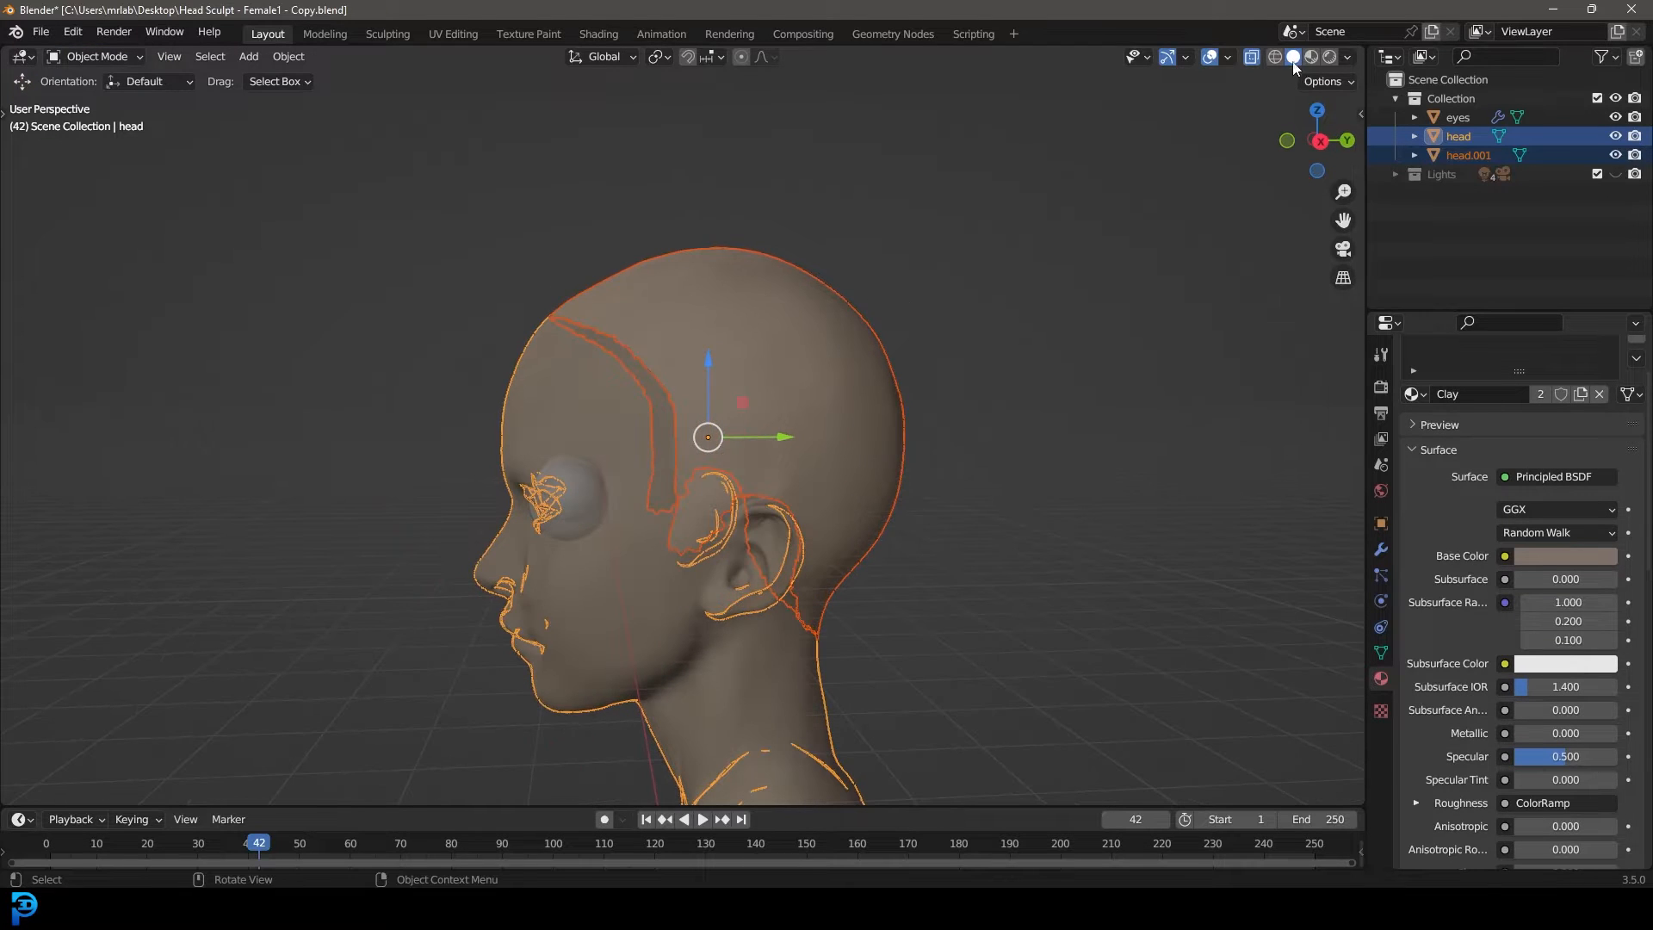
{"action": "left_click", "coordinate": [1294, 57]}
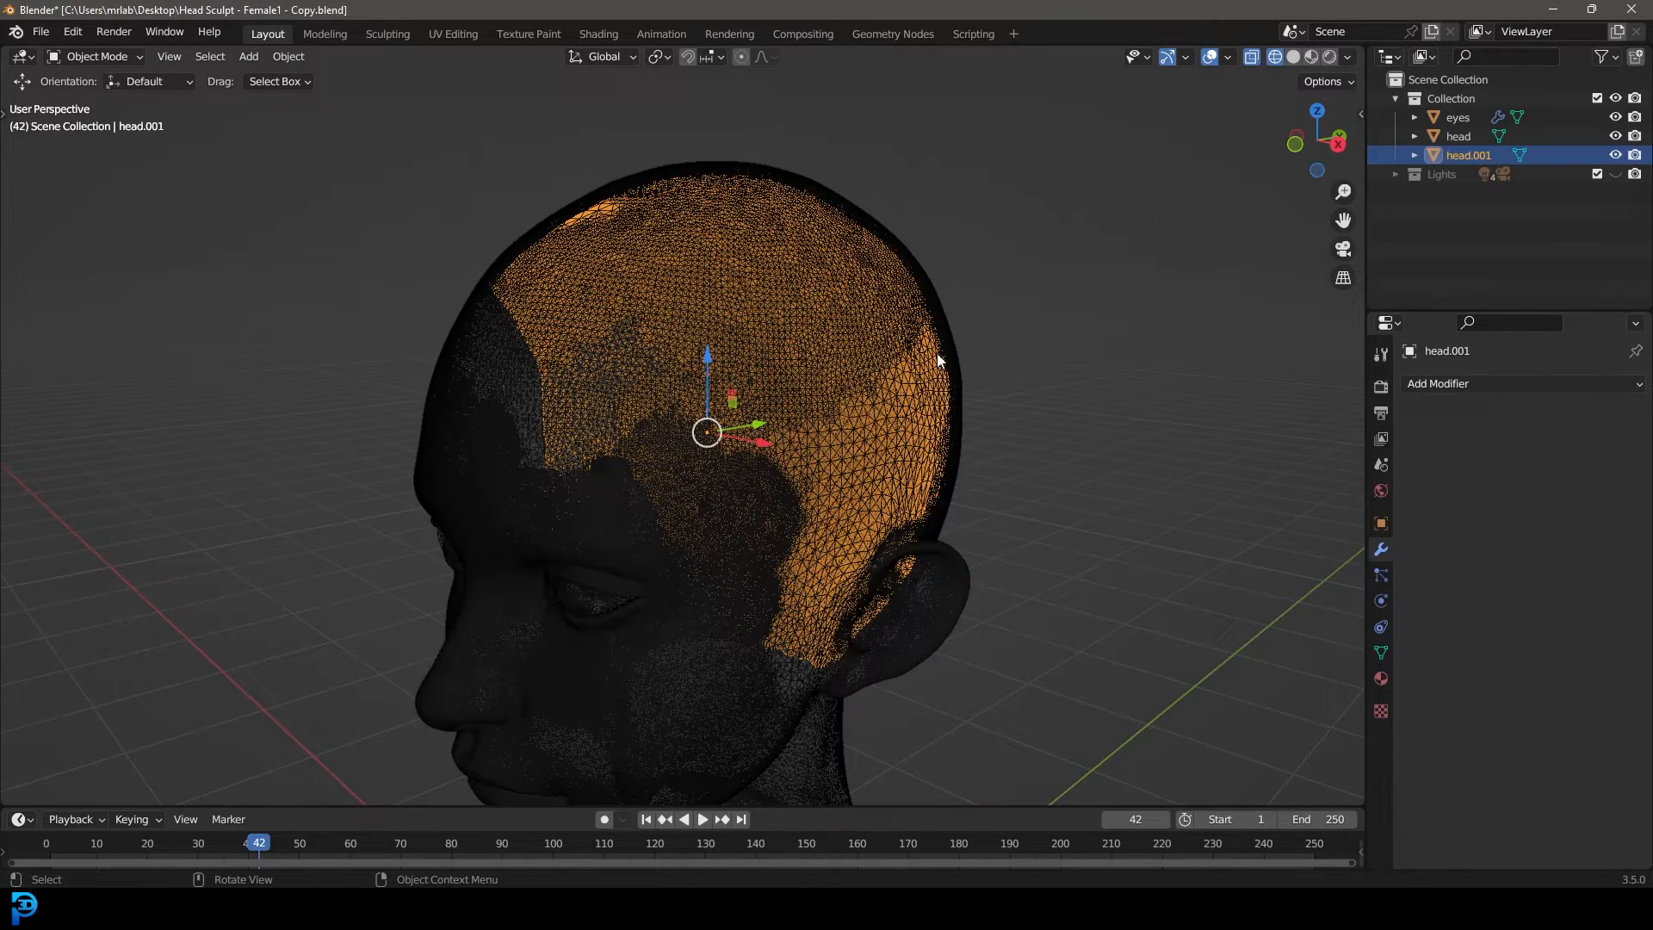
{"action": "mouse_move", "coordinate": [1381, 550]}
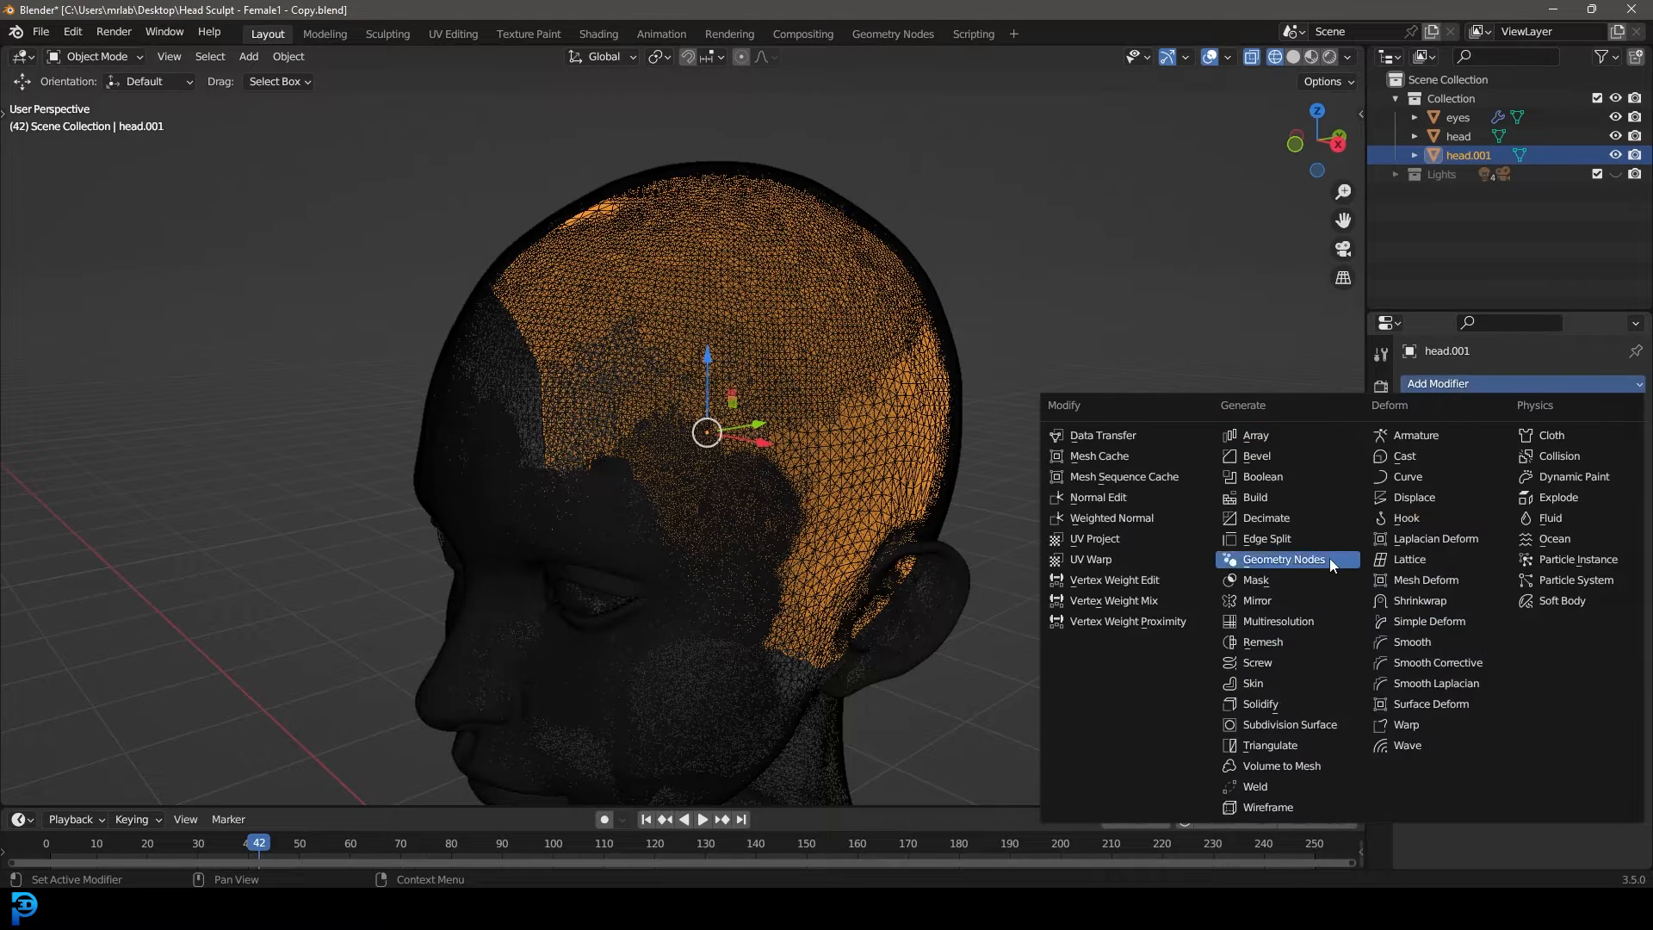
- Try a Decimate modifier with a lowered ratio on the patch and rename the object 'scalp'
{"action": "left_click", "coordinate": [1269, 518]}
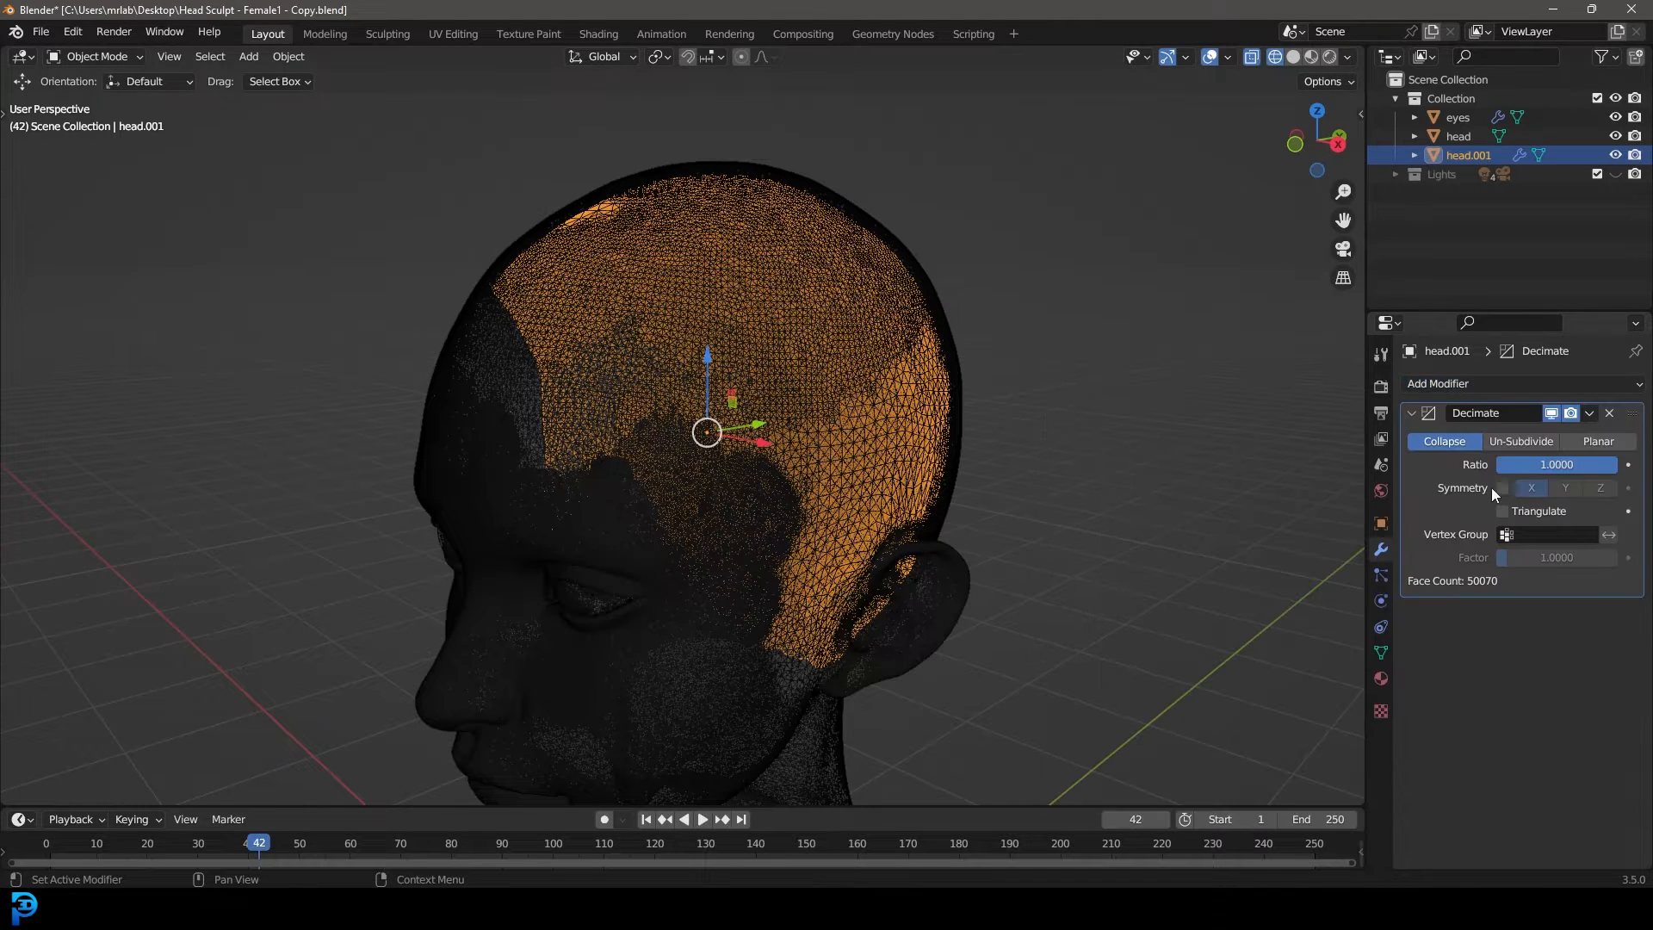
{"action": "double_click", "coordinate": [1557, 464]}
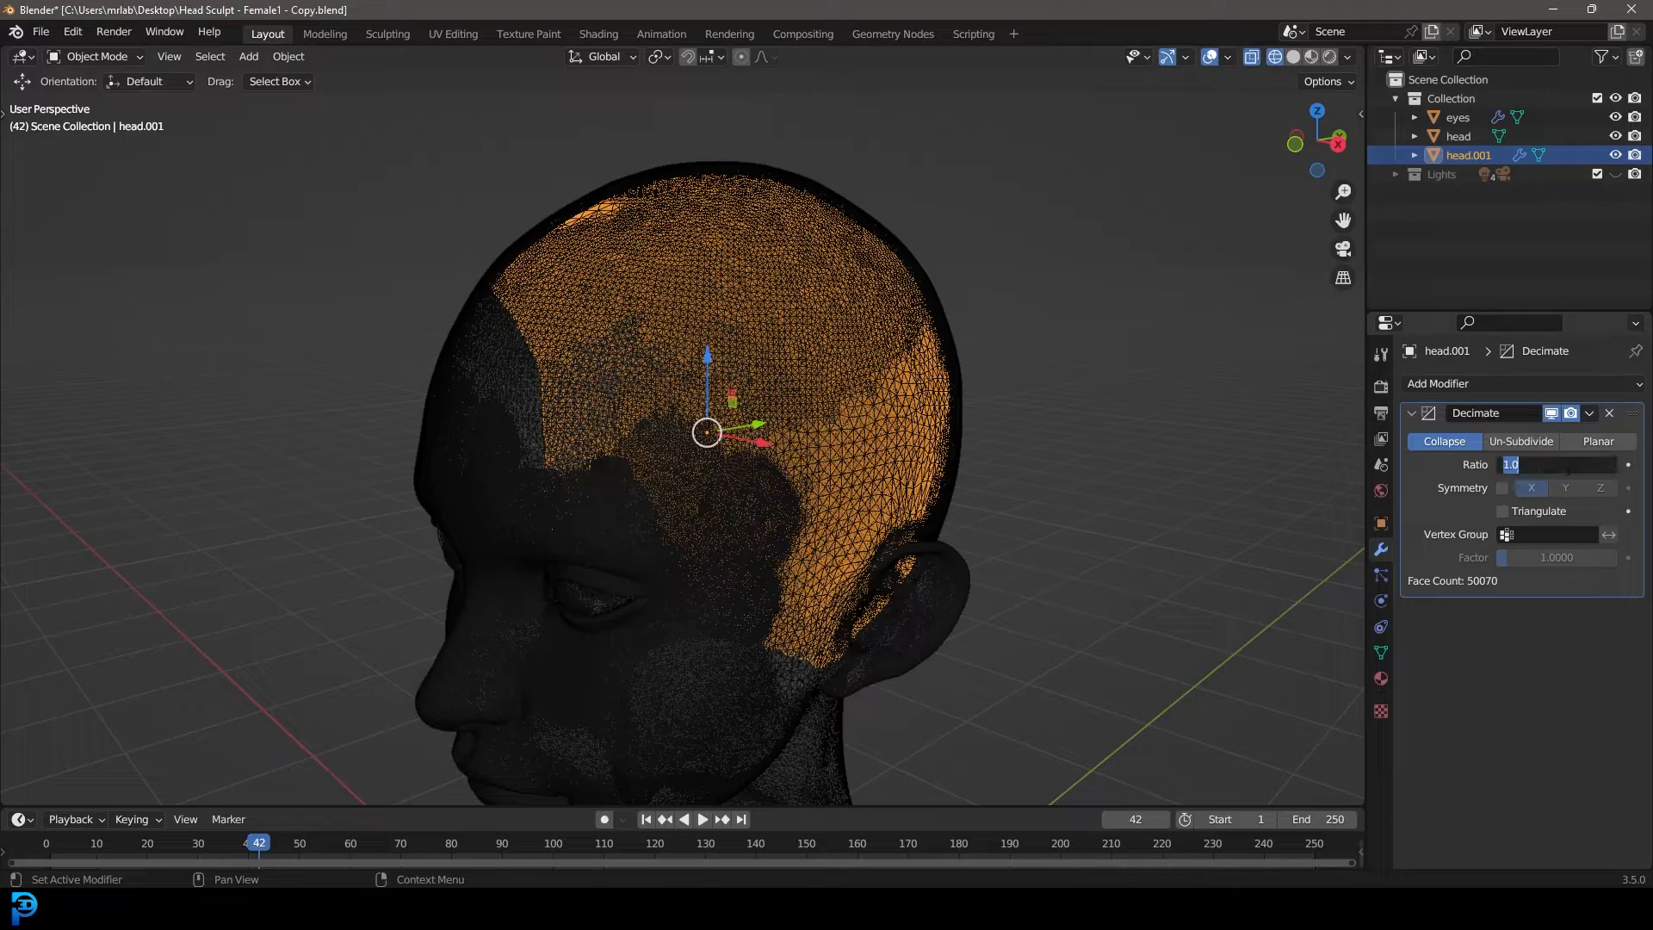
{"action": "left_click_drag", "start_coordinate": [1510, 464], "coordinate": [1510, 464]}
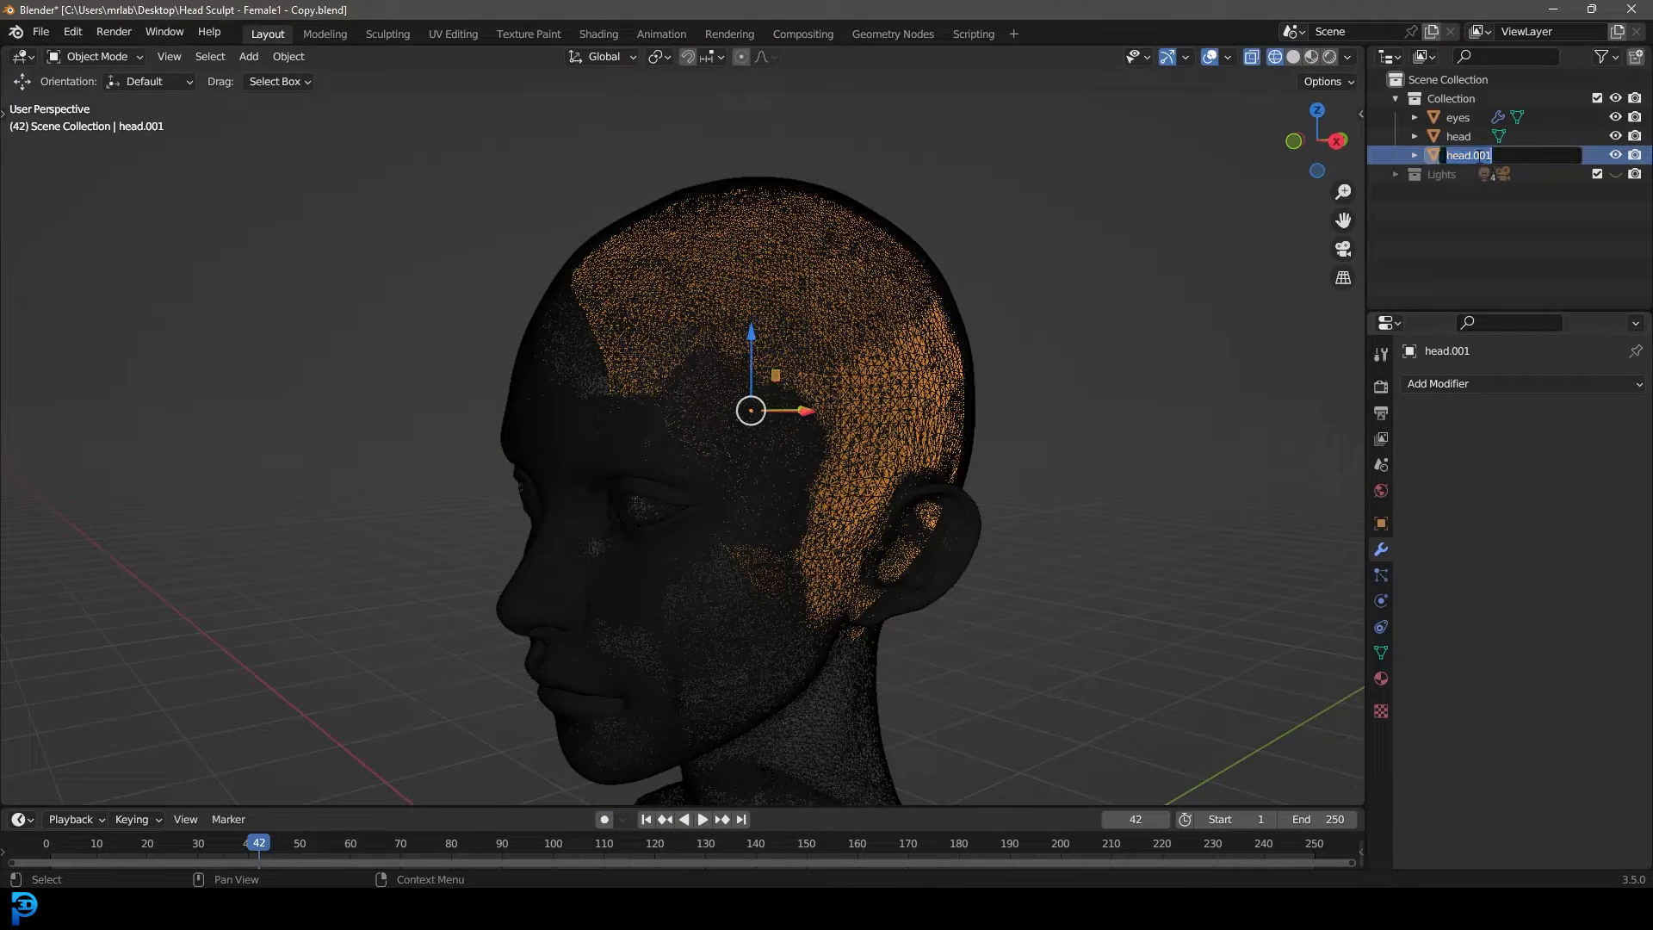
{"action": "type", "text": "scalp"}
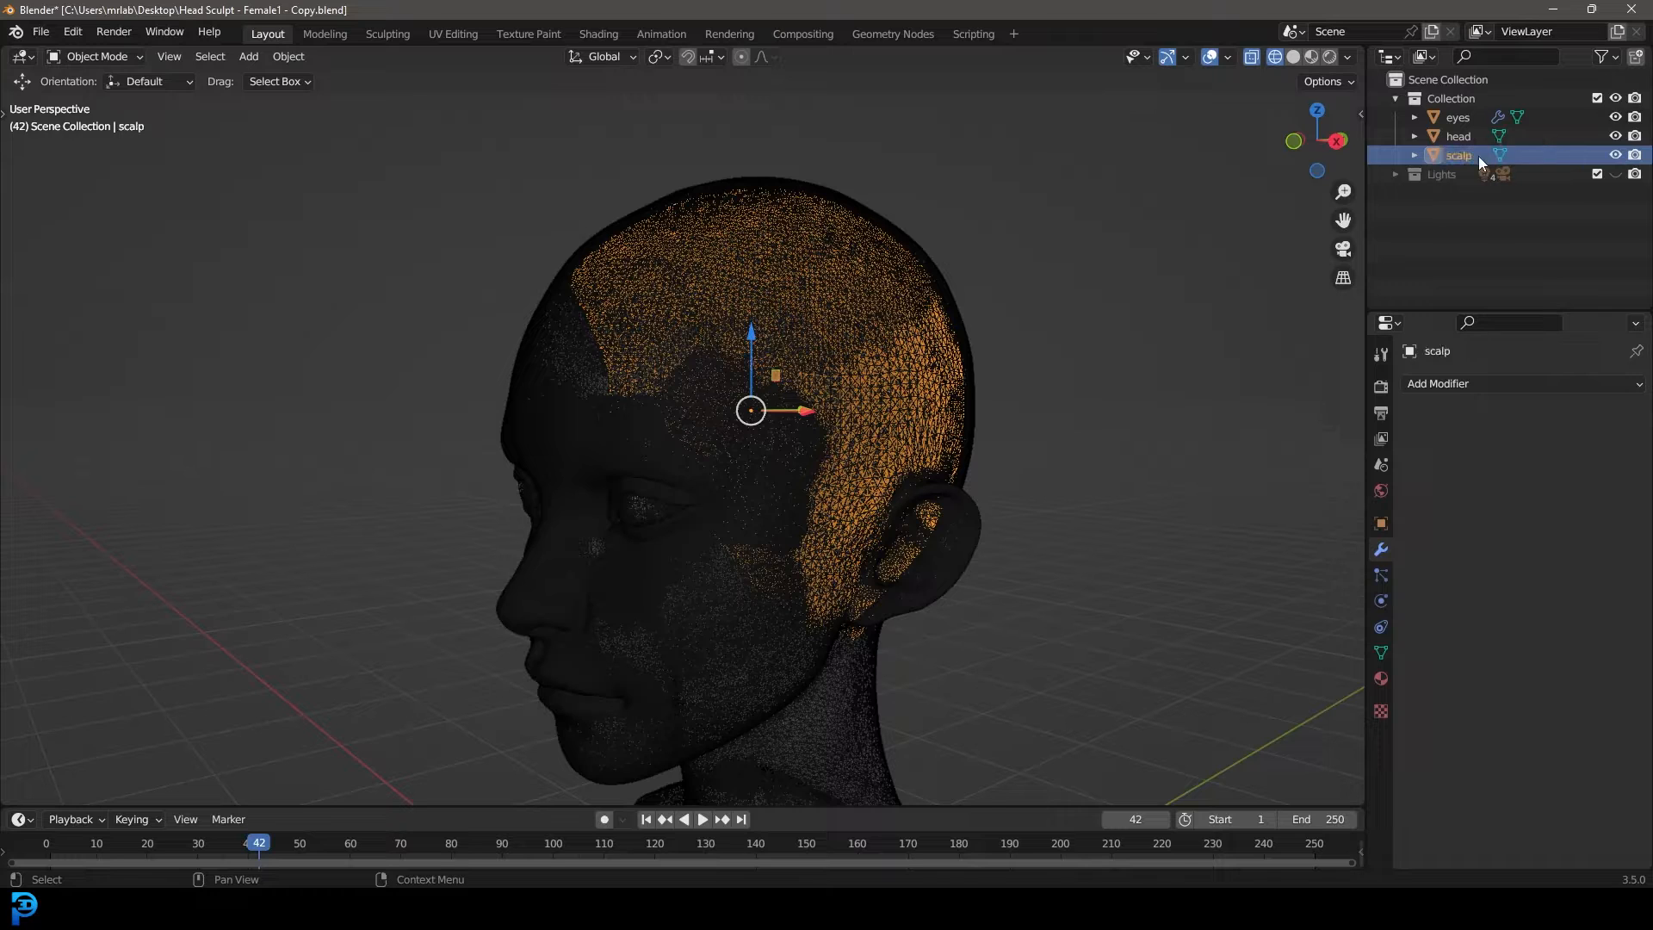
- Add a Hair particle system to the scalp and adjust the strand length
{"action": "left_click", "coordinate": [1381, 574]}
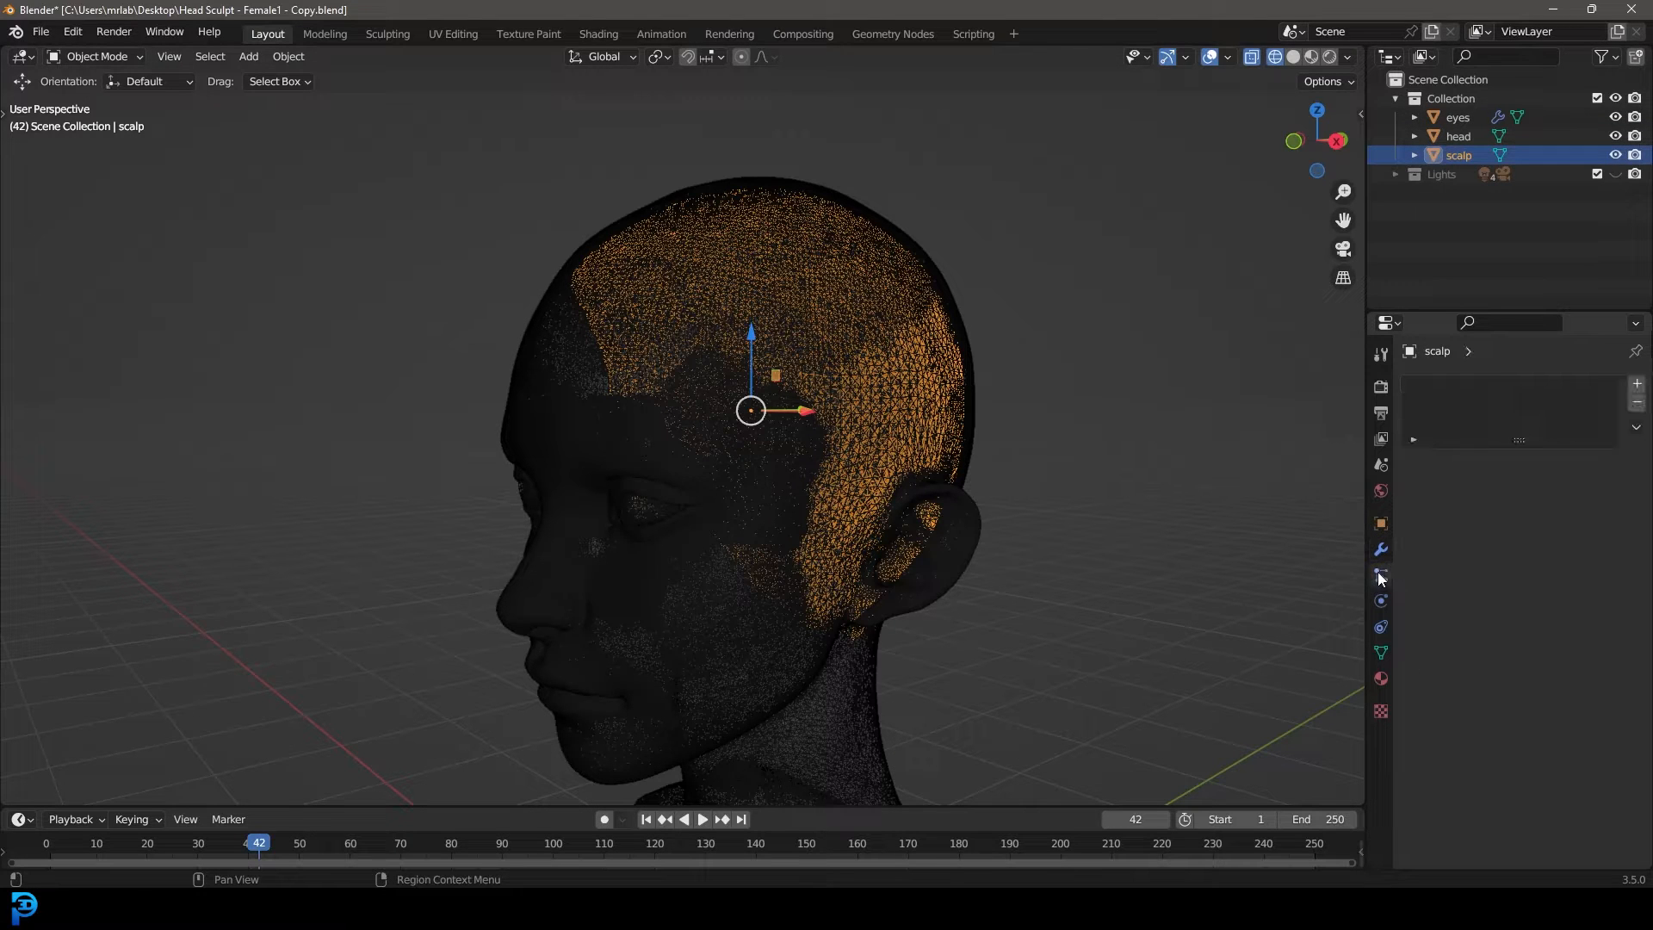
{"action": "left_click", "coordinate": [1381, 575]}
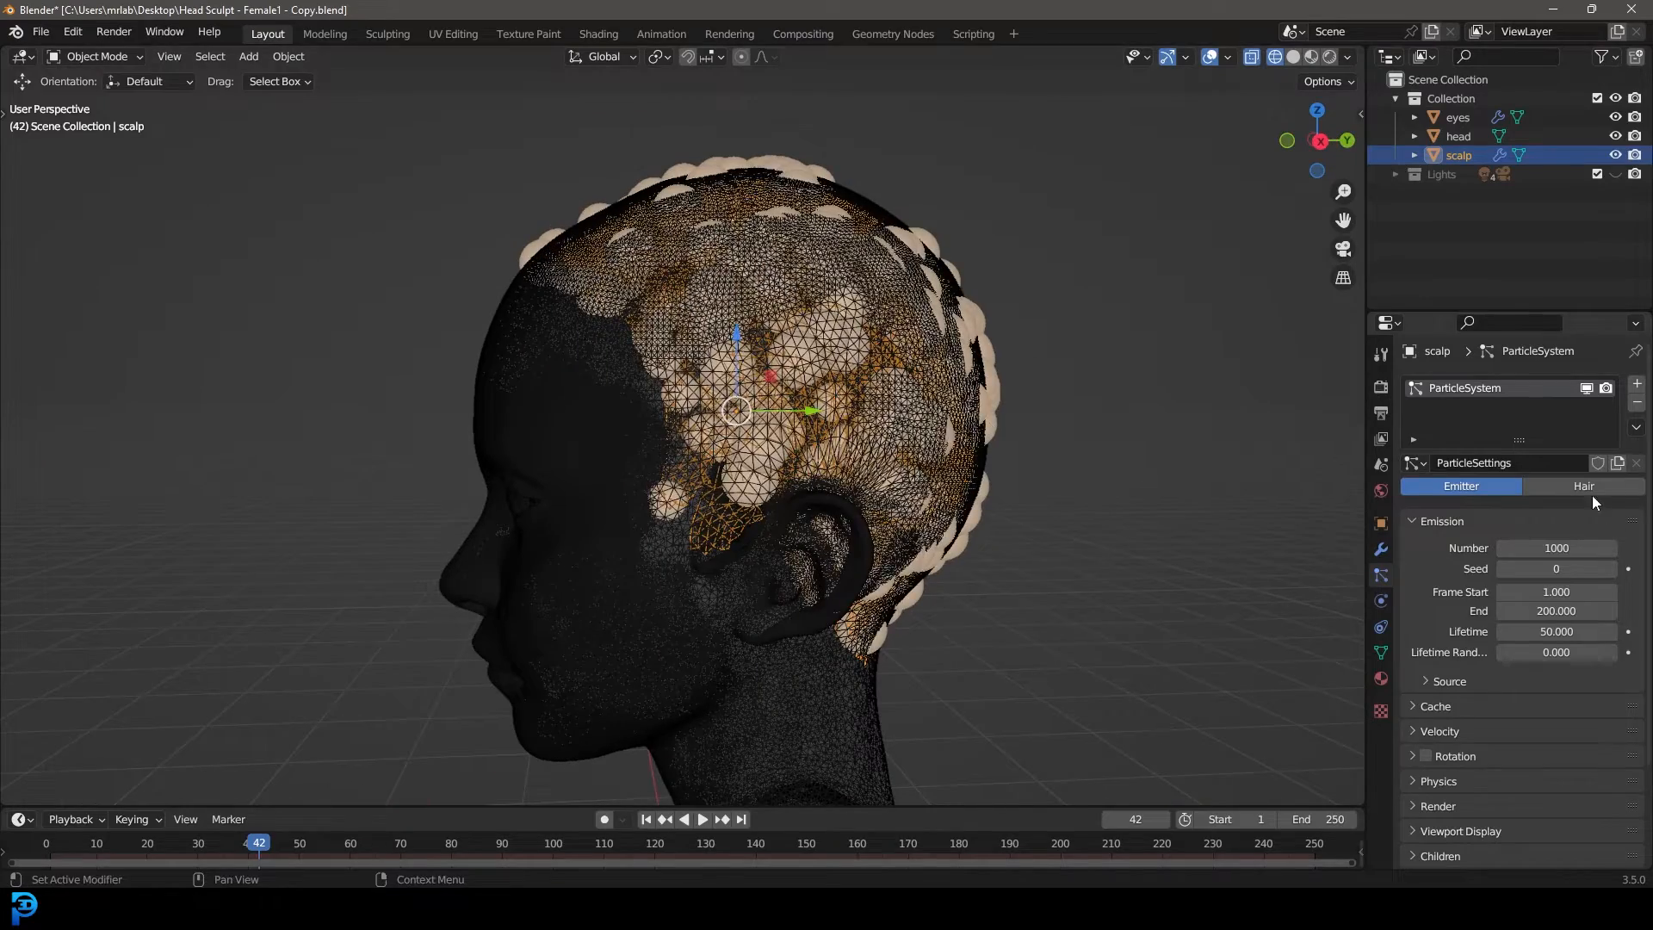
{"action": "left_click", "coordinate": [1584, 486]}
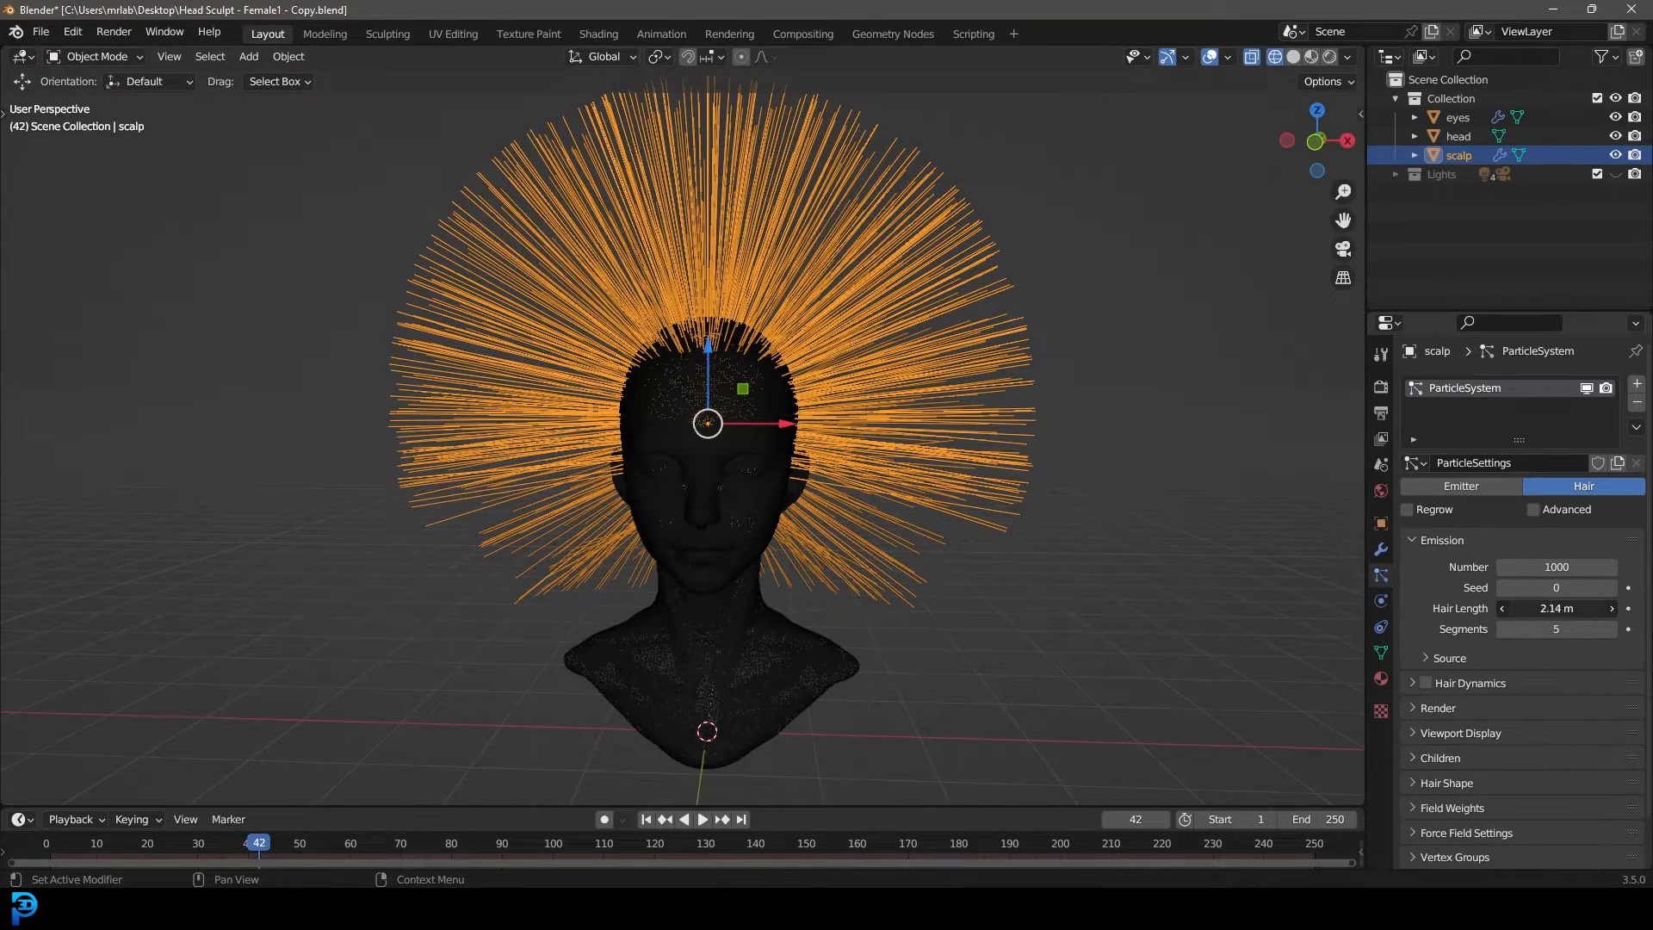
{"action": "left_click_drag", "start_coordinate": [1556, 609], "coordinate": [1518, 609]}
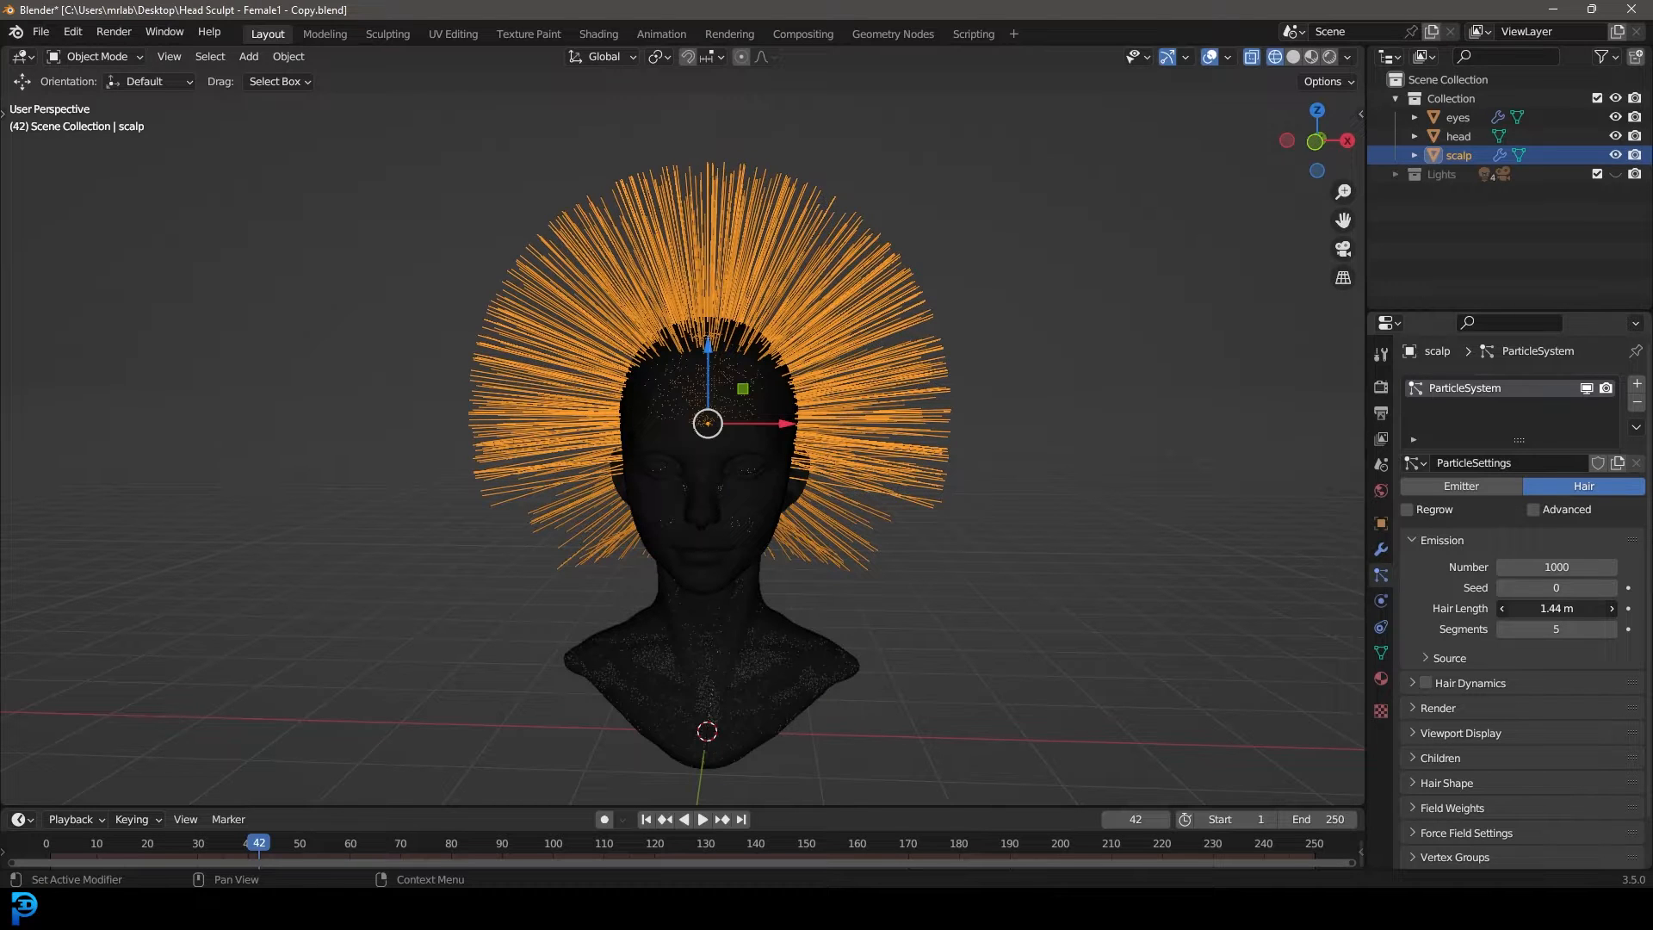
{"action": "left_click_drag", "start_coordinate": [1555, 609], "coordinate": [1592, 609]}
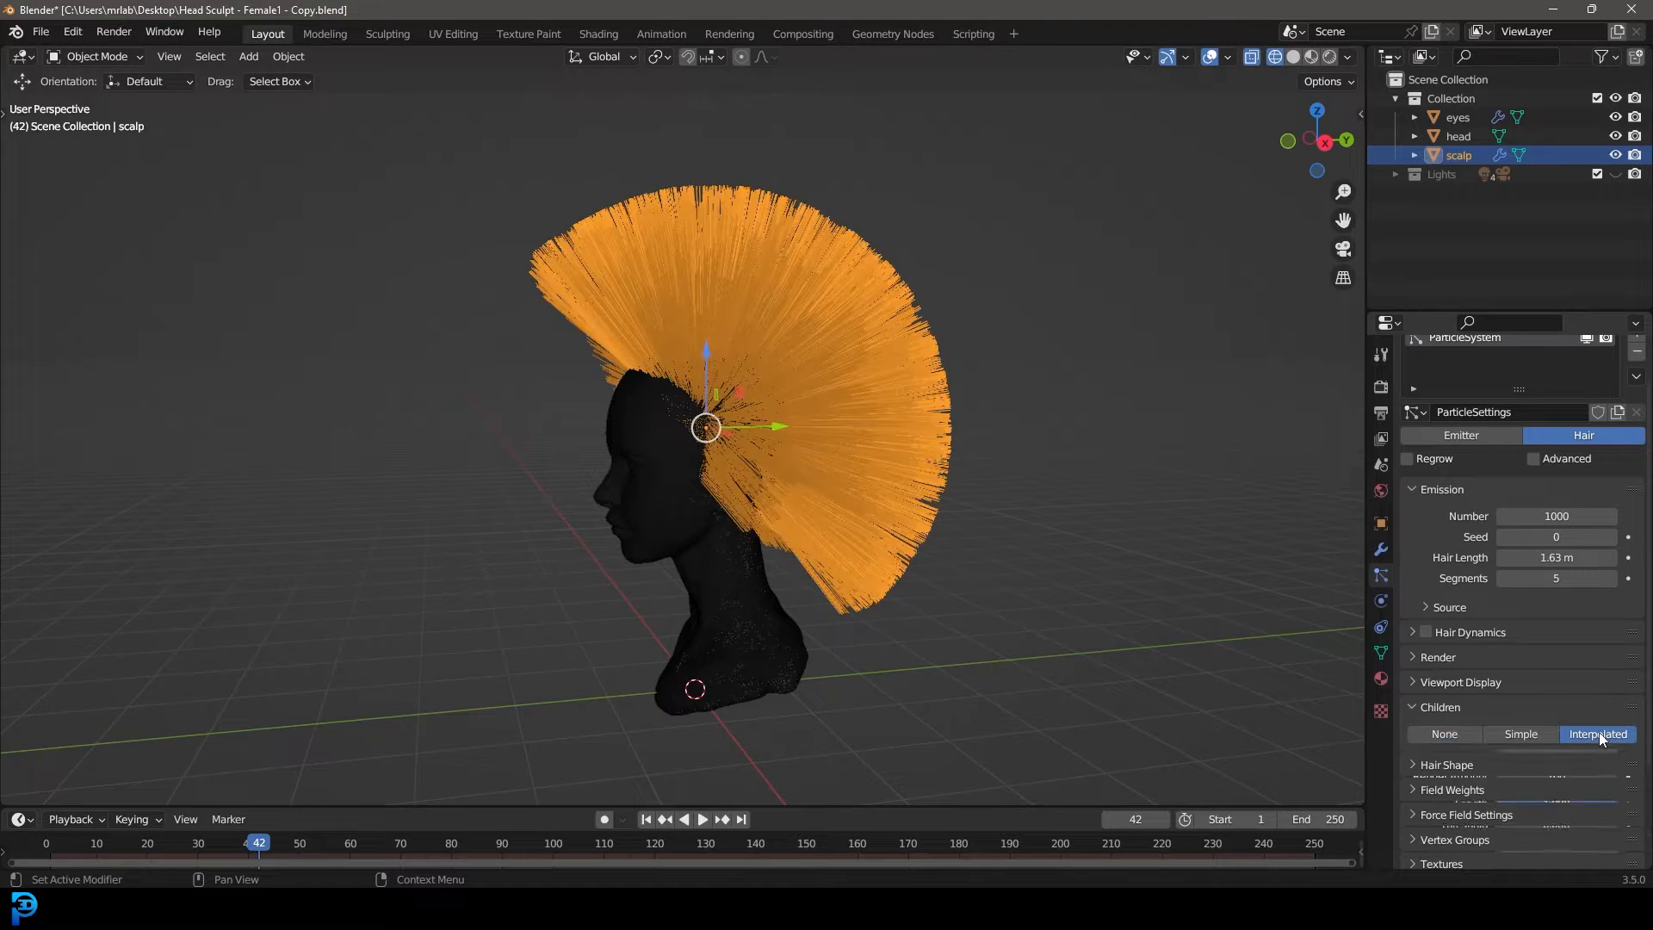
- Enable interpolated children, set 300 strands with Advanced settings, and show the hair solid-shaded
{"action": "left_click", "coordinate": [1597, 734]}
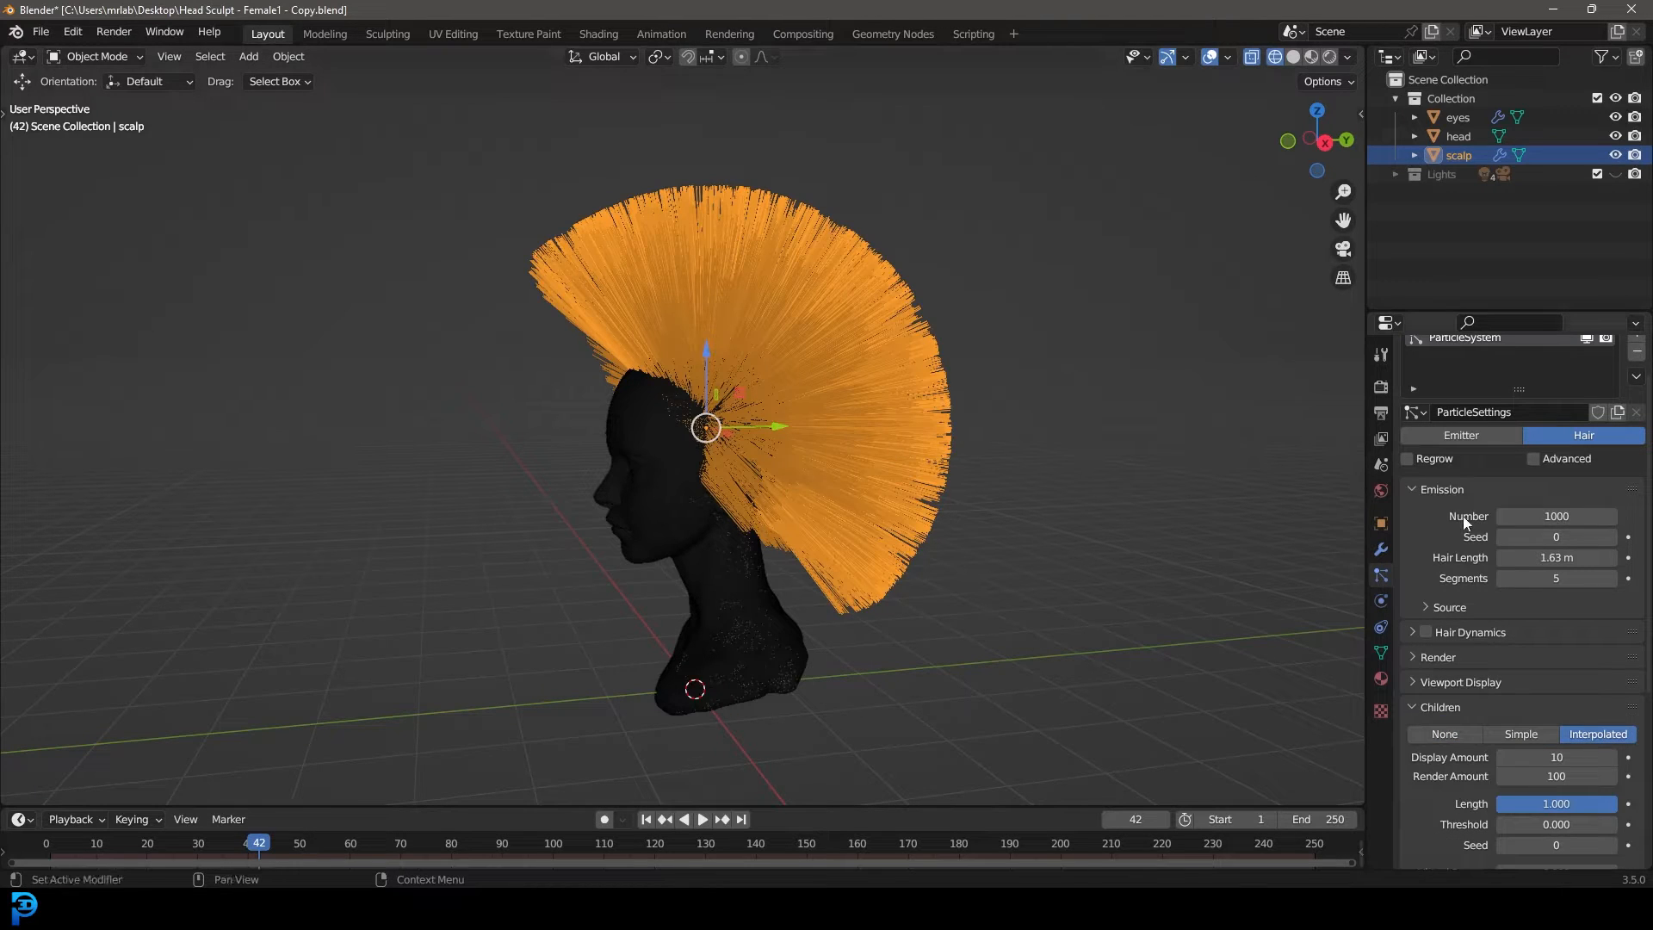
{"action": "type", "text": "300"}
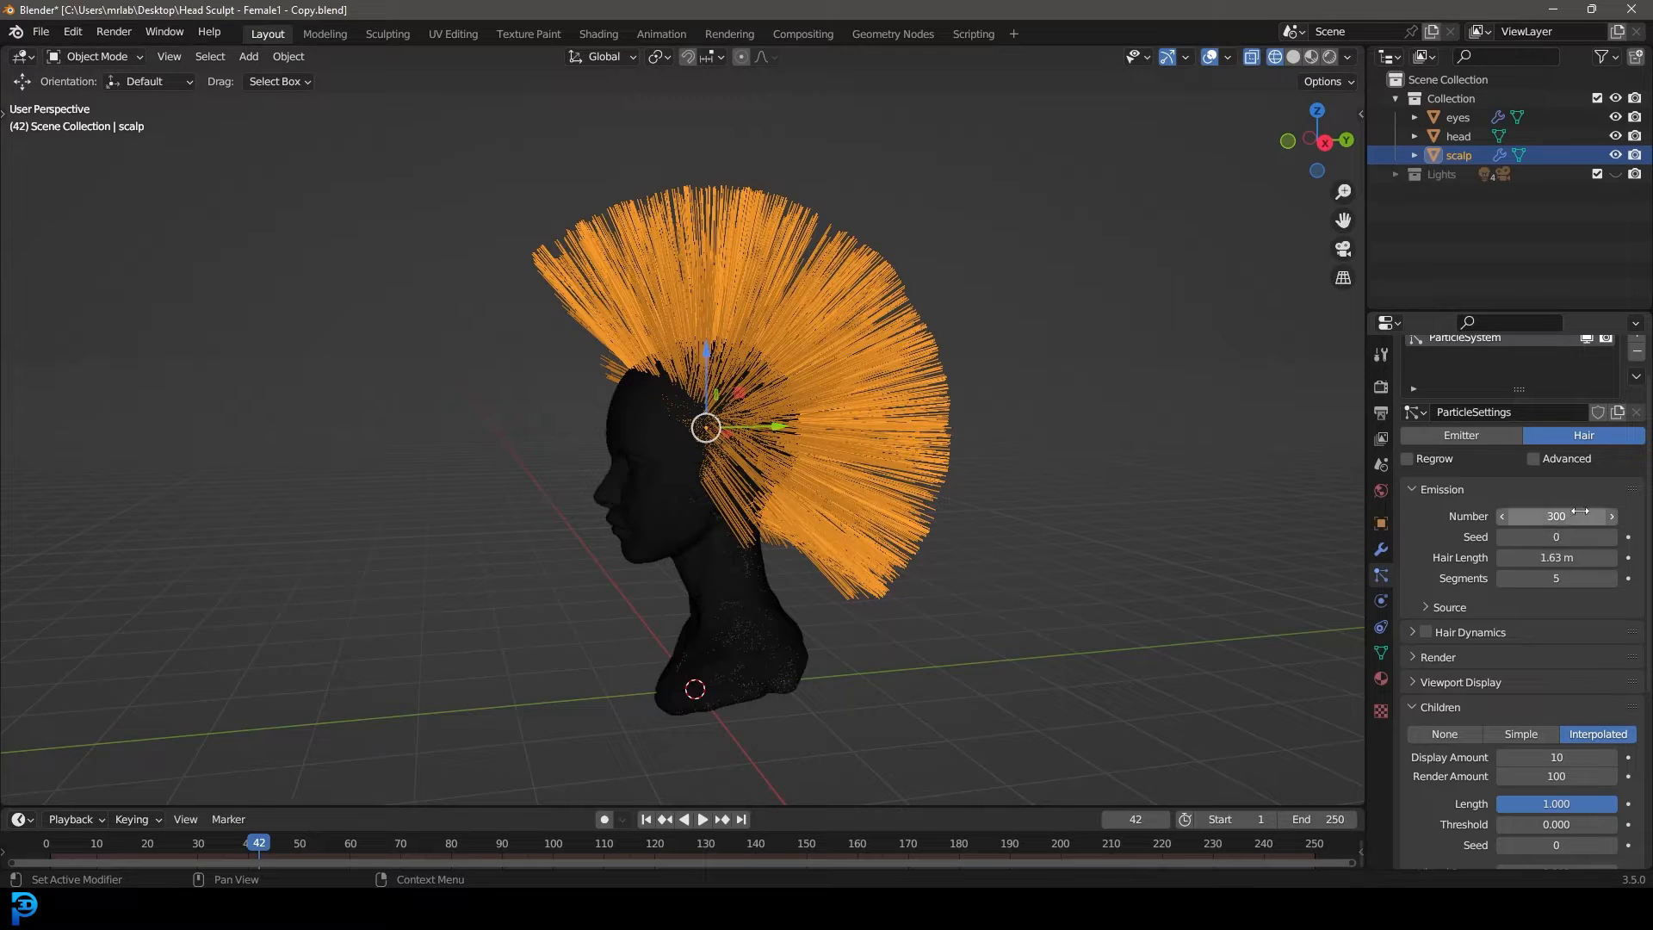
{"action": "left_click", "coordinate": [1534, 459]}
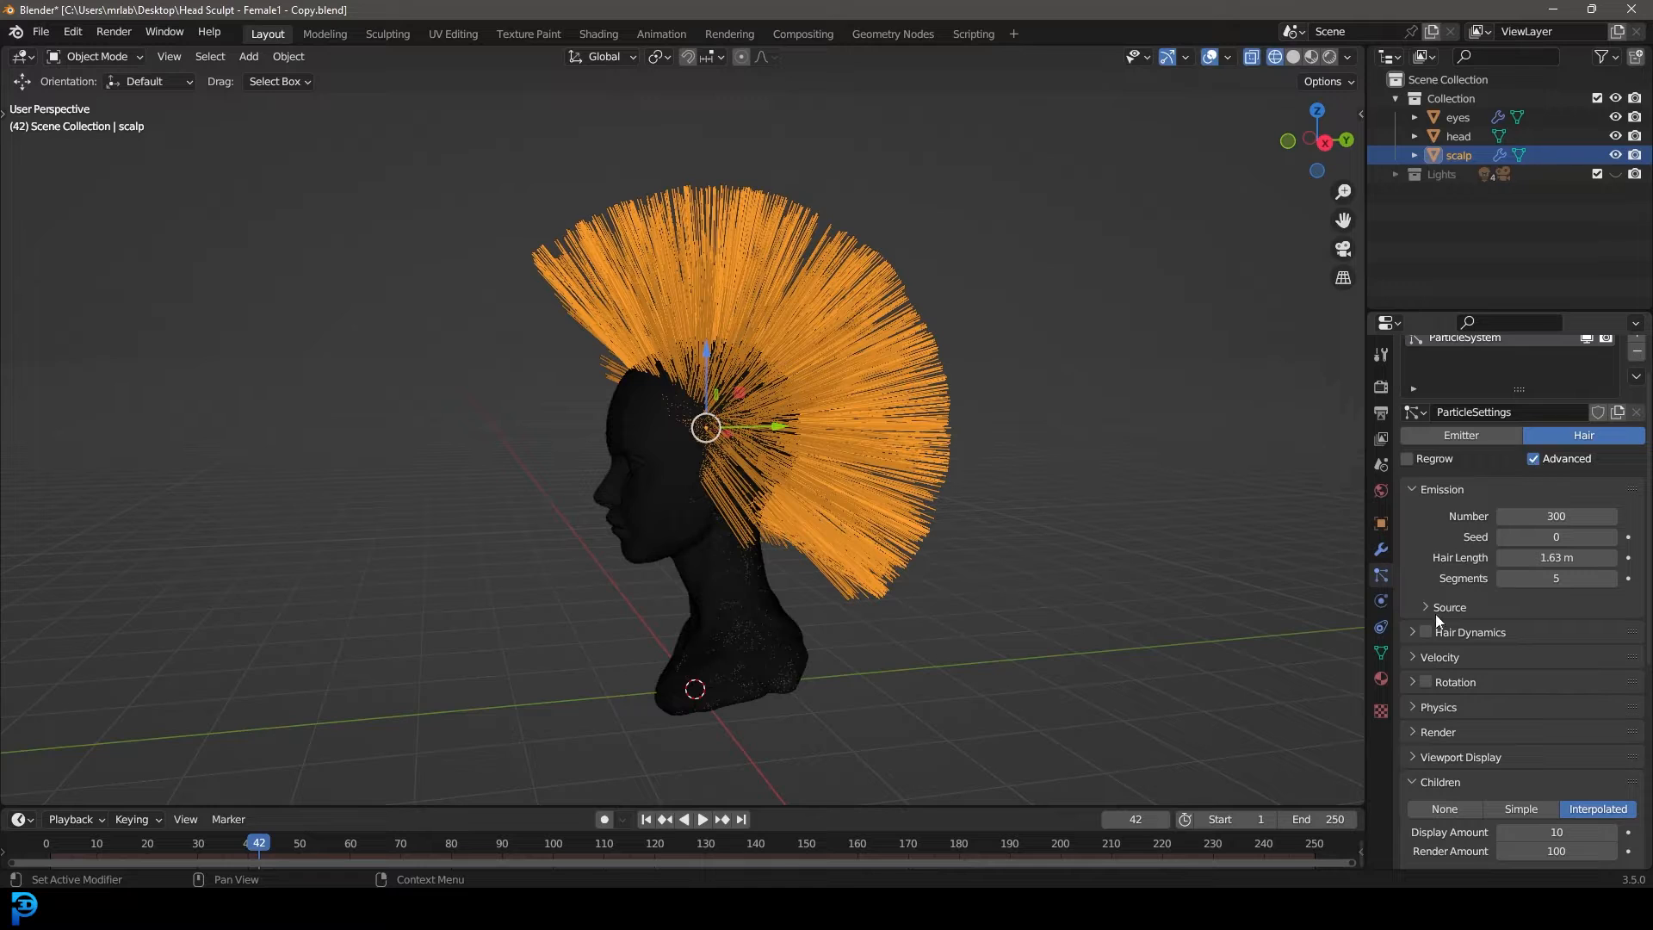
{"action": "scroll", "scroll_direction": "down", "scroll_amount": 3}
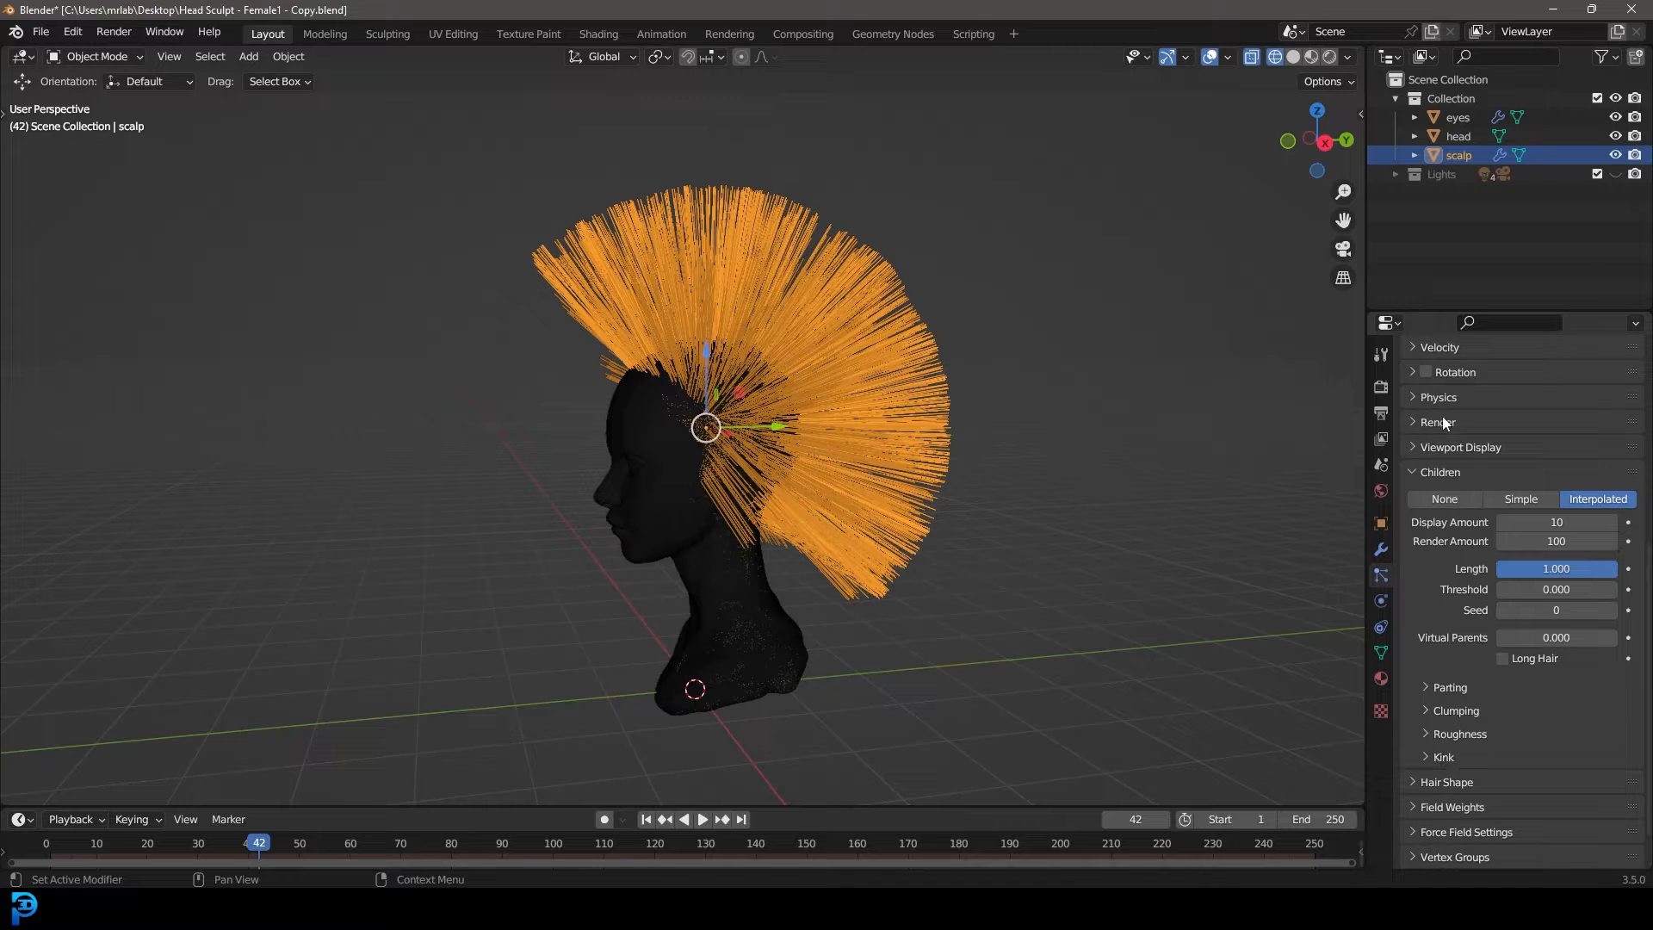
{"action": "left_click", "coordinate": [1425, 422]}
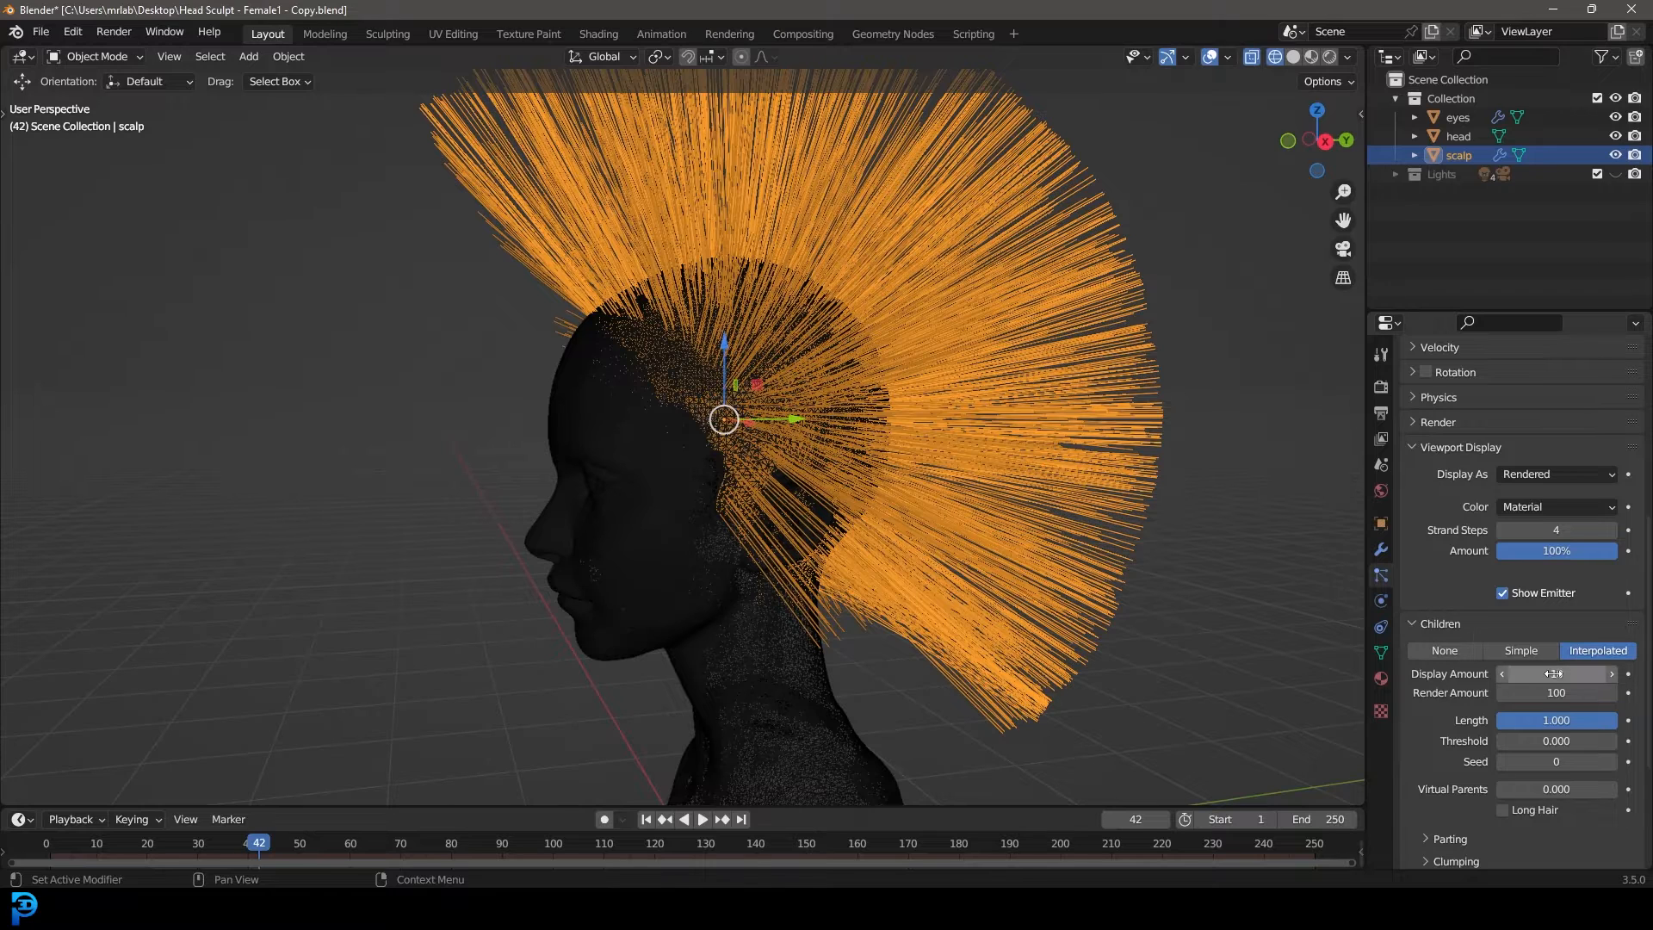
{"action": "left_click", "coordinate": [1557, 692]}
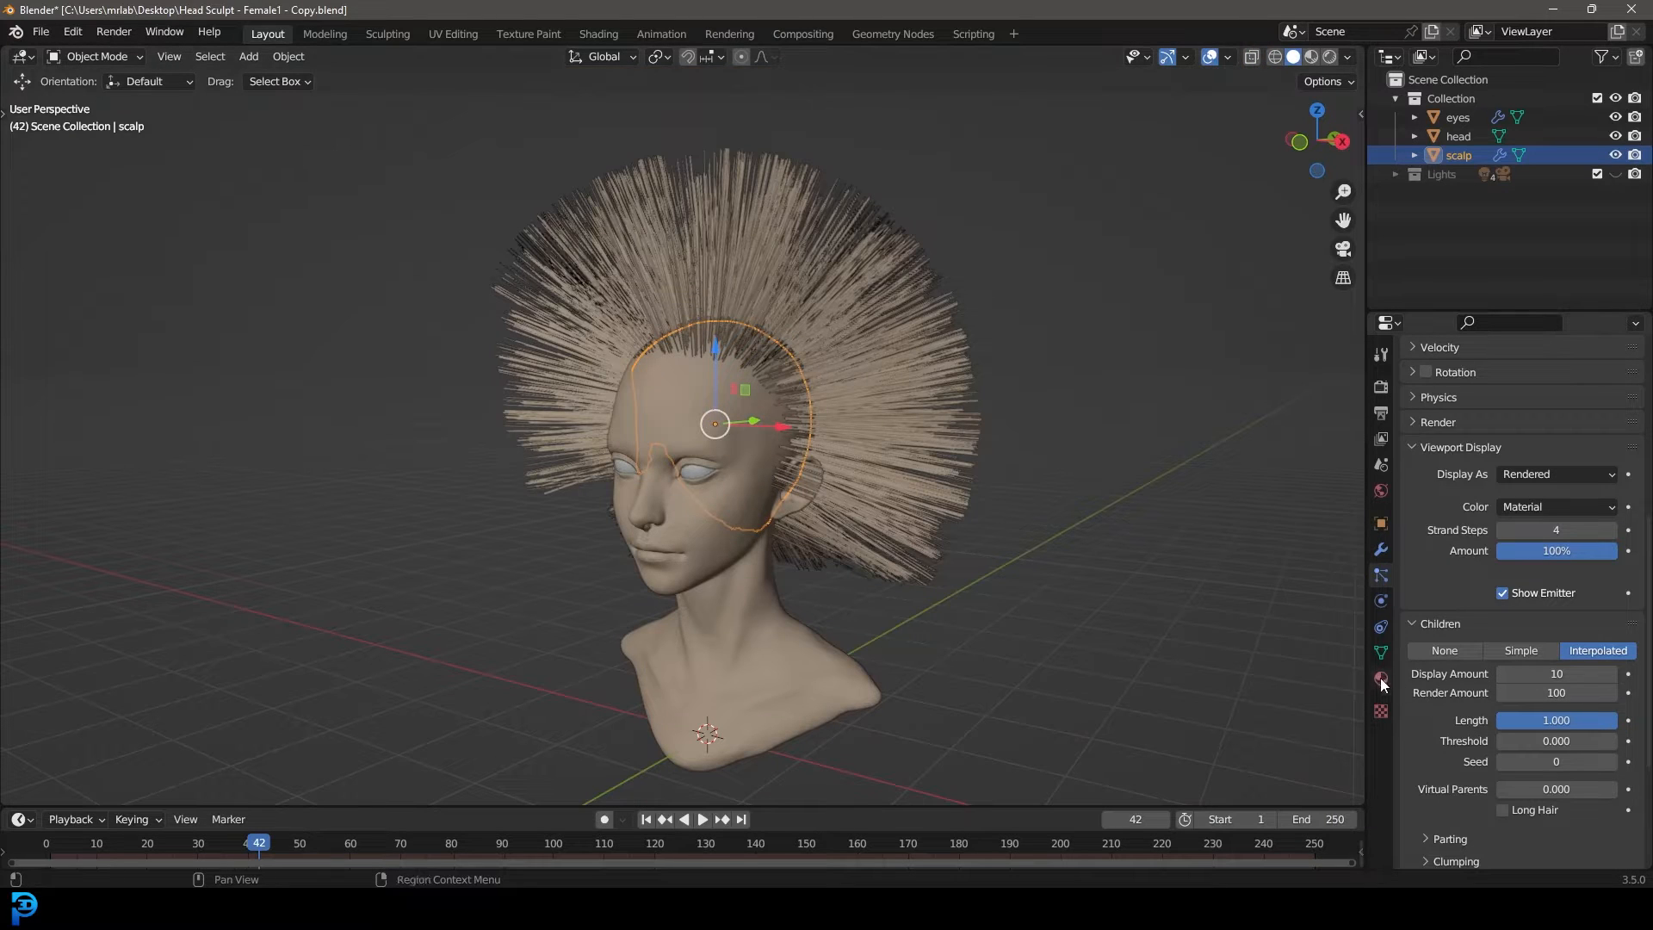
{"action": "left_click", "coordinate": [1380, 679]}
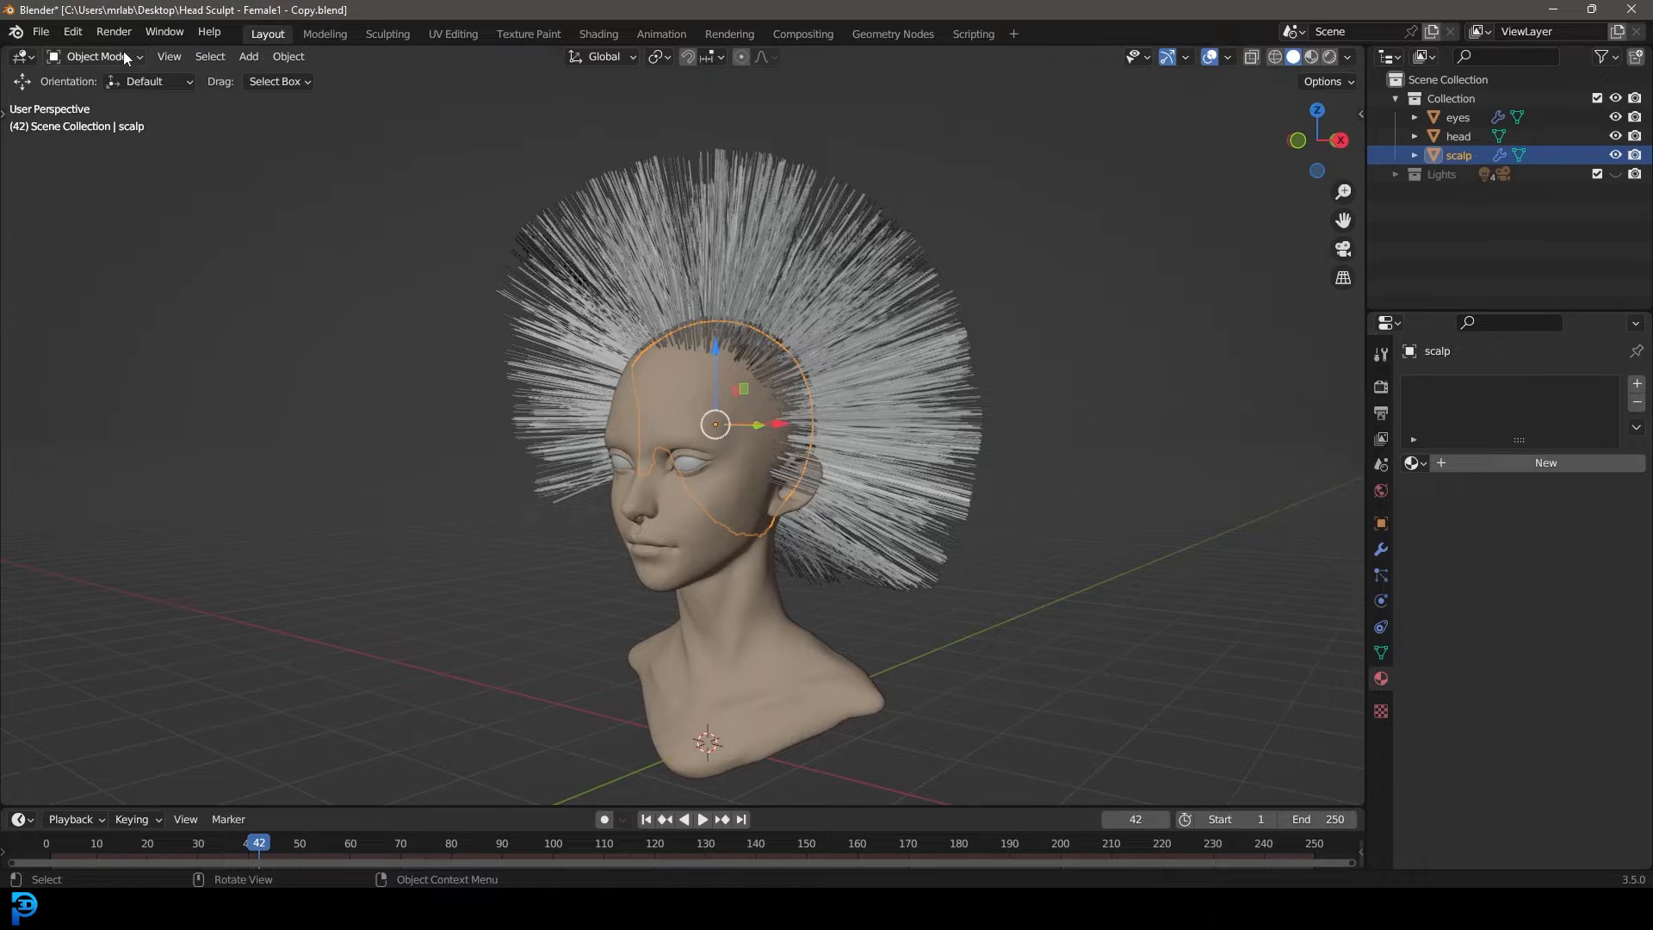
- Switch to Particle Edit with the Comb brush options expanded, viewing the head in right orthographic
{"action": "left_click", "coordinate": [96, 55]}
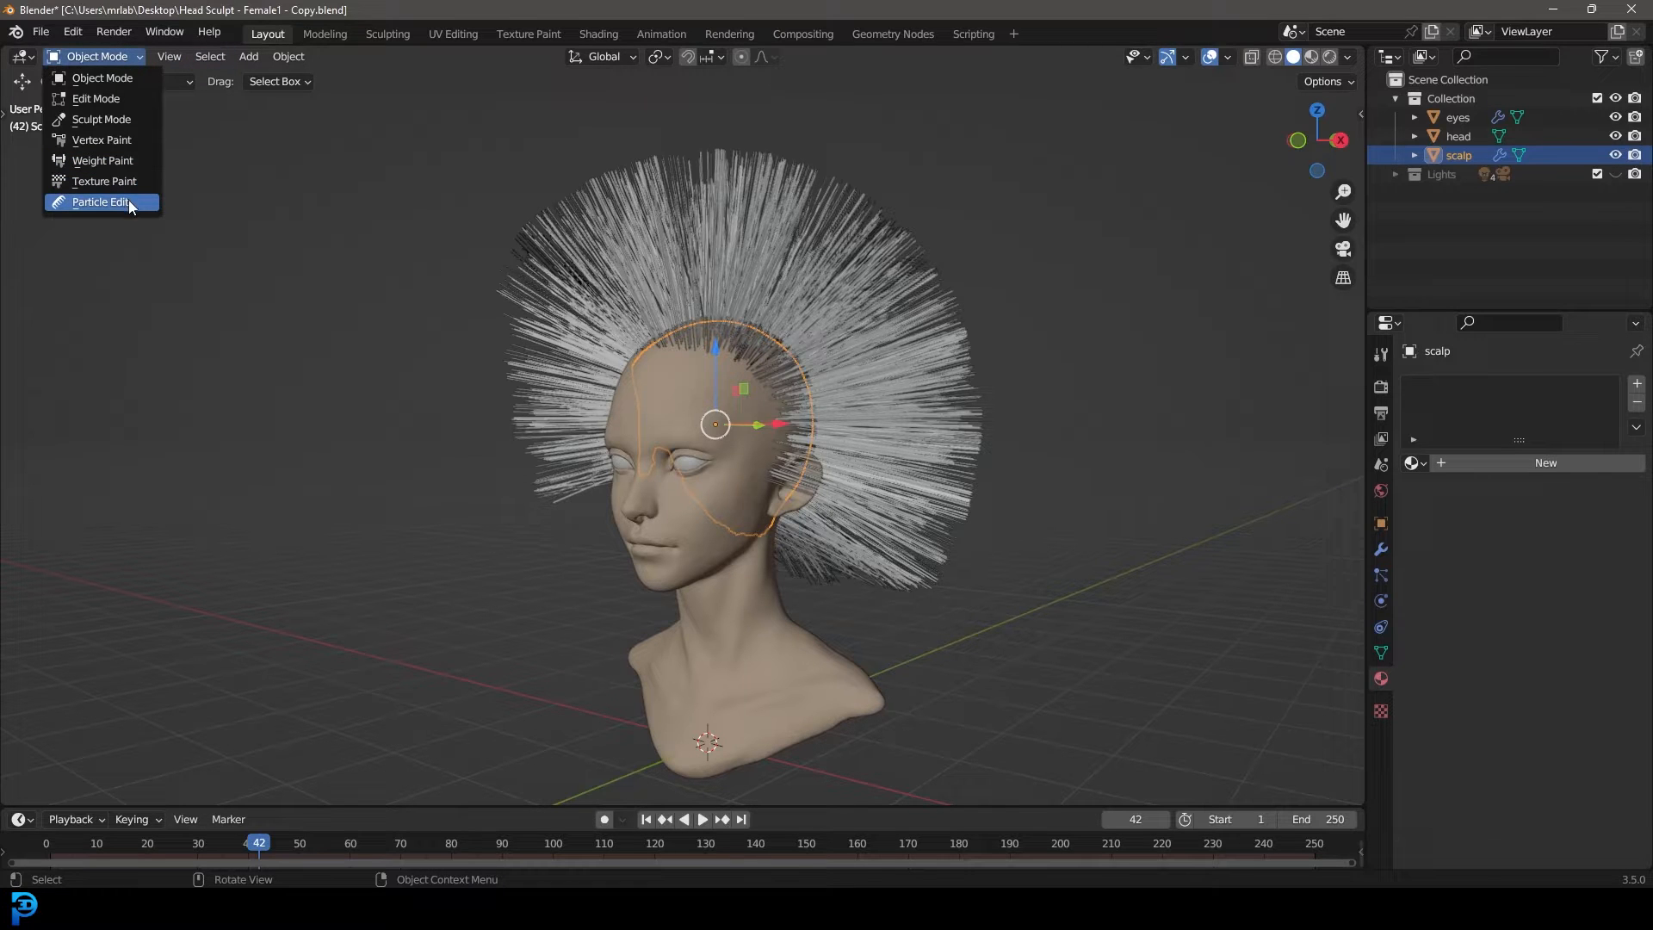
{"action": "left_click", "coordinate": [100, 202]}
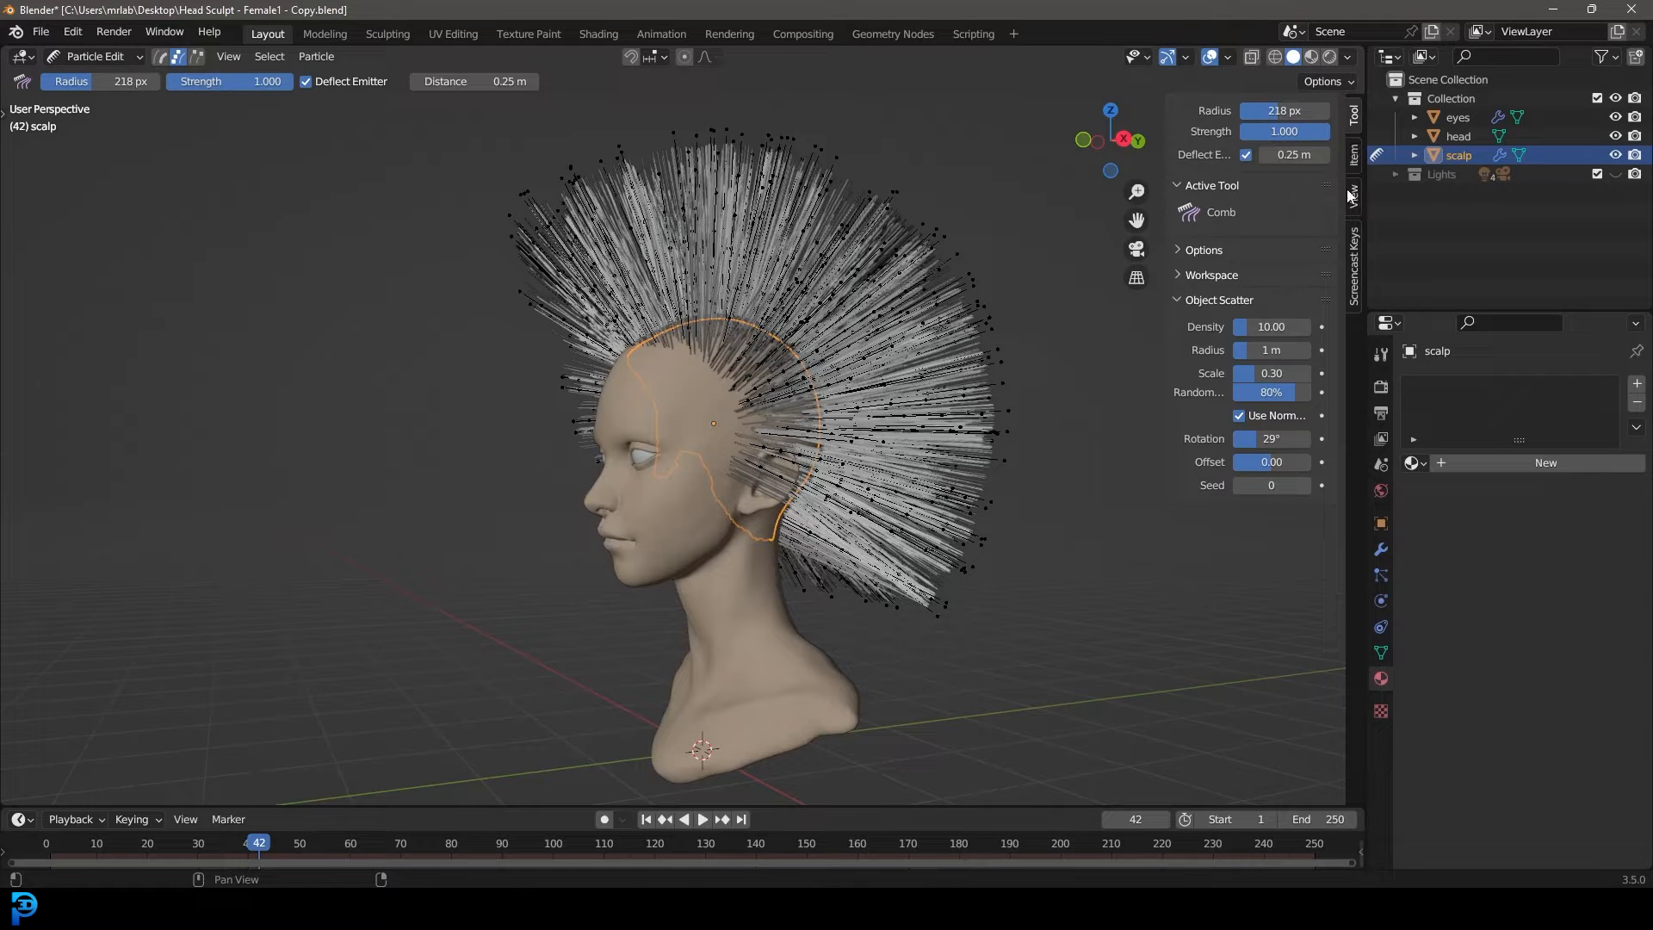
{"action": "left_click", "coordinate": [1179, 249]}
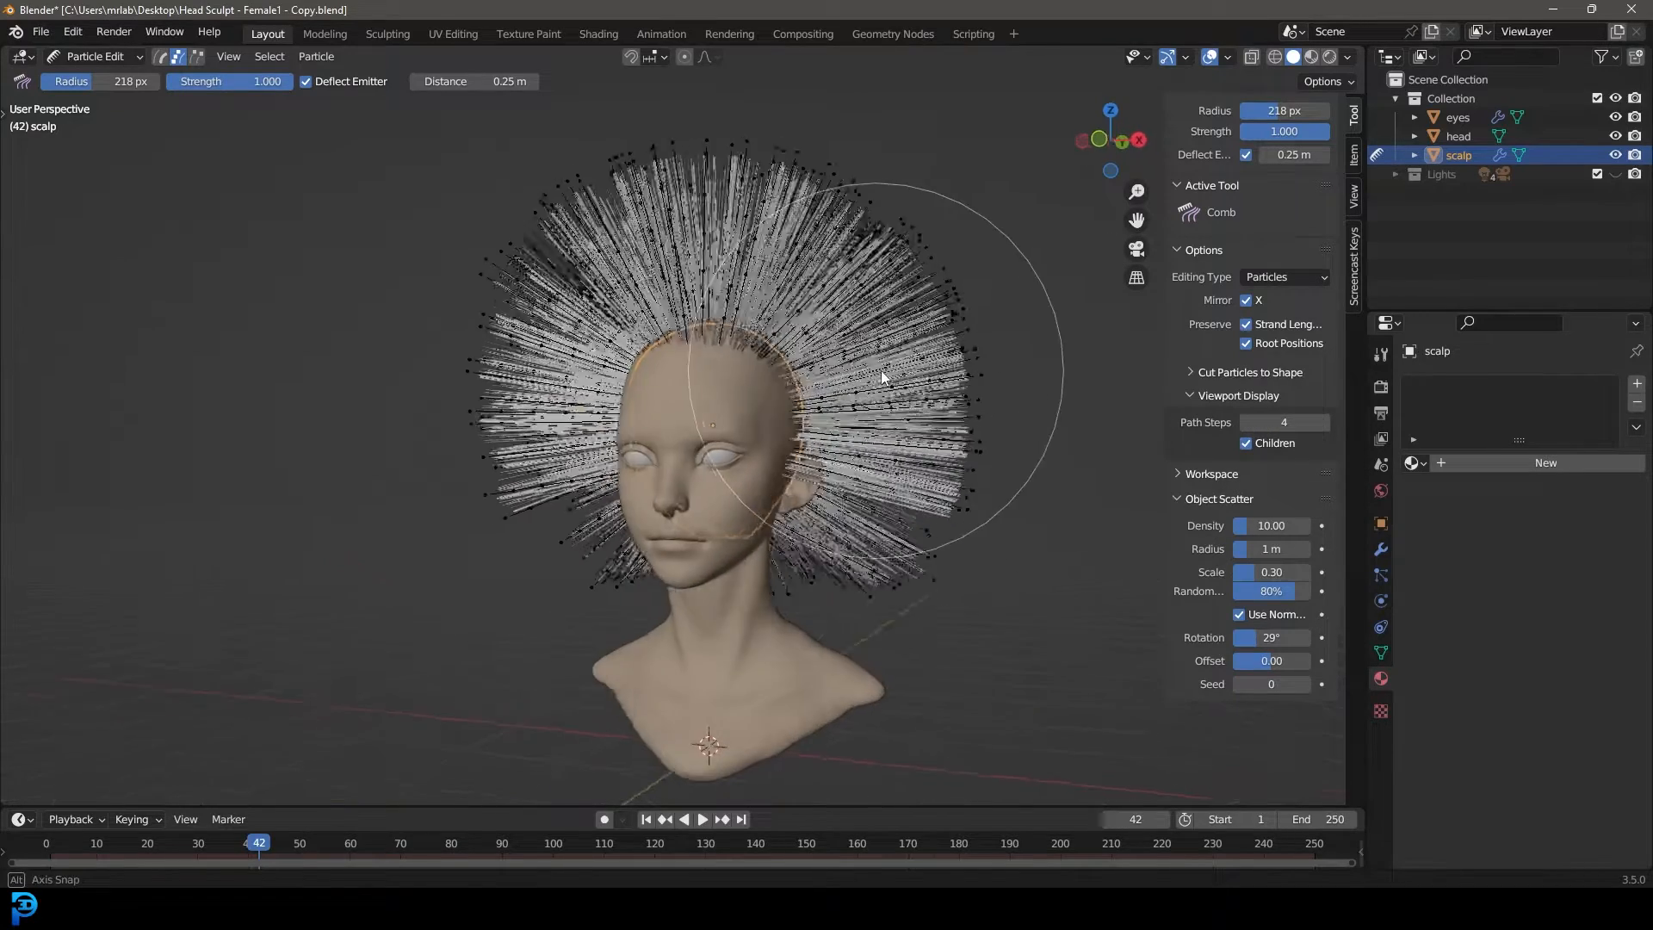
{"action": "left_click_drag", "start_coordinate": [880, 377], "coordinate": [638, 306]}
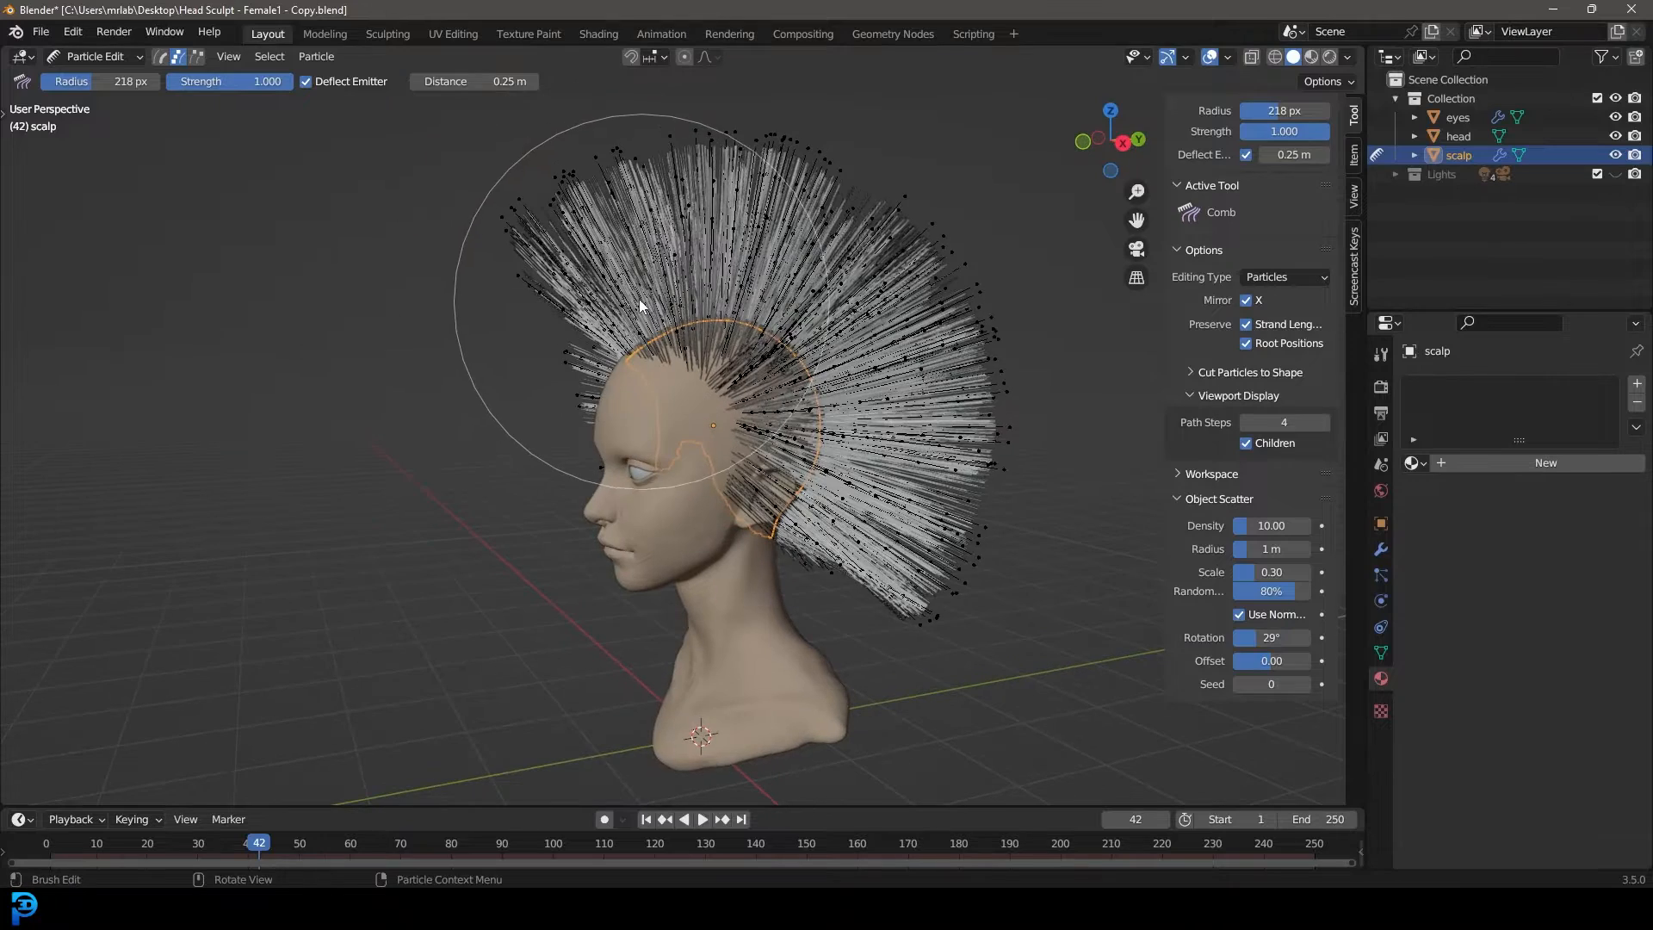
{"action": "key", "text": "KP_3"}
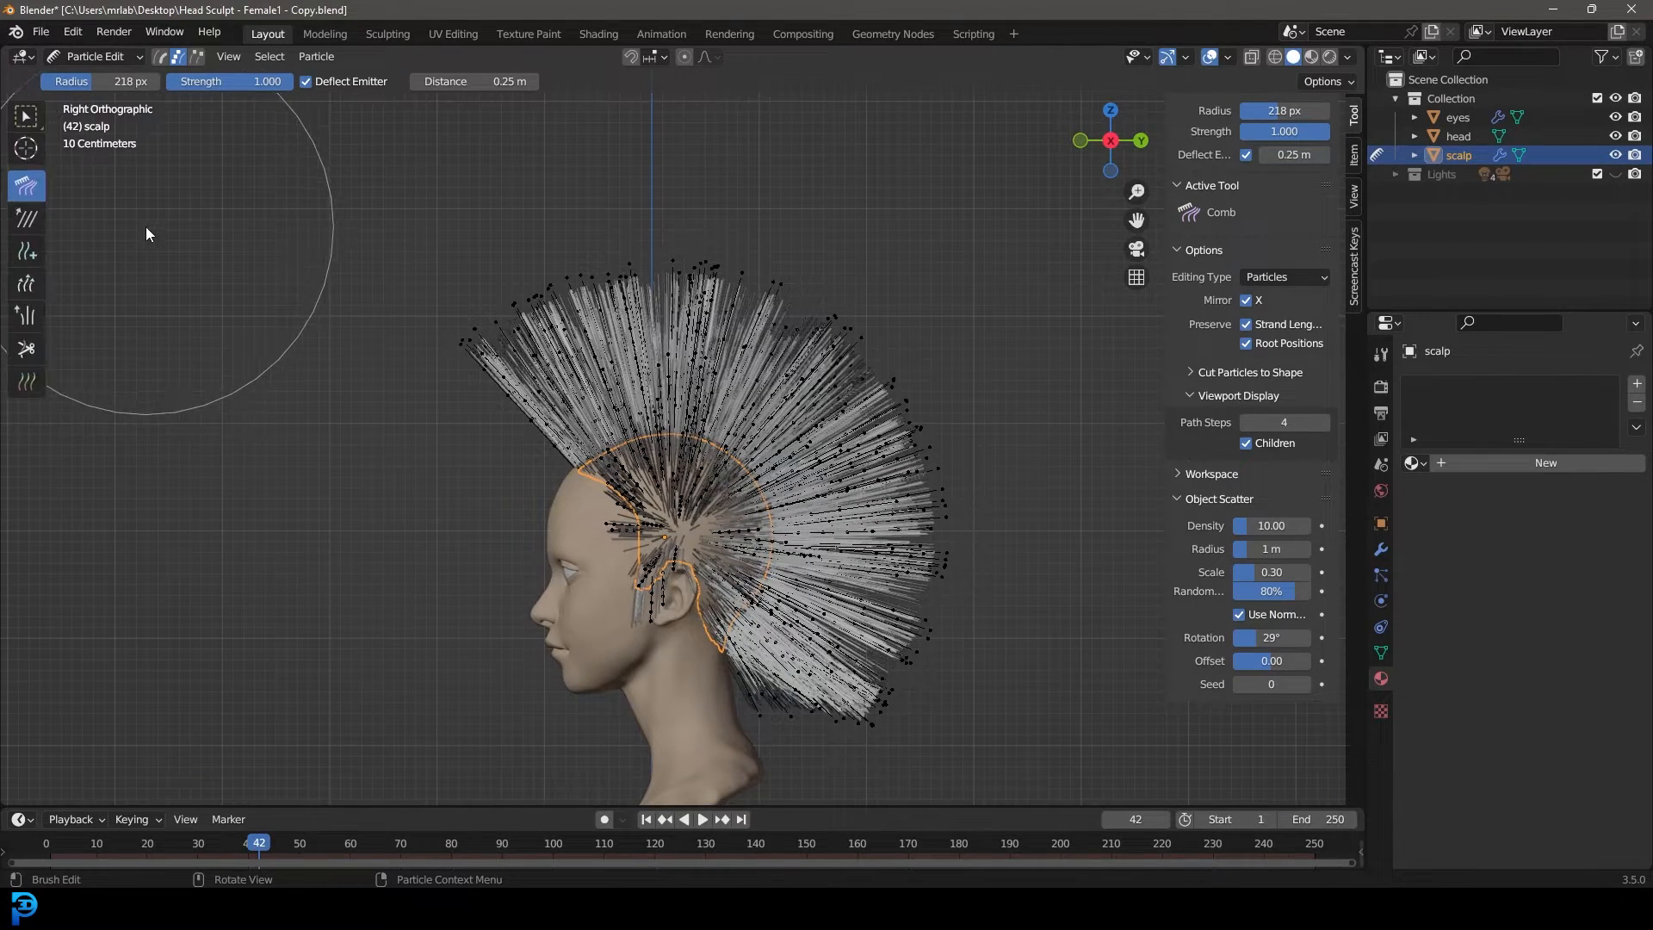
{"action": "mouse_move", "coordinate": [27, 186]}
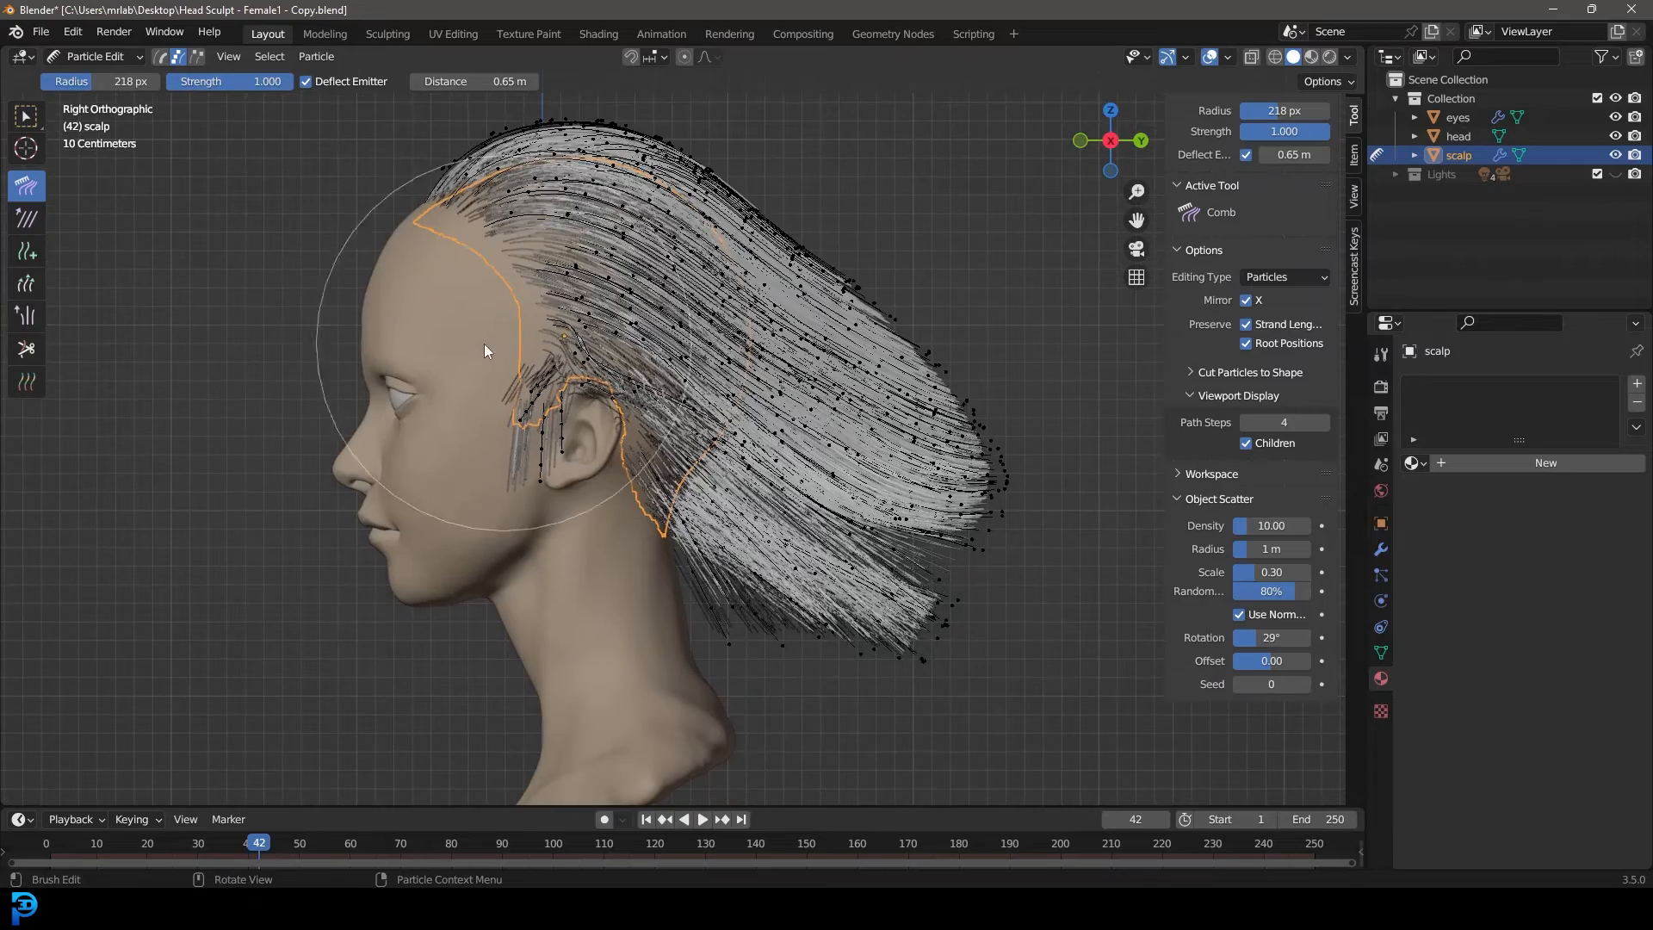
- Comb the strands back off the forehead from side, top and front views, curling the ends into a bun
{"action": "left_click_drag", "start_coordinate": [485, 350], "coordinate": [583, 234]}
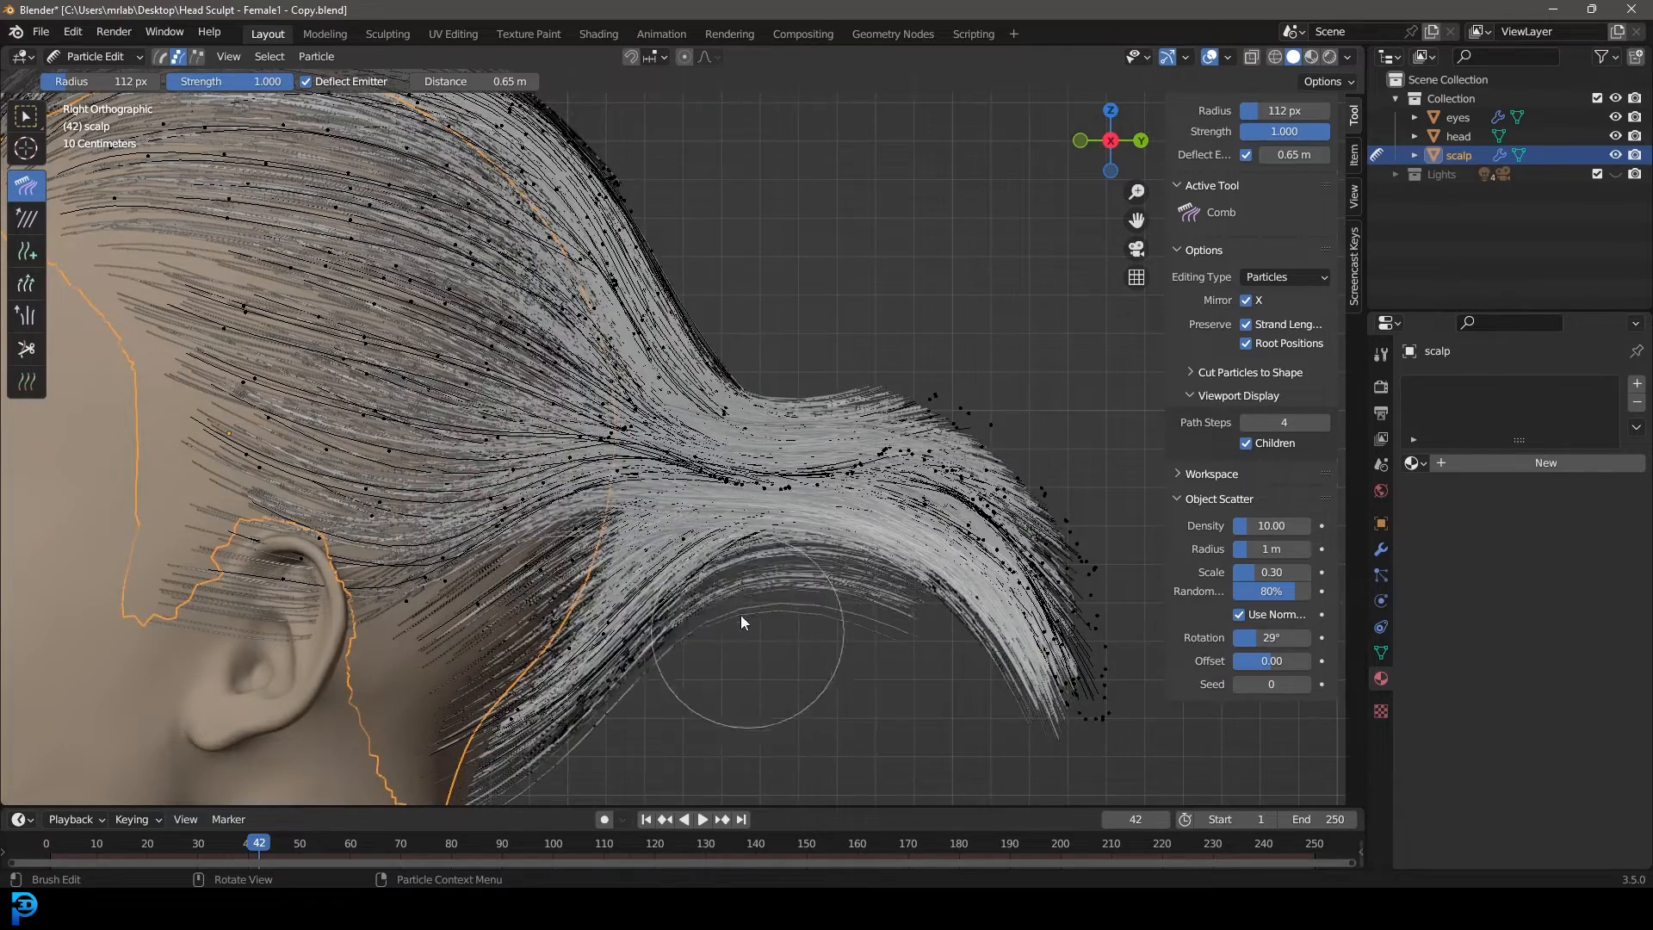
{"action": "left_click_drag", "start_coordinate": [741, 622], "coordinate": [881, 461]}
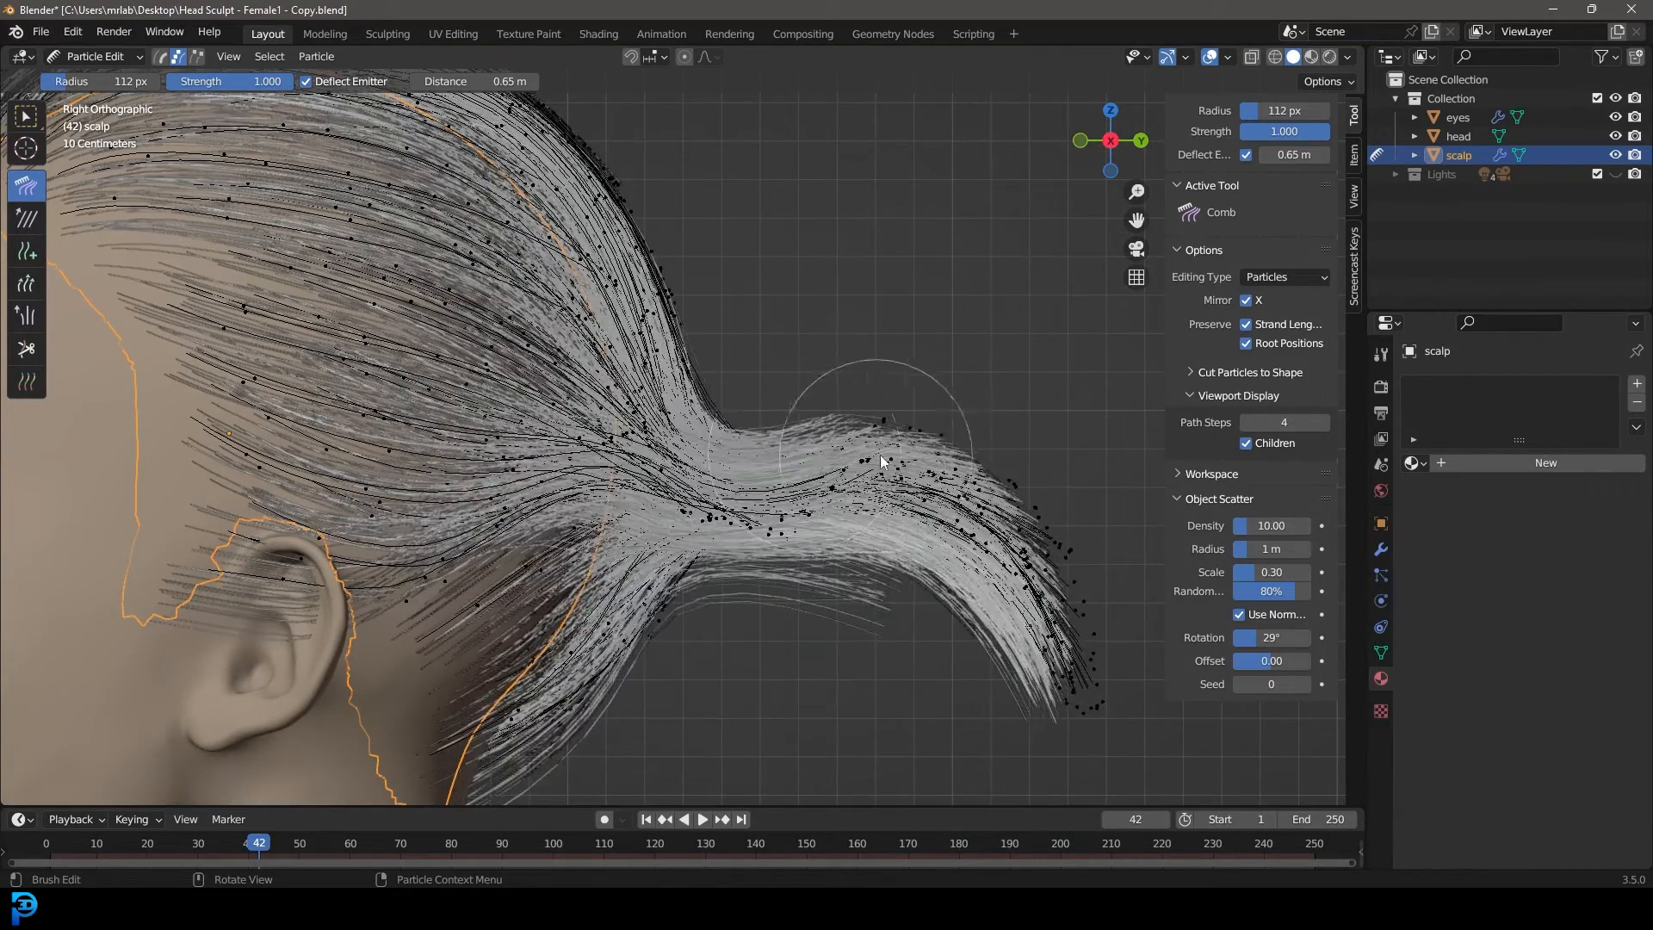
{"action": "scroll", "scroll_direction": "down", "scroll_amount": 3}
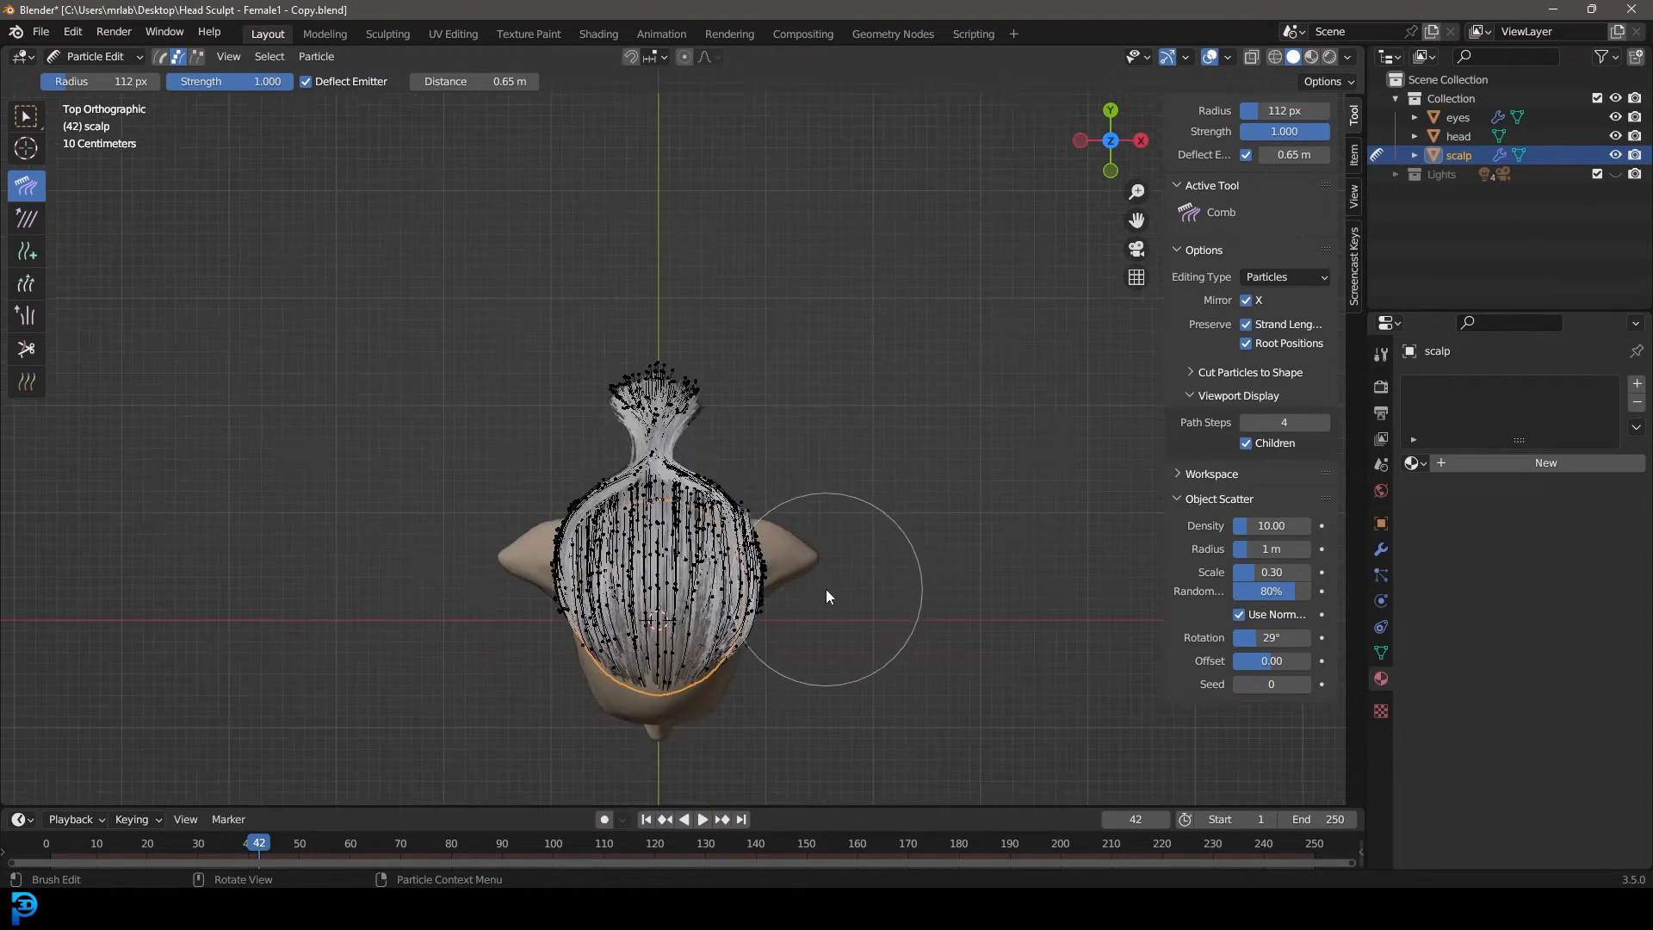
{"action": "left_click_drag", "start_coordinate": [827, 596], "coordinate": [779, 496]}
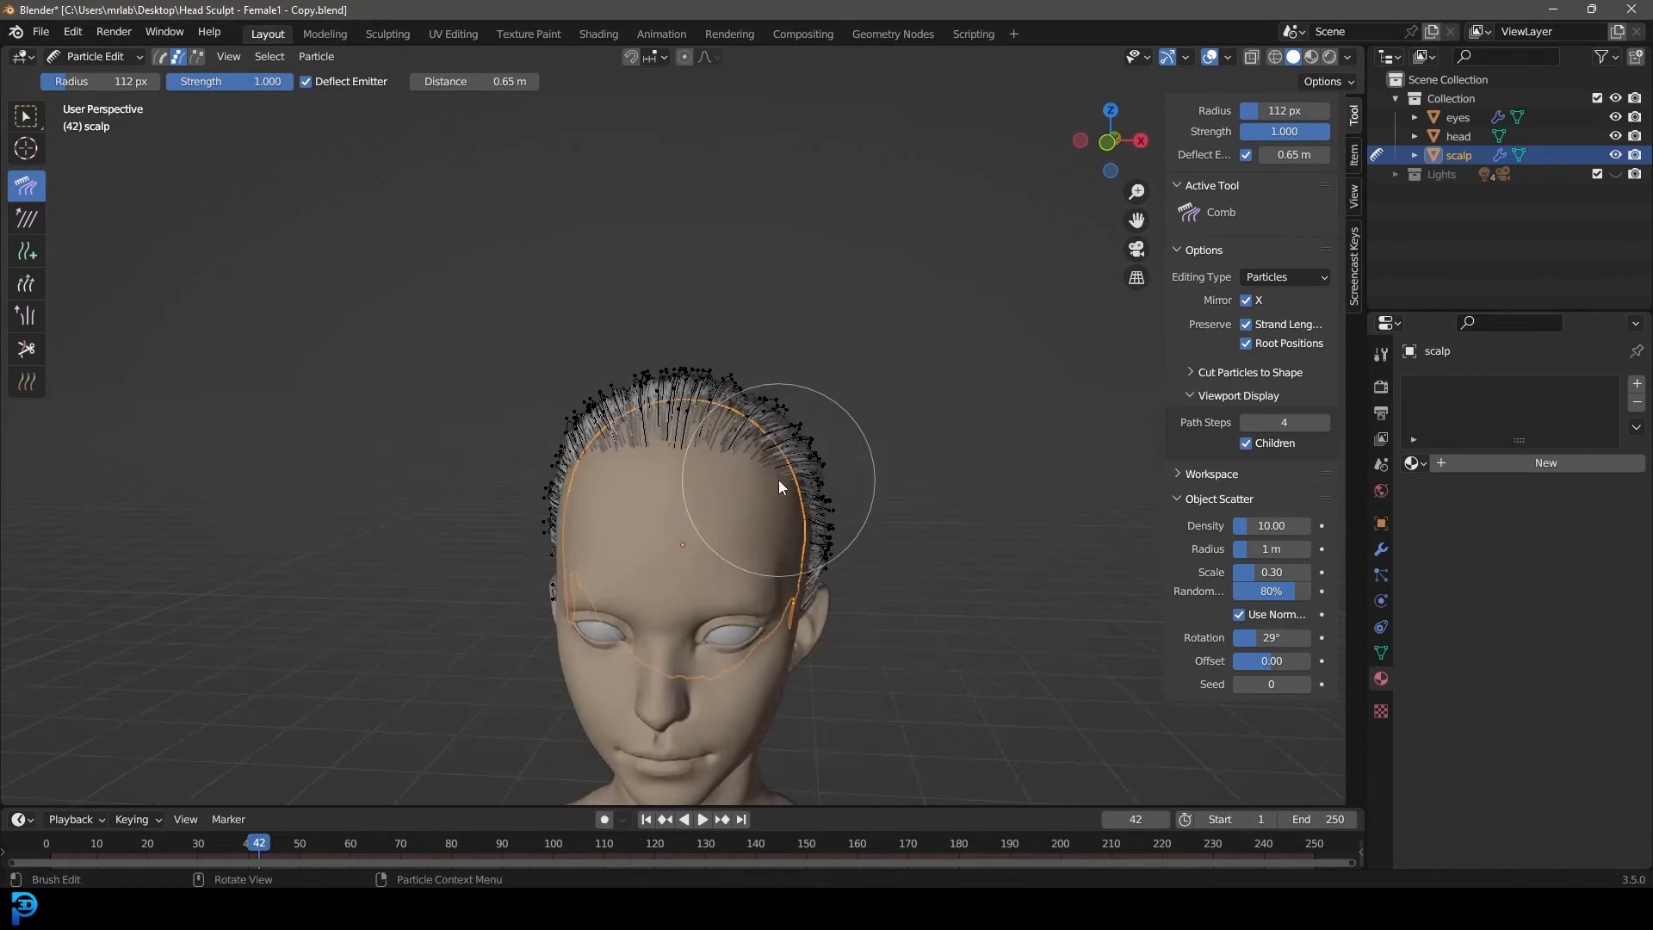
{"action": "key", "text": "KP_1"}
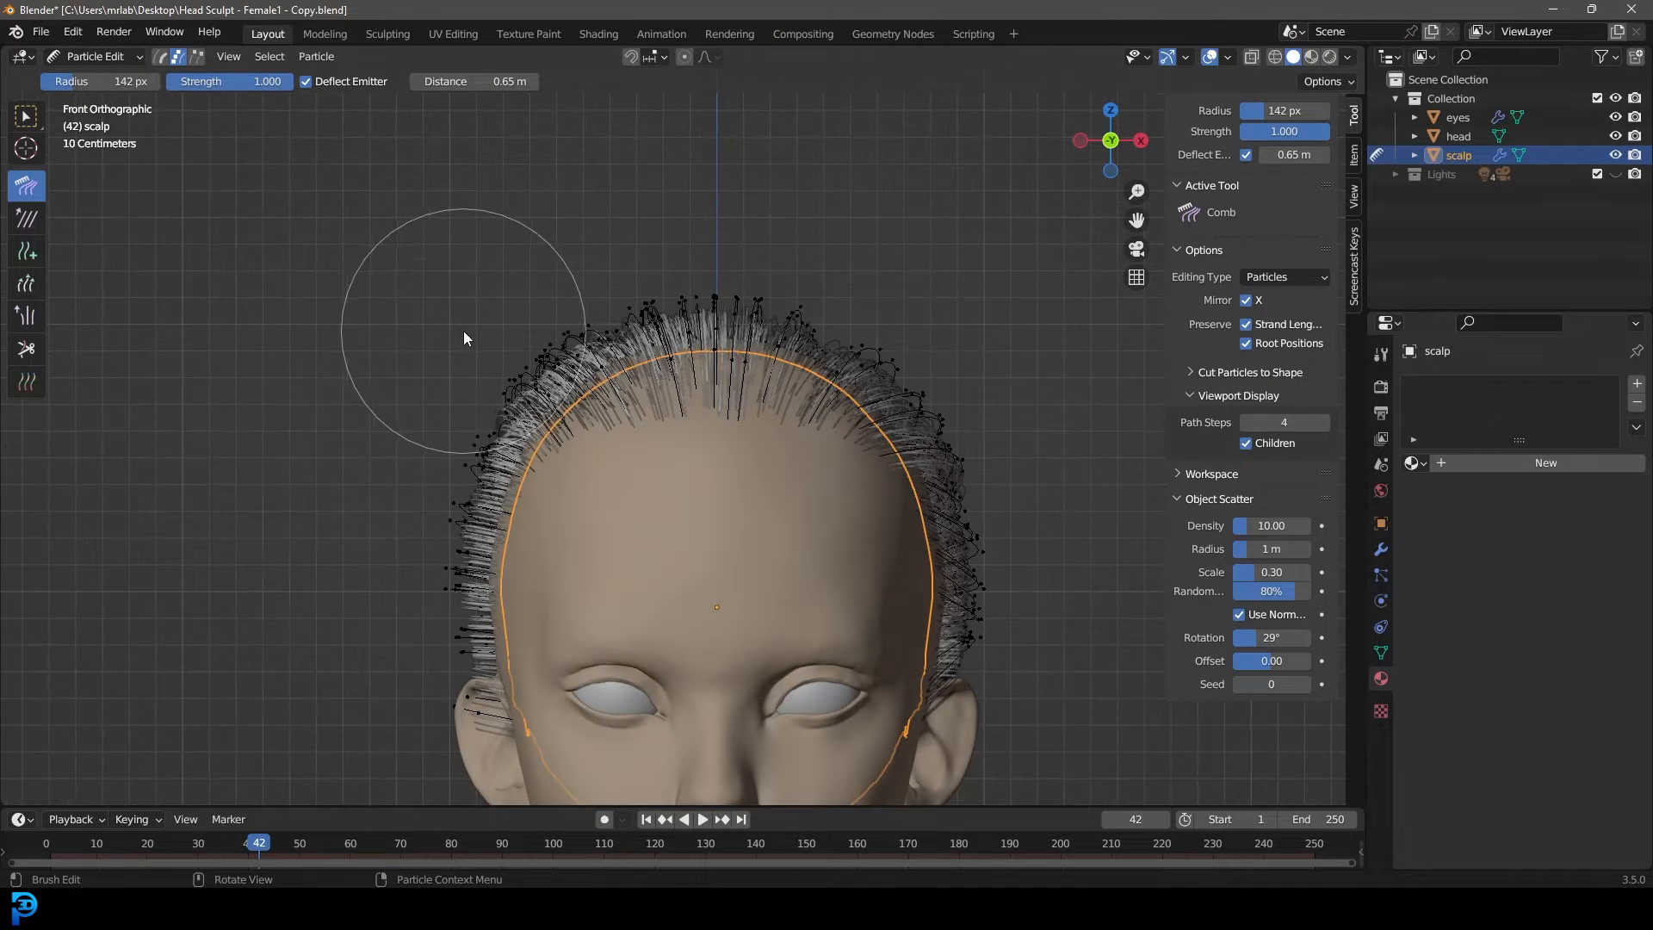
{"action": "left_click_drag", "start_coordinate": [464, 338], "coordinate": [859, 314]}
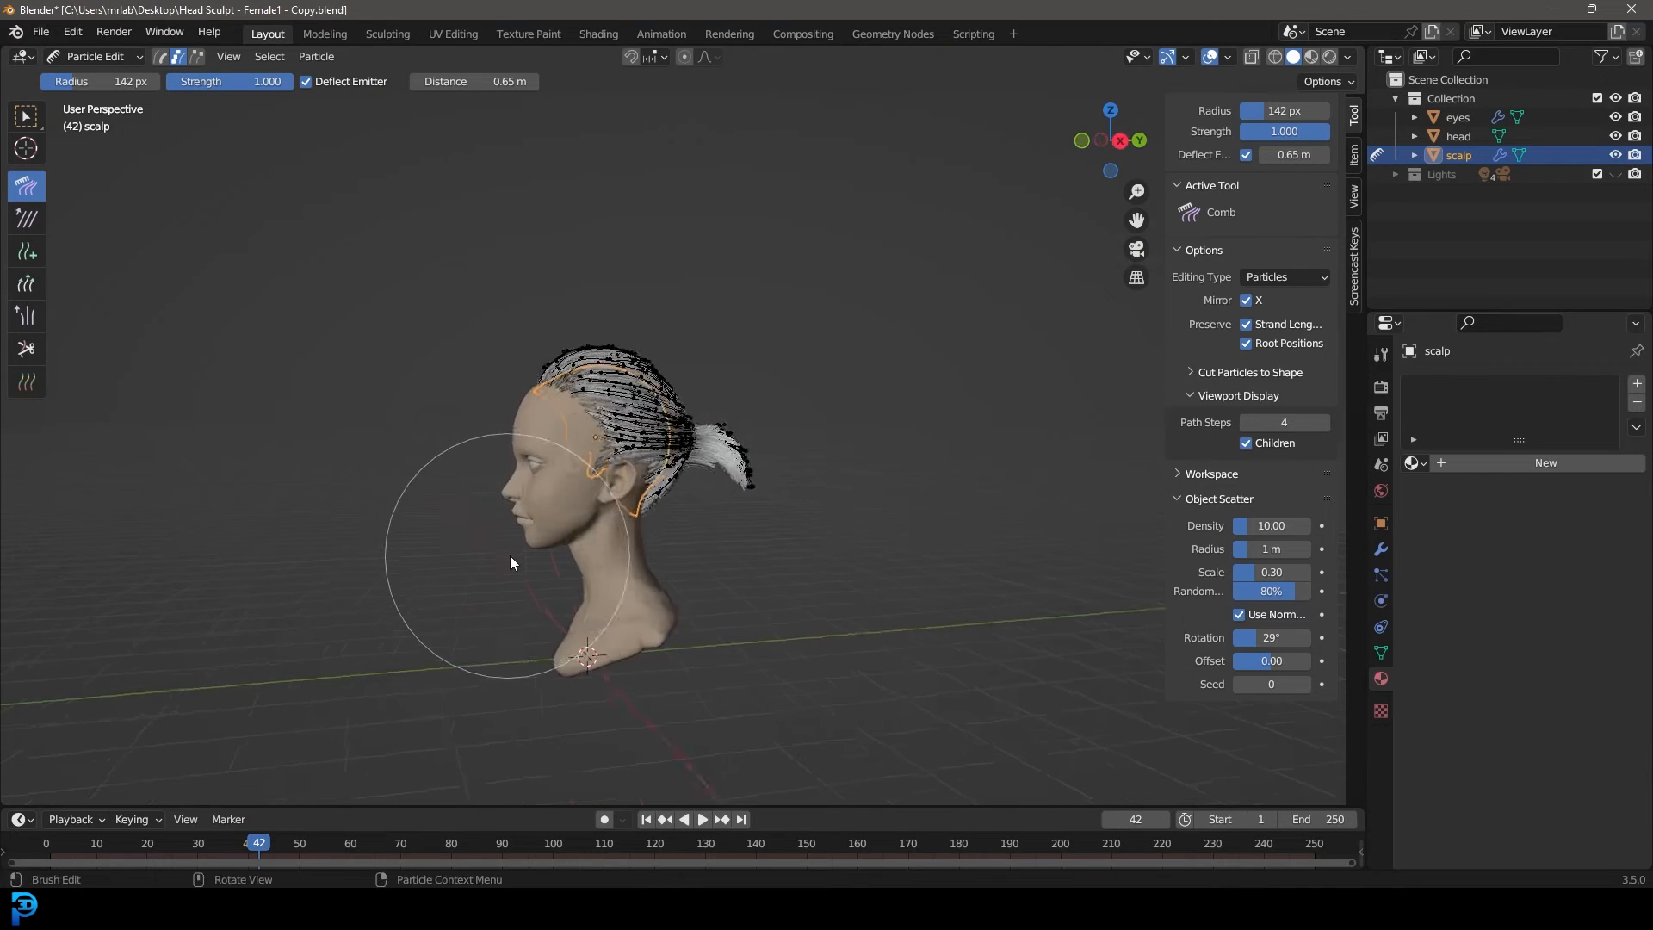
{"action": "left_click_drag", "start_coordinate": [511, 563], "coordinate": [596, 442]}
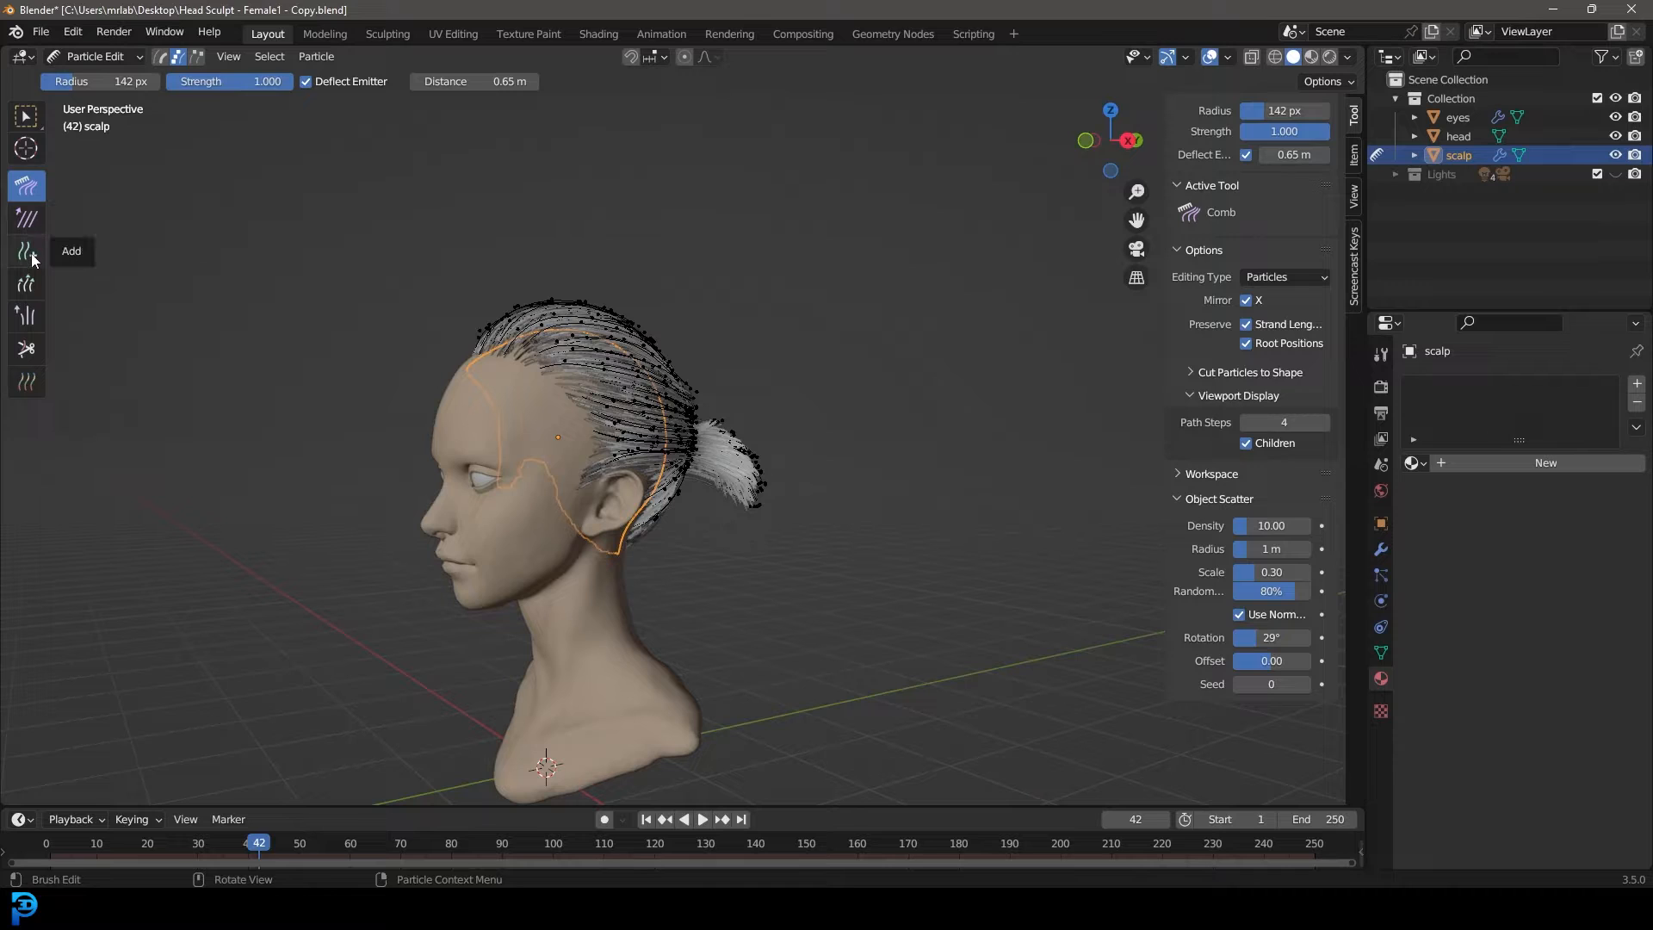
- With the Add brush, grow new strands in front of each ear and beside the left temple
{"action": "left_click", "coordinate": [27, 252]}
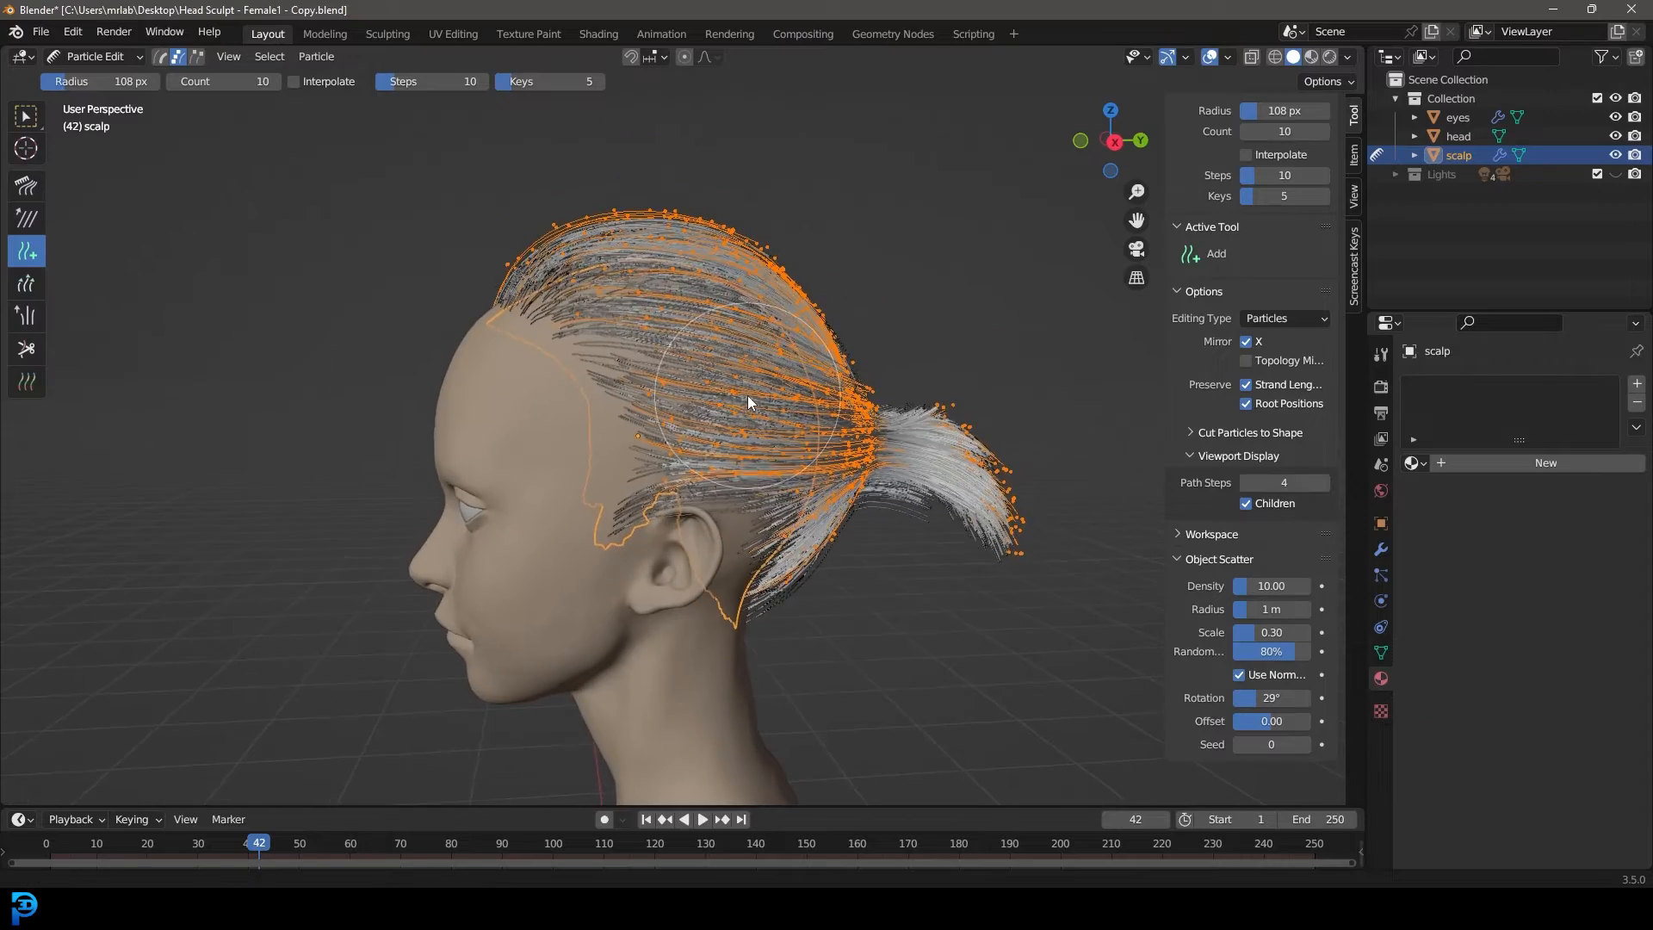
{"action": "key", "text": "H"}
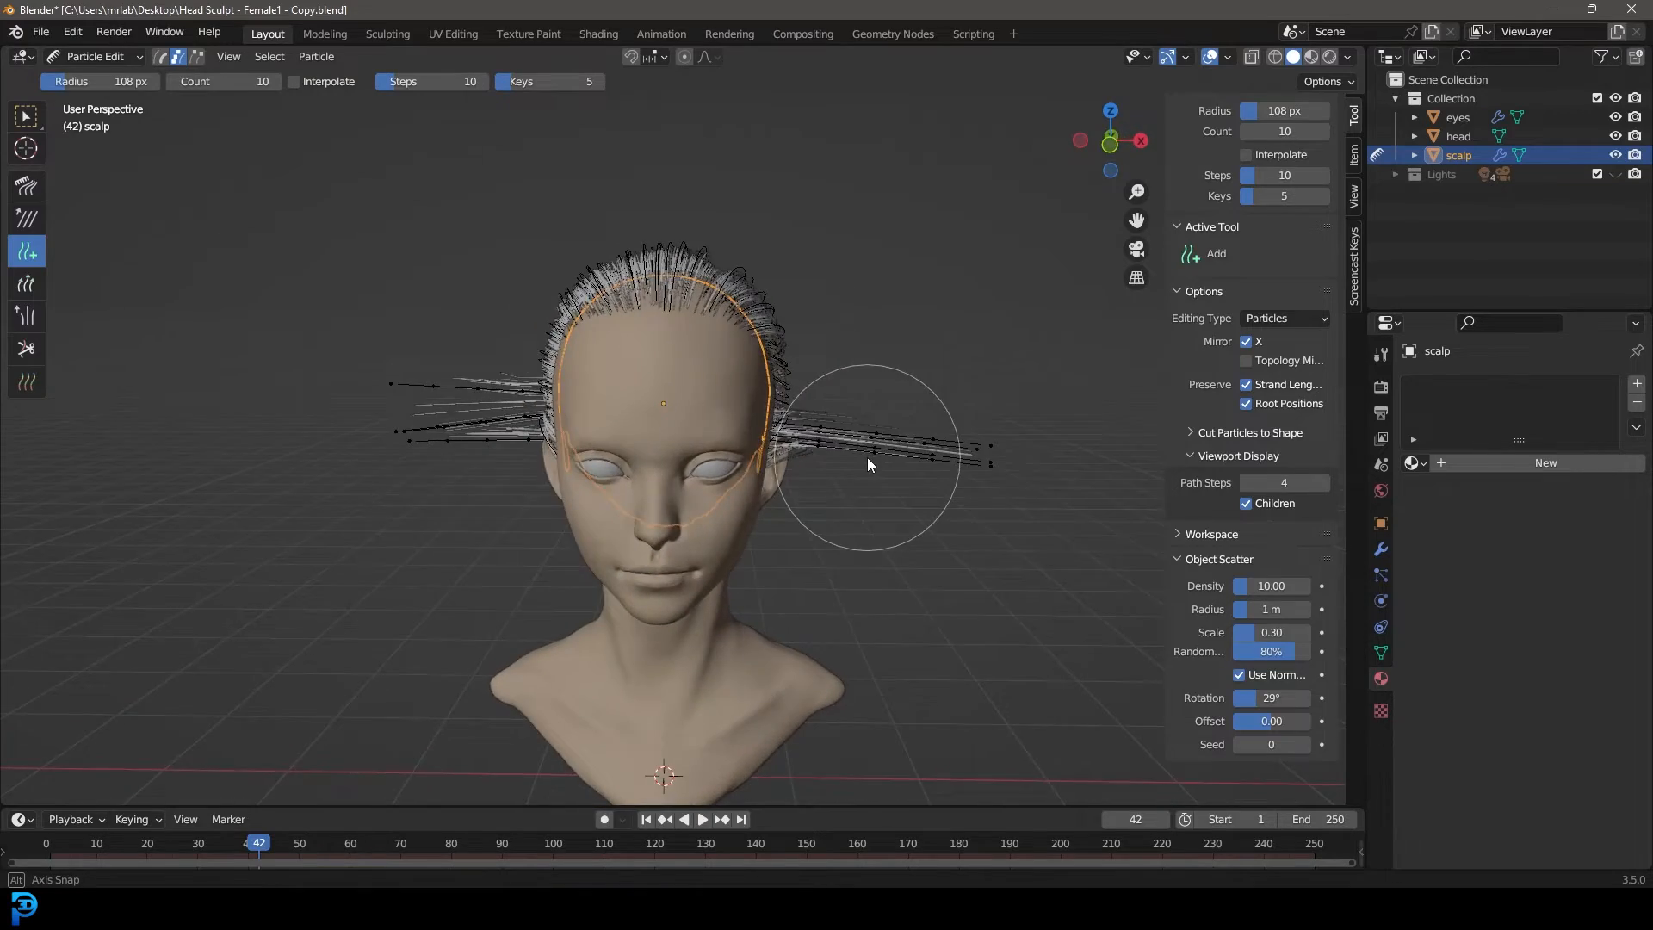
{"action": "left_click_drag", "start_coordinate": [868, 464], "coordinate": [670, 448]}
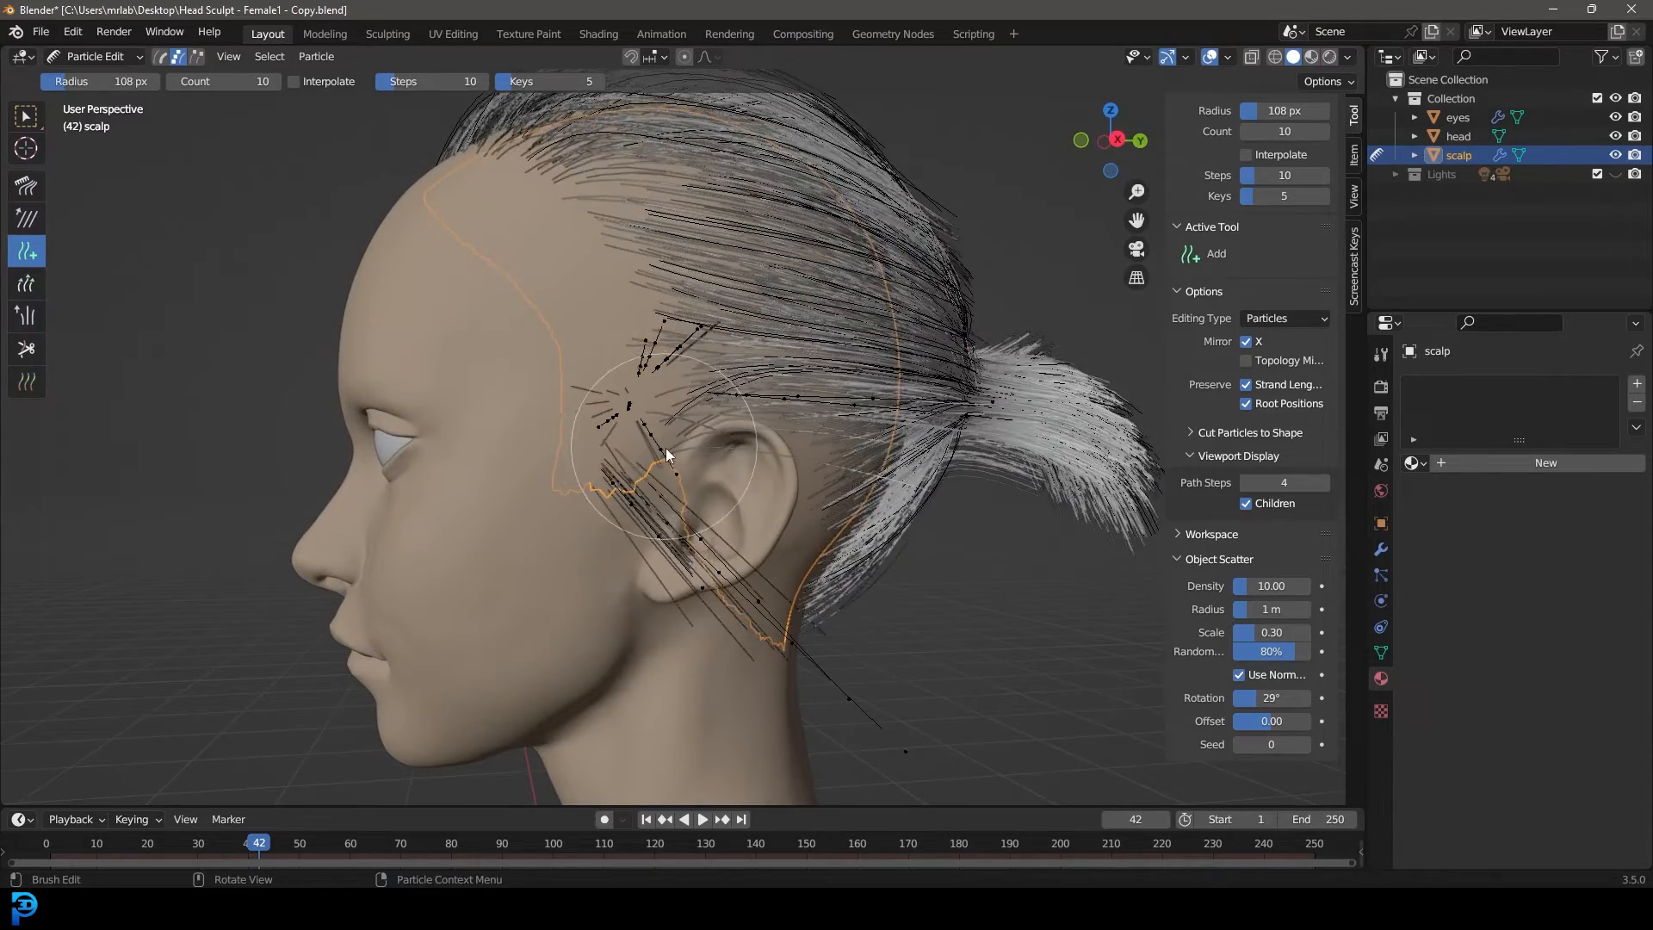
{"action": "left_click_drag", "start_coordinate": [664, 454], "coordinate": [695, 448]}
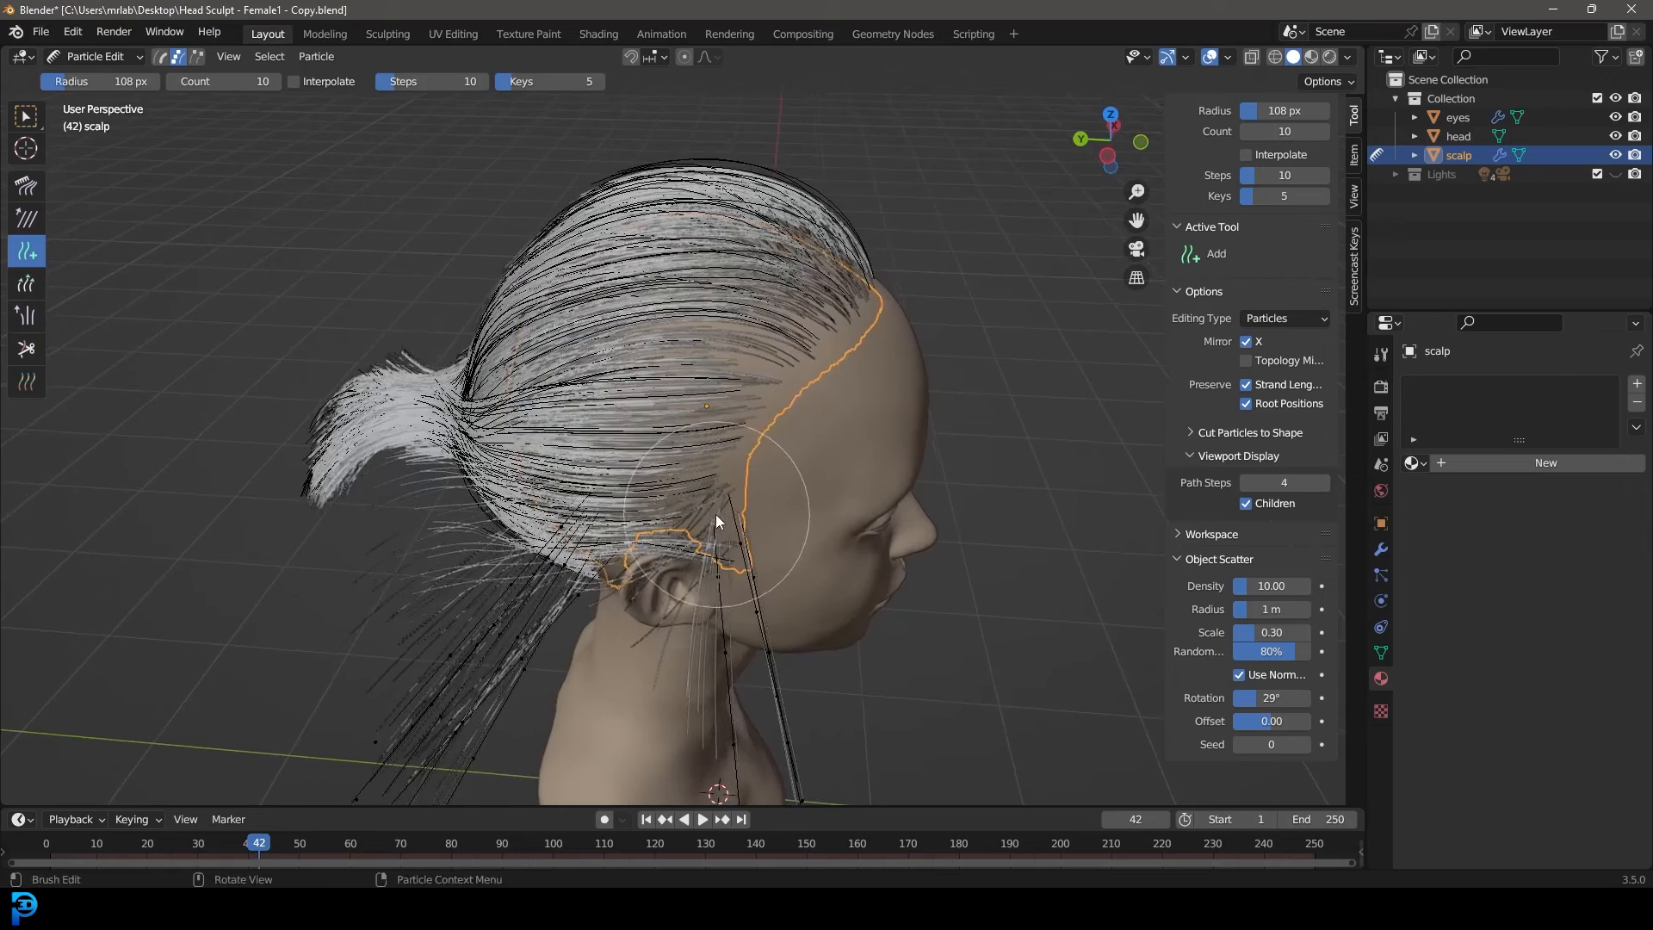
{"action": "left_click_drag", "start_coordinate": [717, 521], "coordinate": [760, 490]}
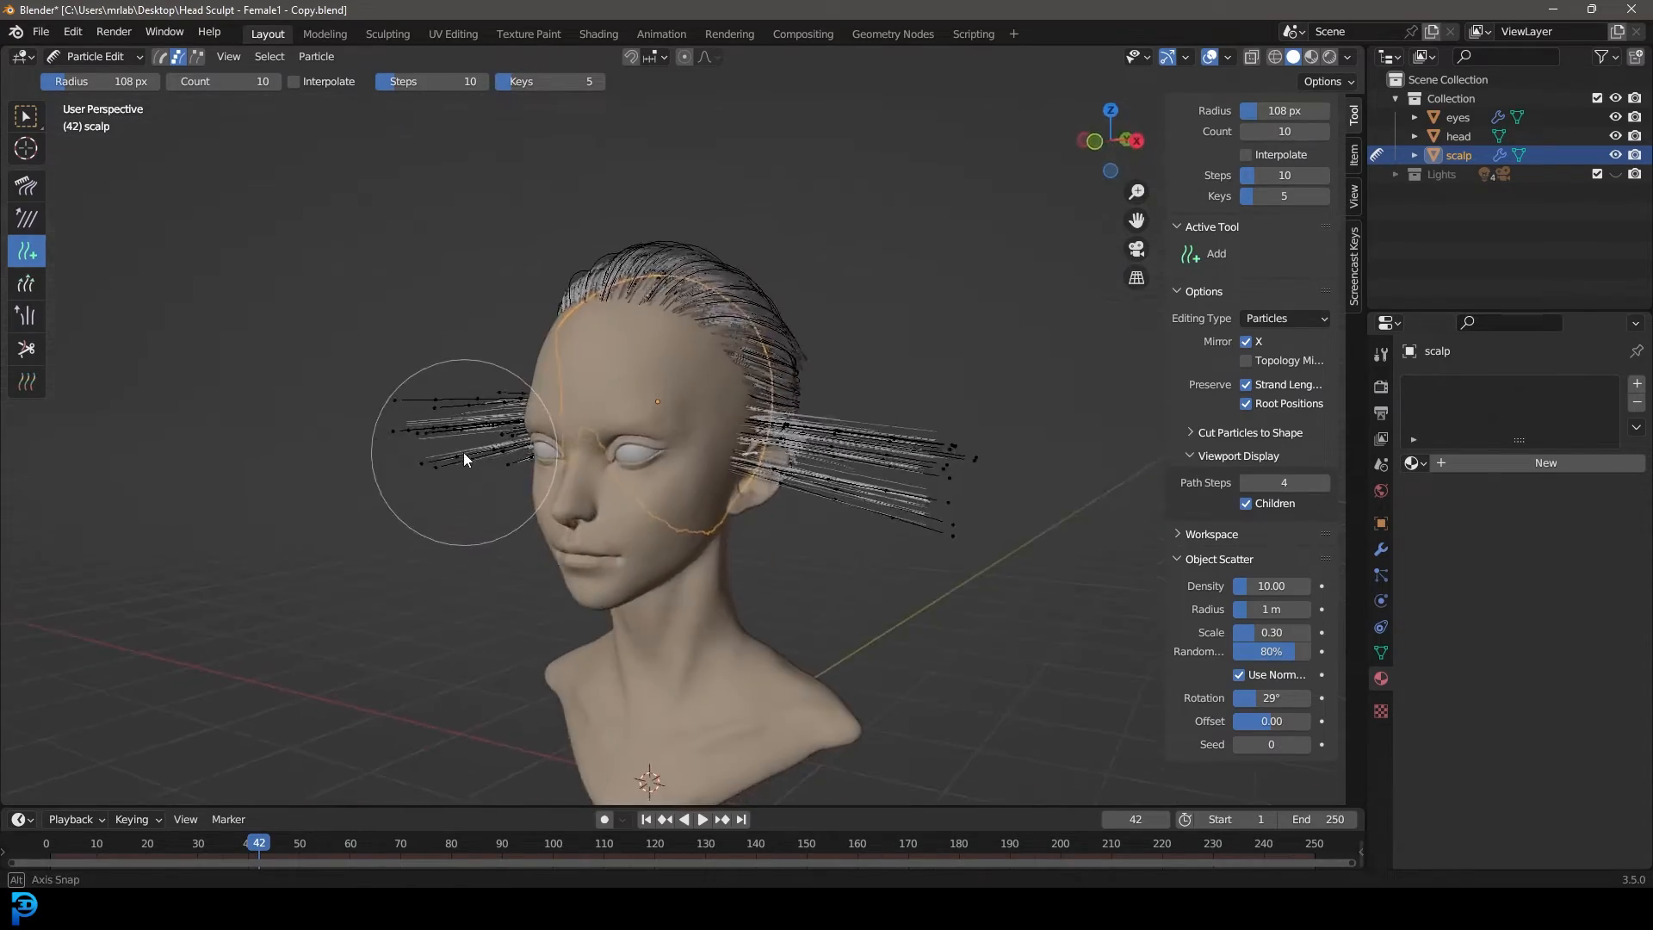
{"action": "left_click_drag", "start_coordinate": [464, 459], "coordinate": [596, 553]}
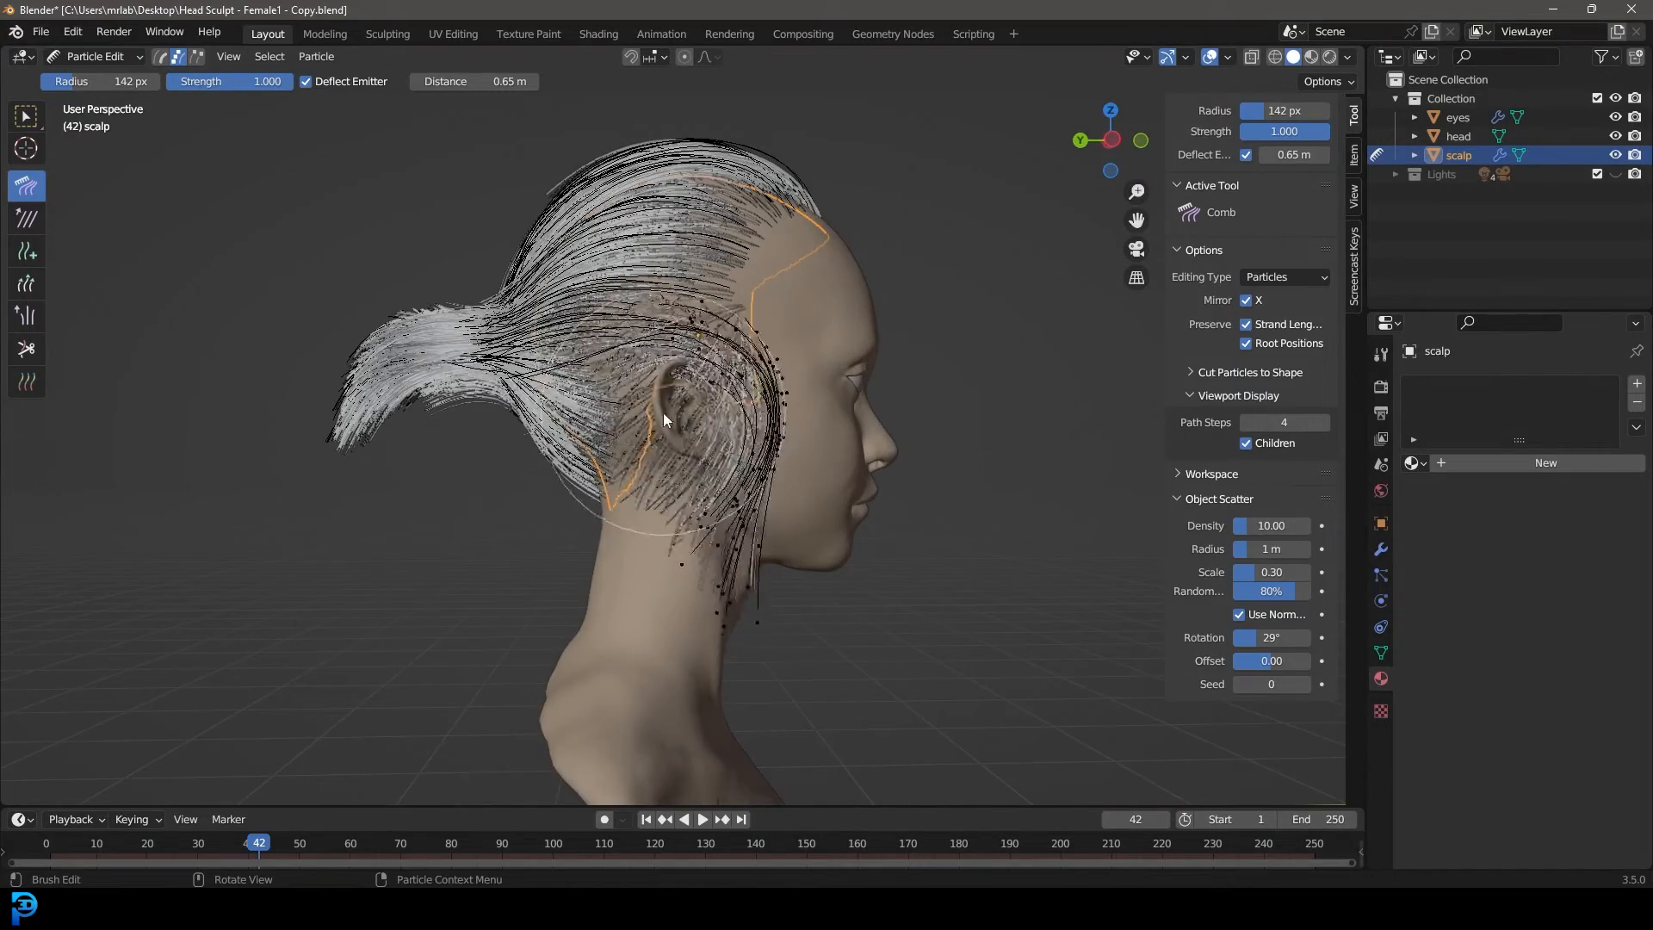
- Comb the new side strands down past the ears toward the neck on both sides
{"action": "left_click_drag", "start_coordinate": [664, 419], "coordinate": [725, 430]}
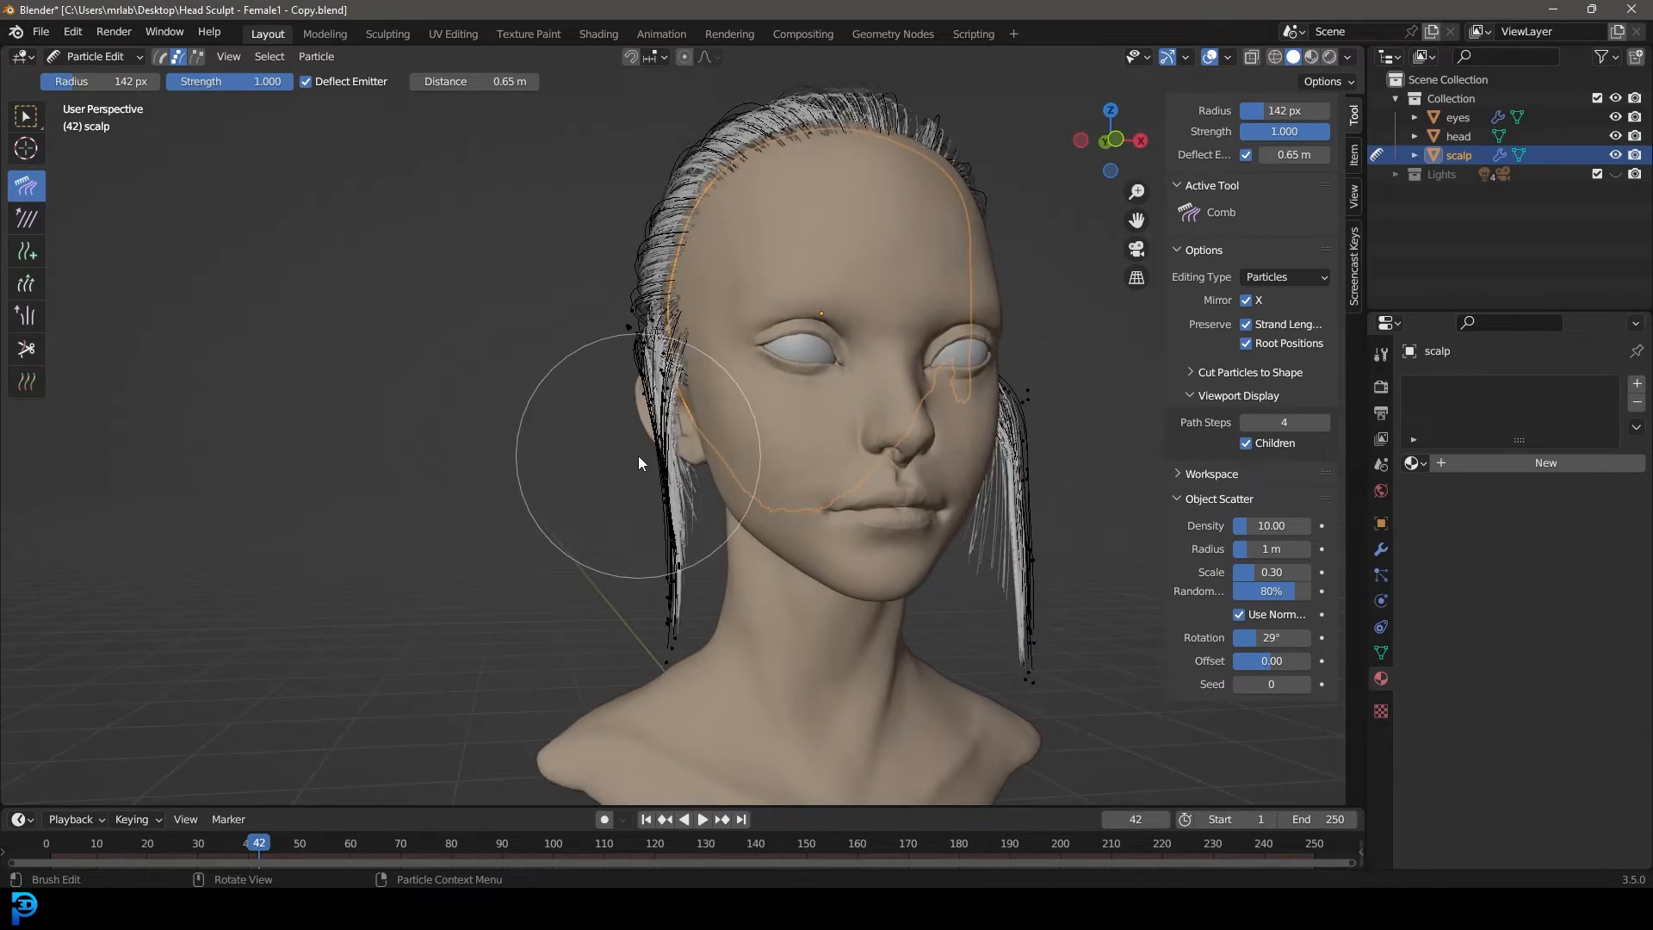
{"action": "left_click_drag", "start_coordinate": [638, 461], "coordinate": [727, 498]}
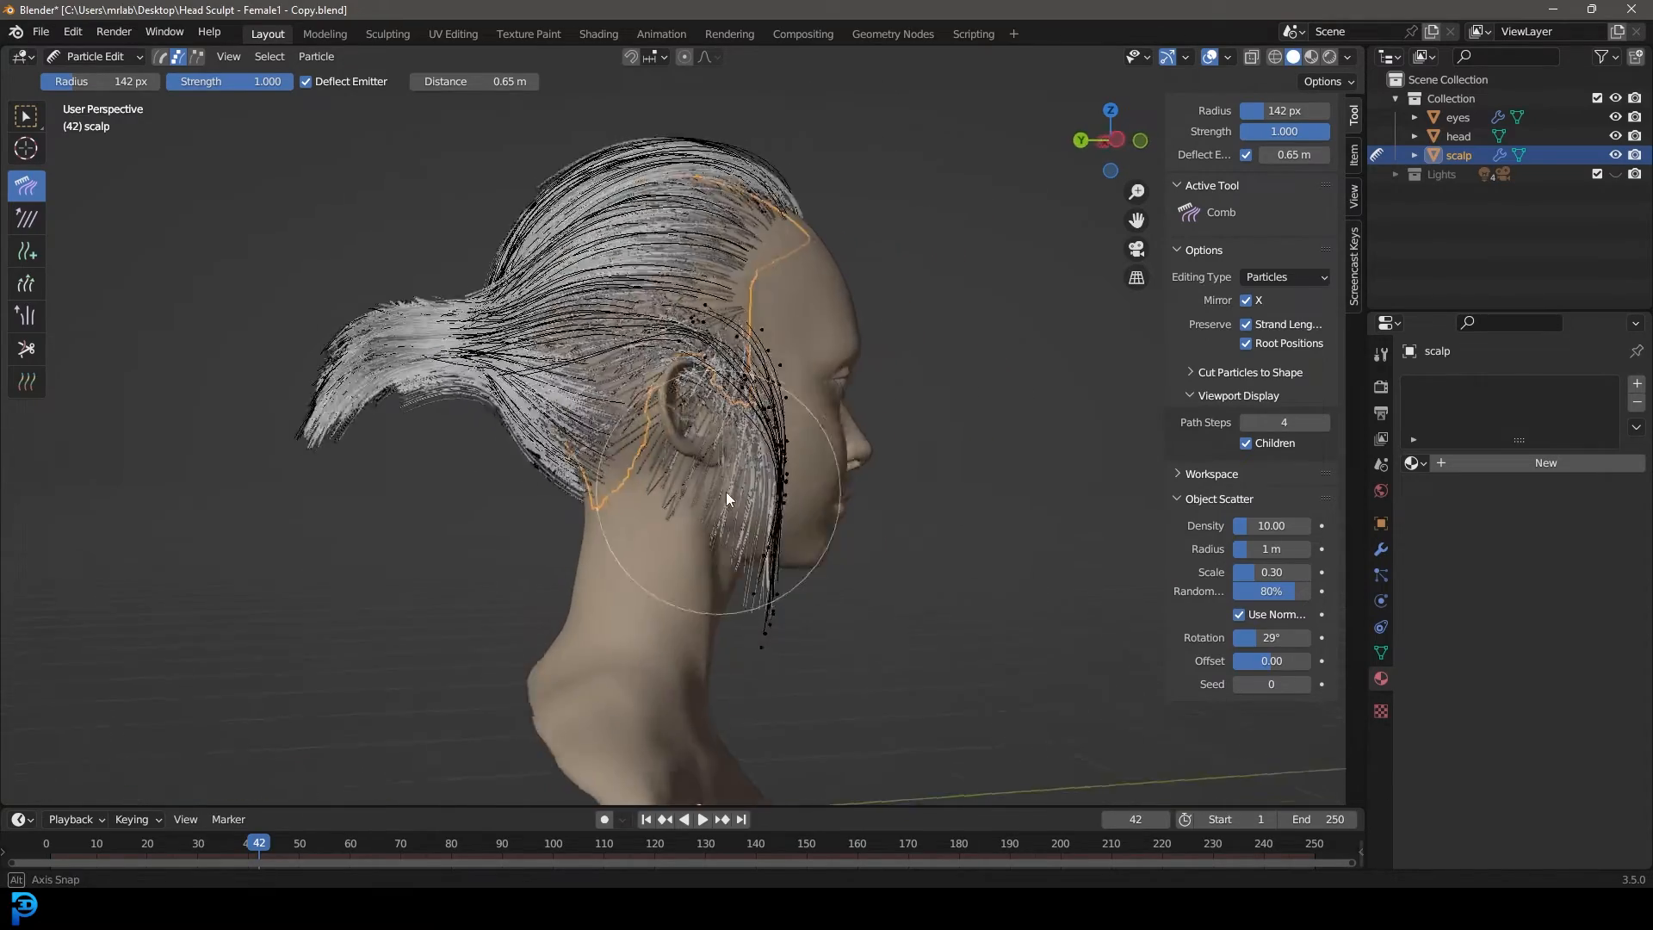
{"action": "left_click_drag", "start_coordinate": [727, 498], "coordinate": [777, 626]}
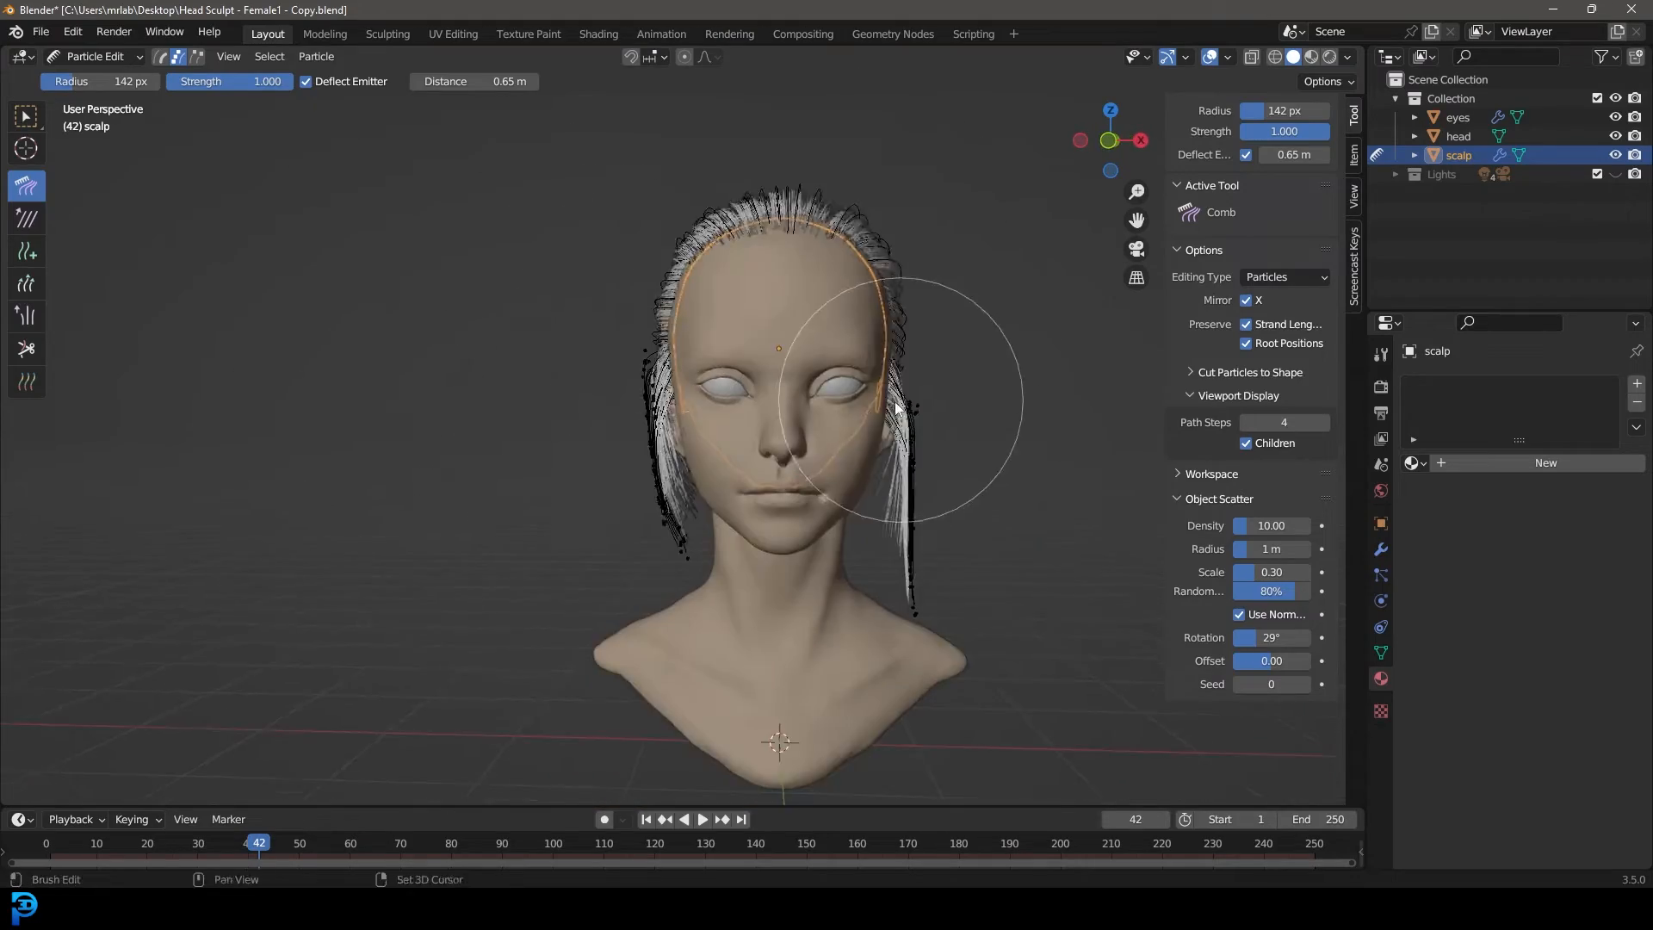
{"action": "left_click_drag", "start_coordinate": [896, 409], "coordinate": [611, 417]}
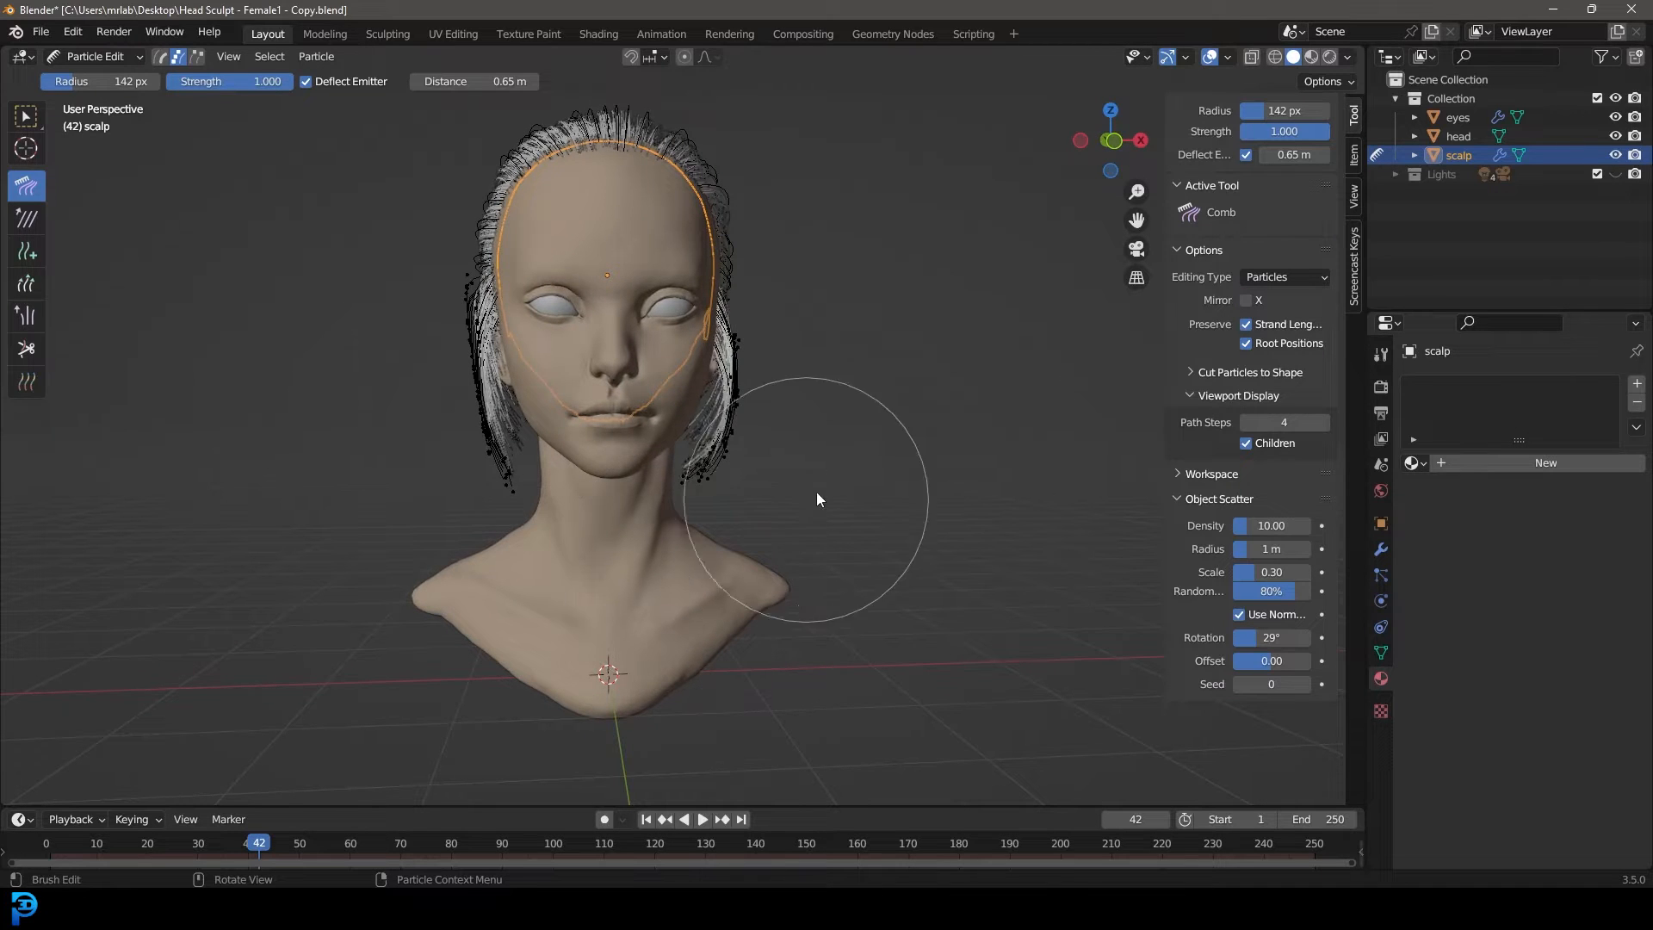
{"action": "mouse_move", "coordinate": [375, 339]}
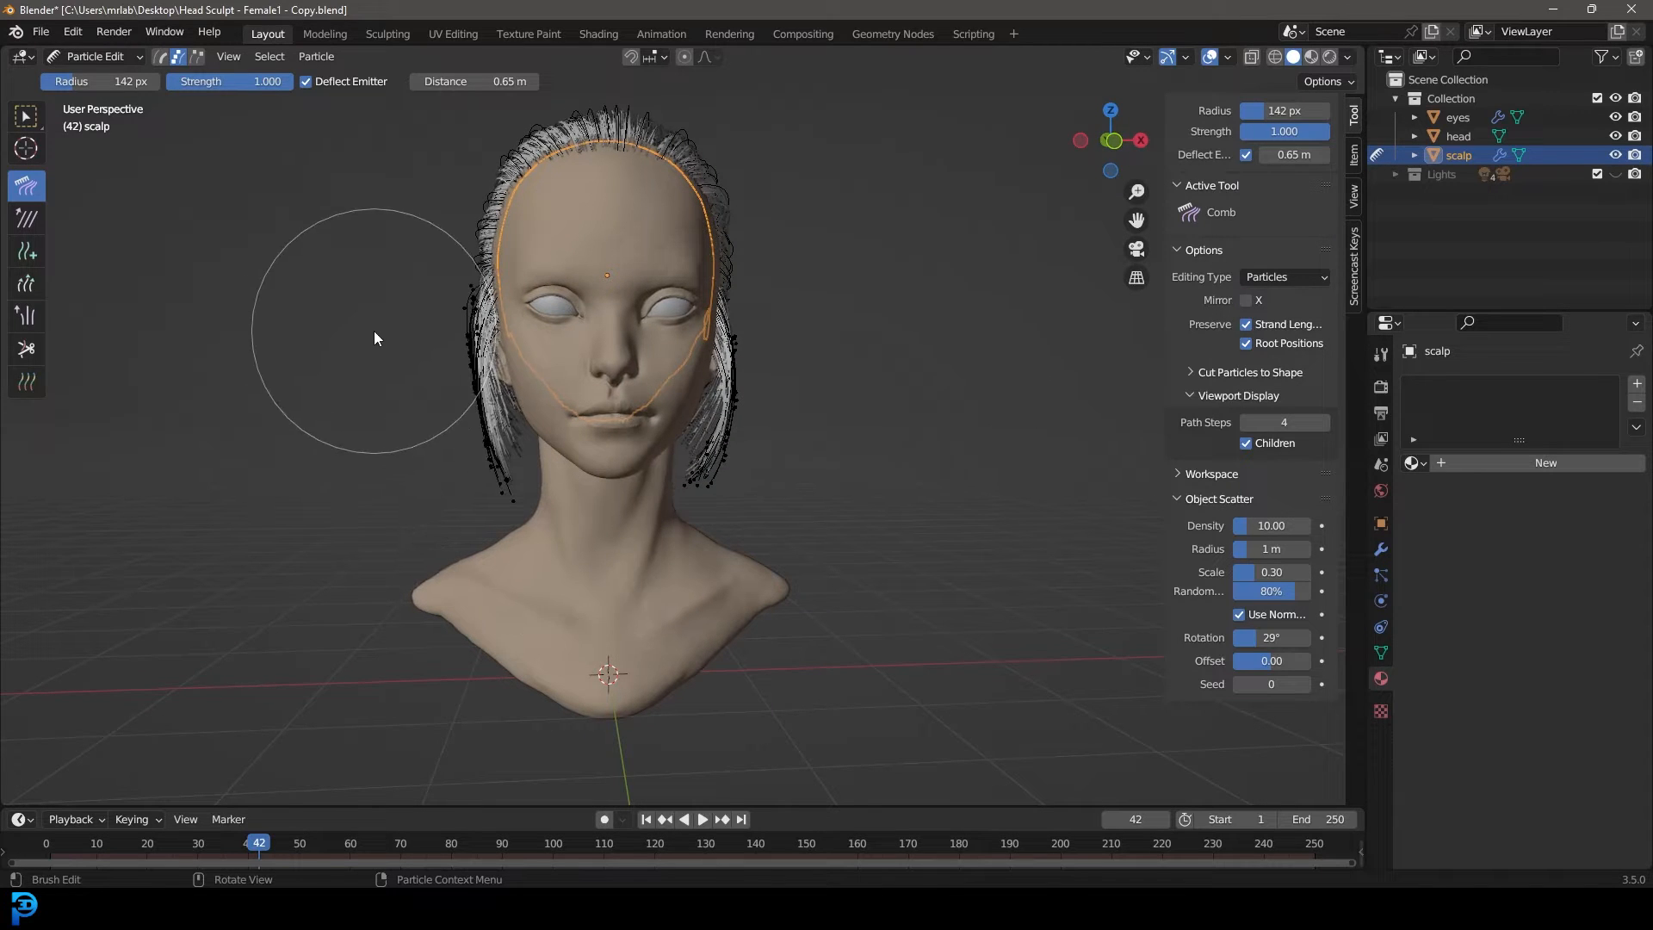
{"action": "mouse_move", "coordinate": [423, 593]}
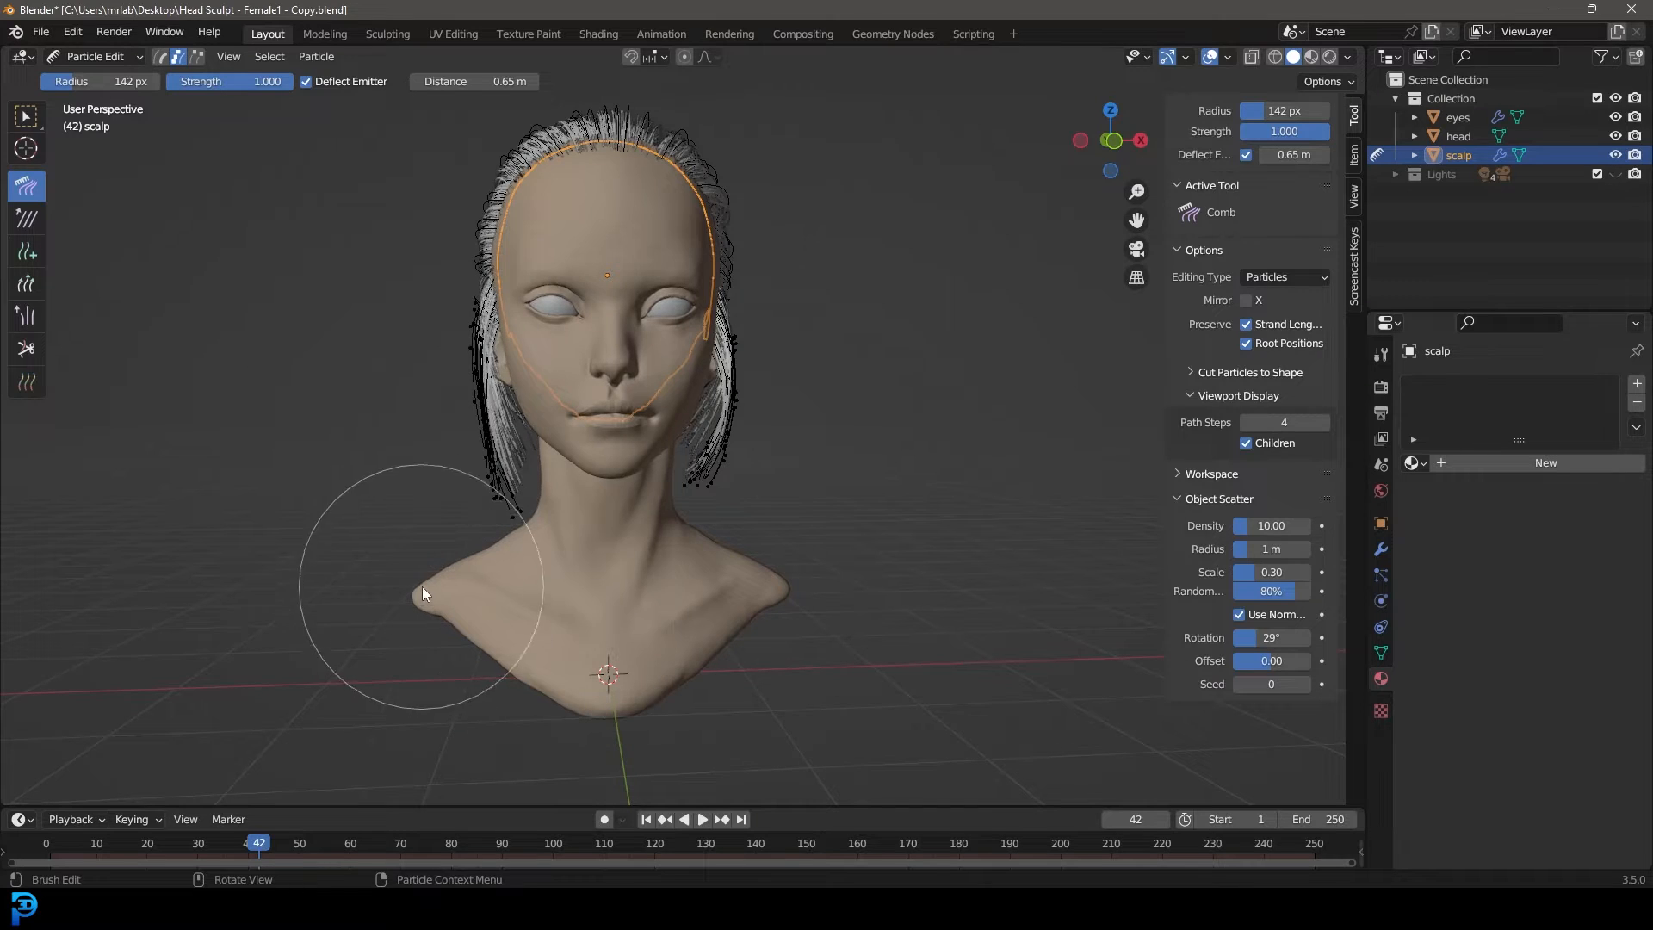
- Comb the hairline strands back and orbit around to check the bun from behind
{"action": "left_click_drag", "start_coordinate": [422, 593], "coordinate": [785, 548]}
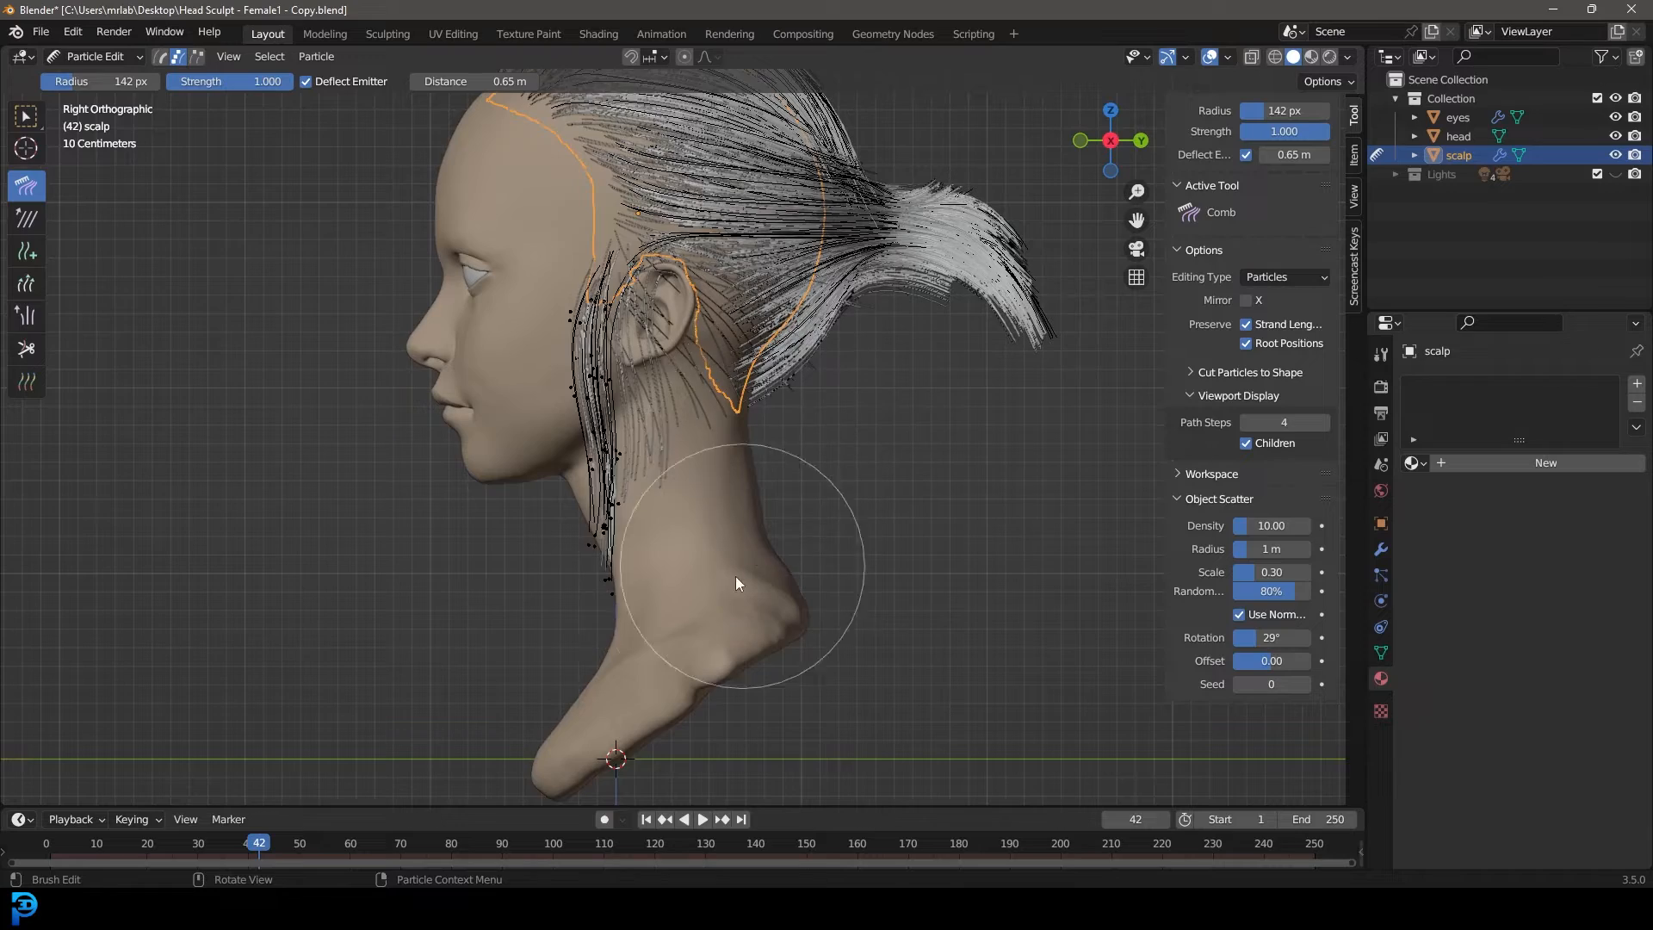
{"action": "left_click_drag", "start_coordinate": [738, 584], "coordinate": [792, 628]}
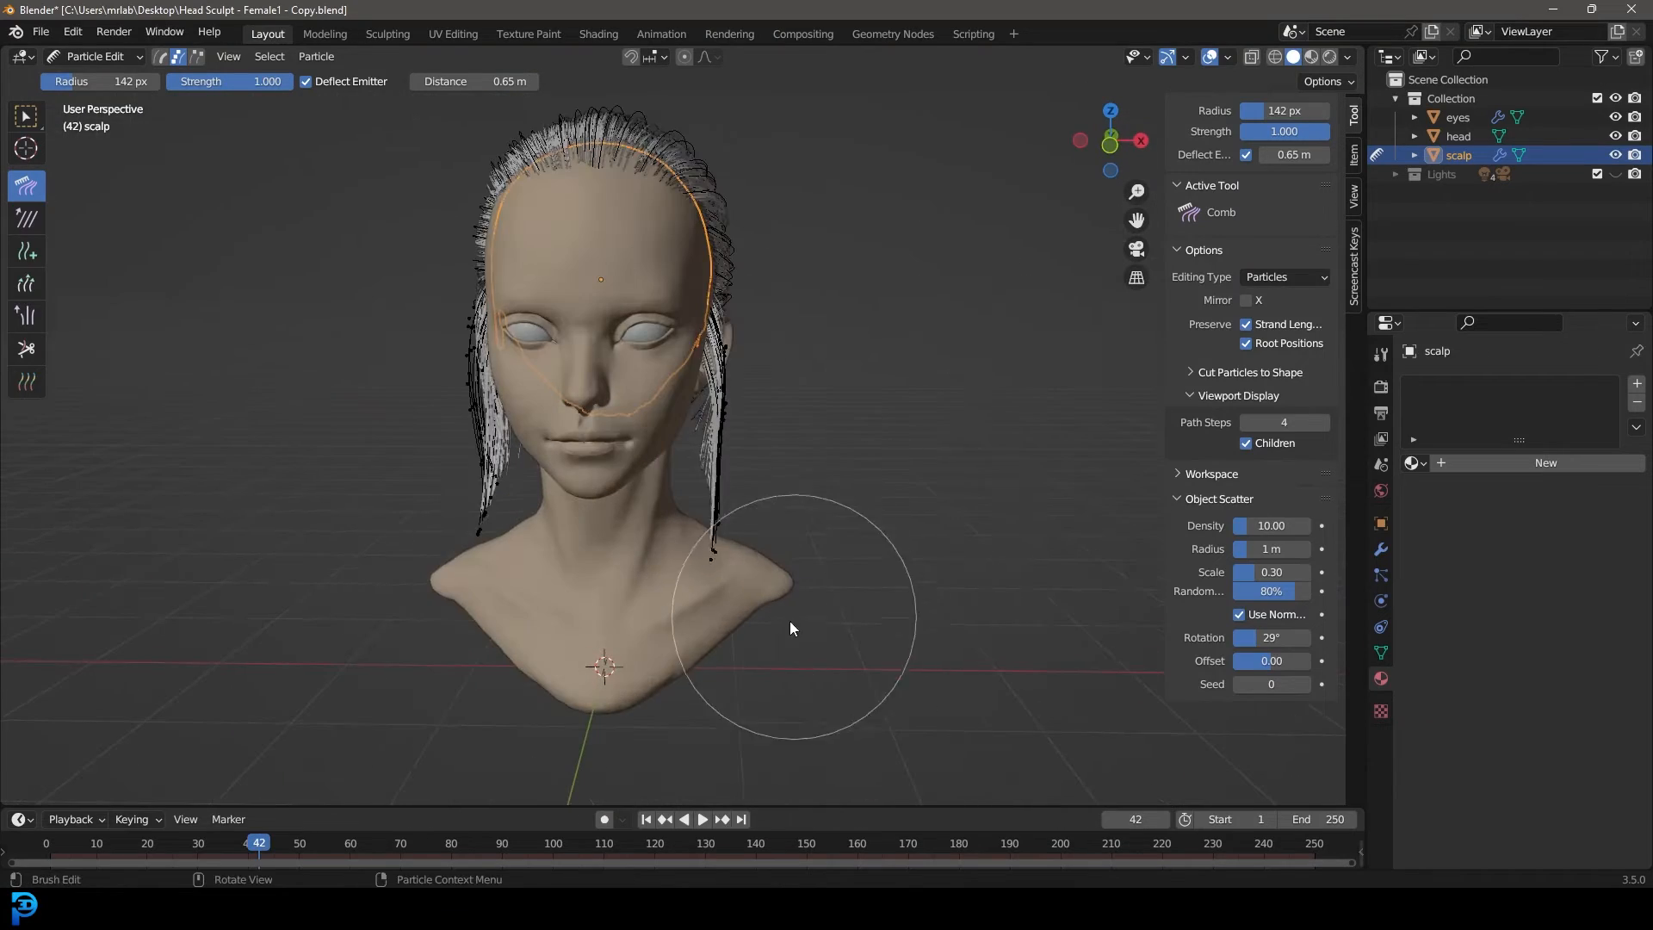
{"action": "left_click_drag", "start_coordinate": [791, 629], "coordinate": [902, 587]}
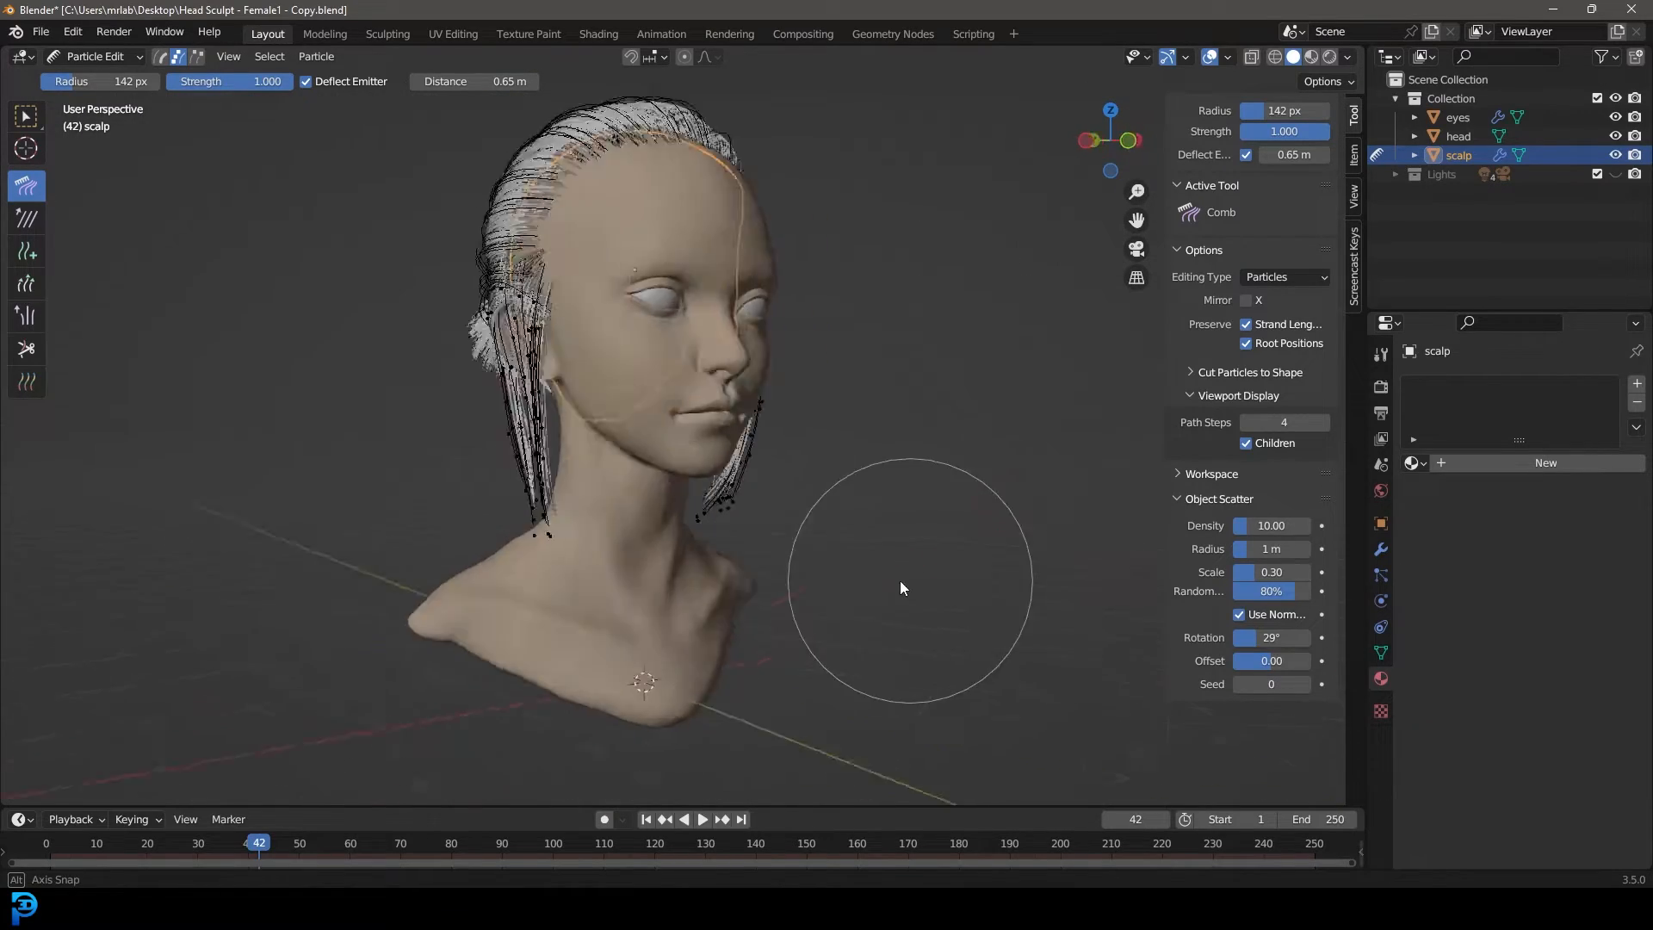
{"action": "left_click_drag", "start_coordinate": [902, 587], "coordinate": [319, 511]}
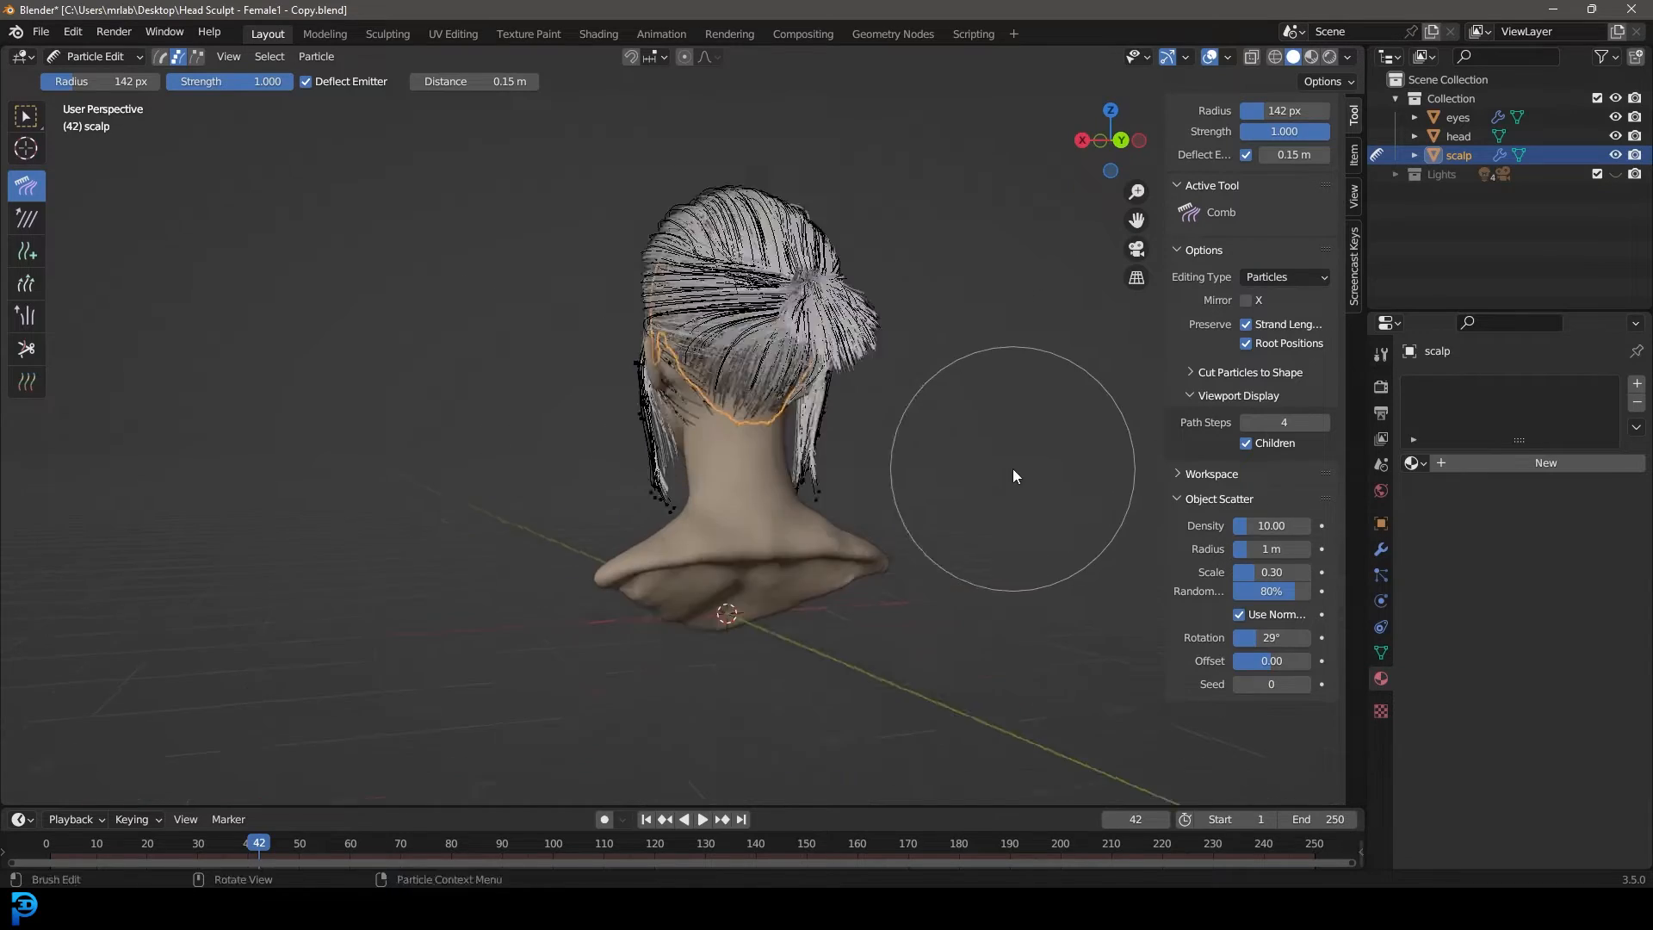
- Remove stray strands around the ear and comb the side locks downward
{"action": "left_click_drag", "start_coordinate": [1012, 474], "coordinate": [770, 405]}
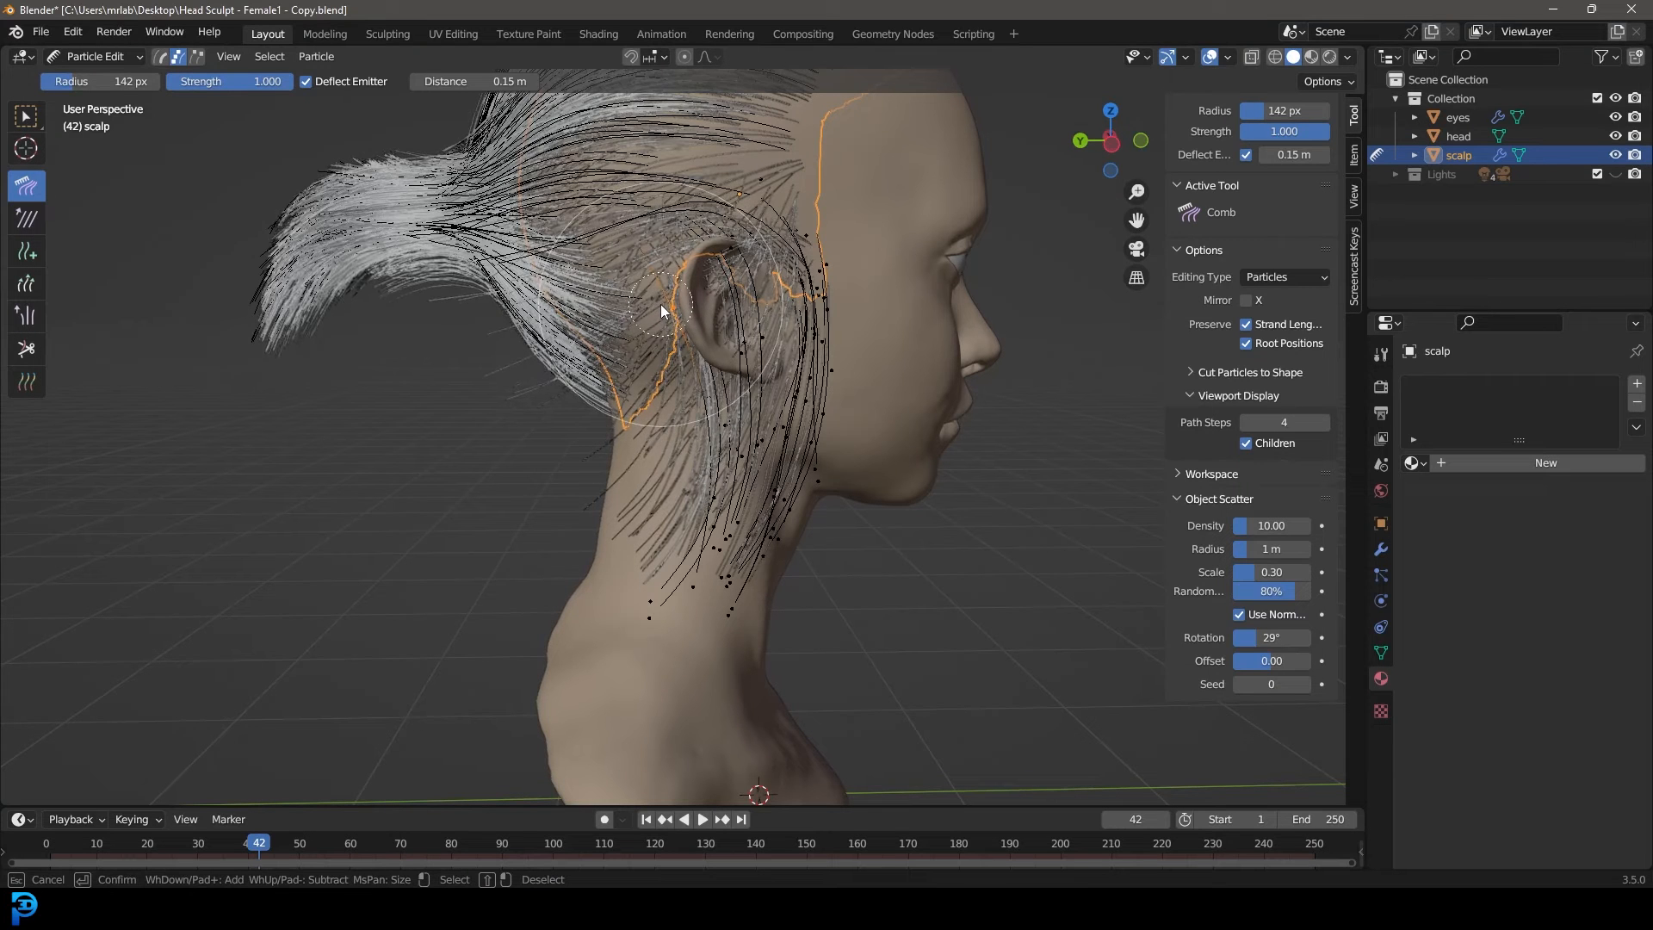
{"action": "left_click_drag", "start_coordinate": [661, 310], "coordinate": [670, 279]}
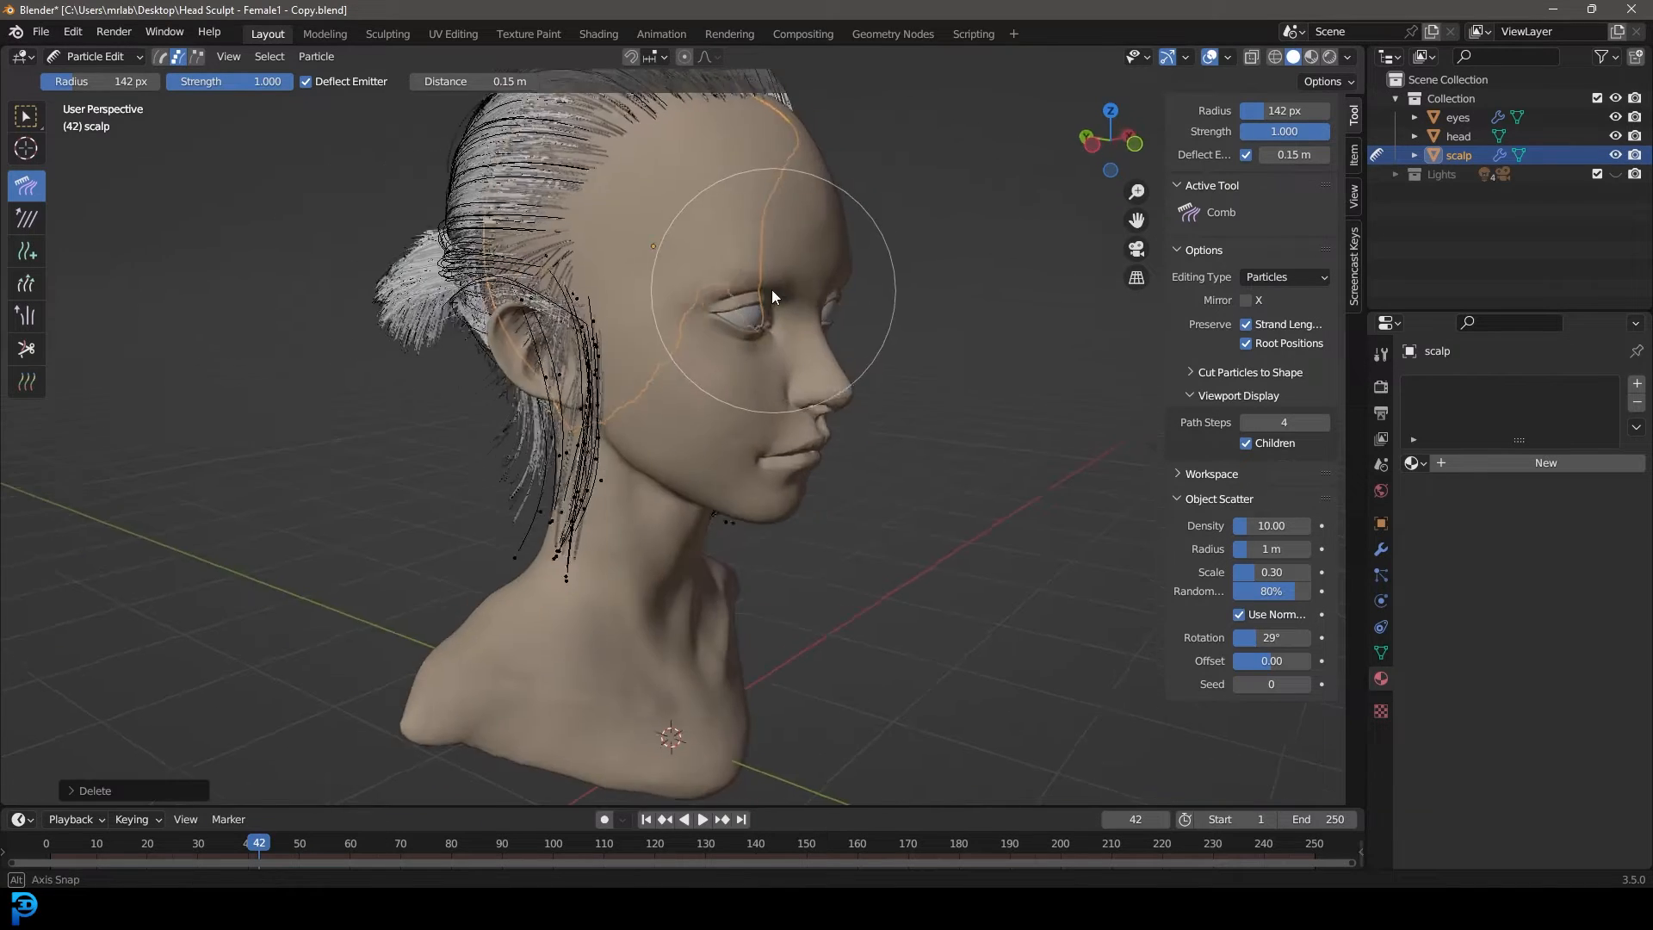
{"action": "left_click_drag", "start_coordinate": [772, 295], "coordinate": [714, 518]}
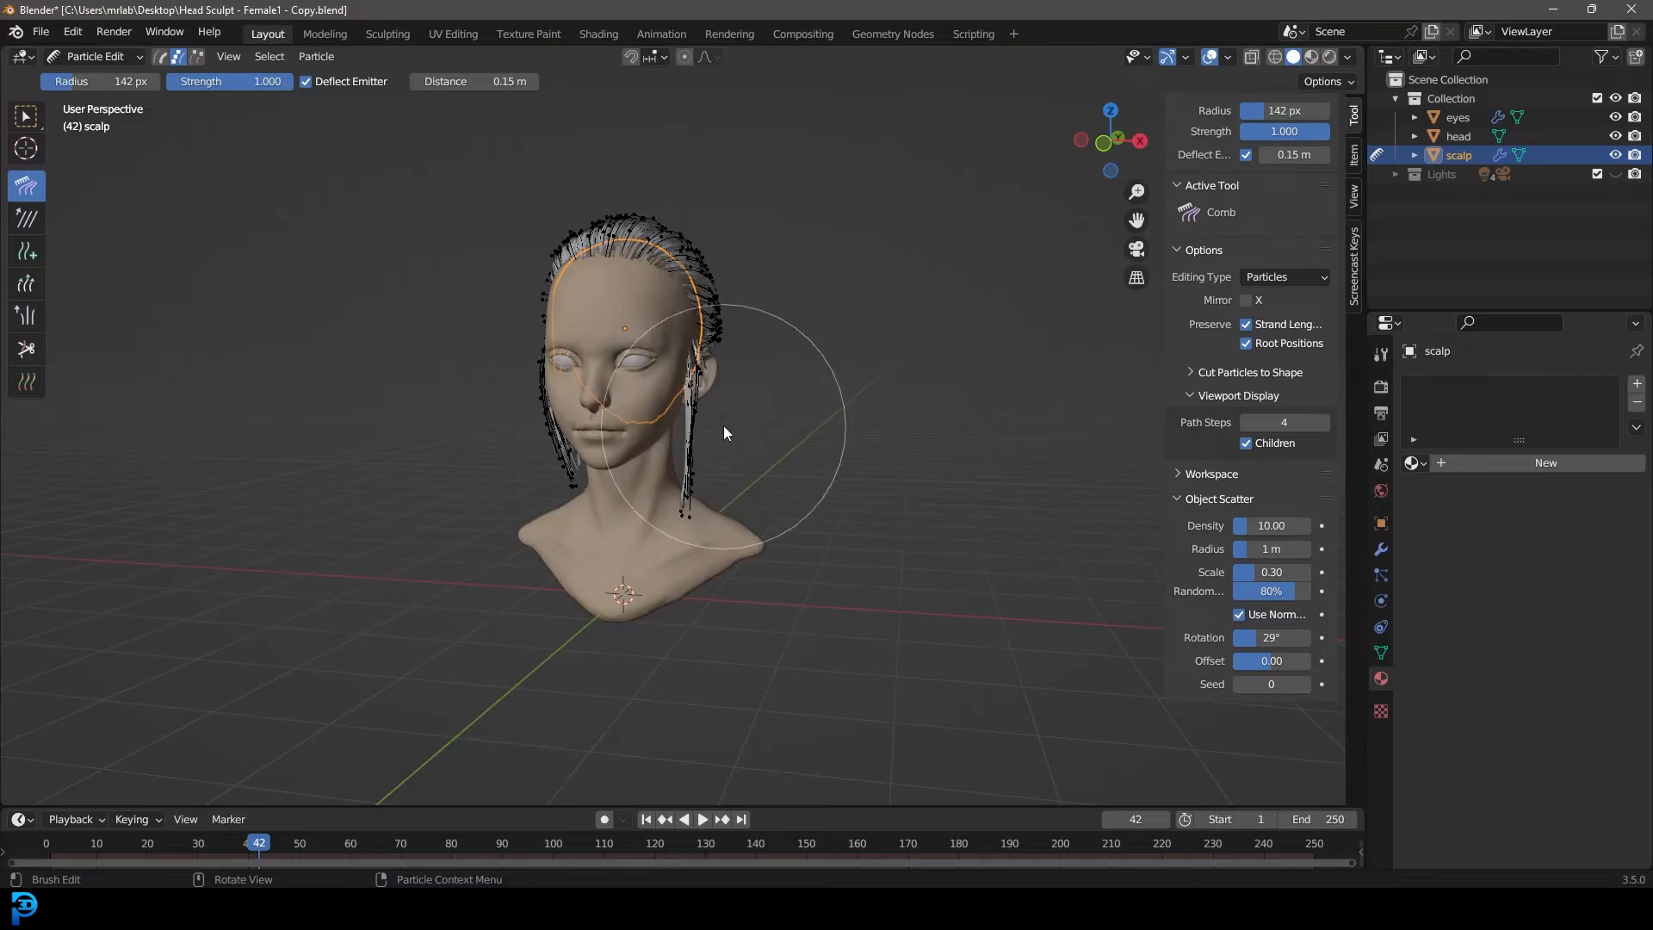
{"action": "left_click_drag", "start_coordinate": [724, 432], "coordinate": [624, 444]}
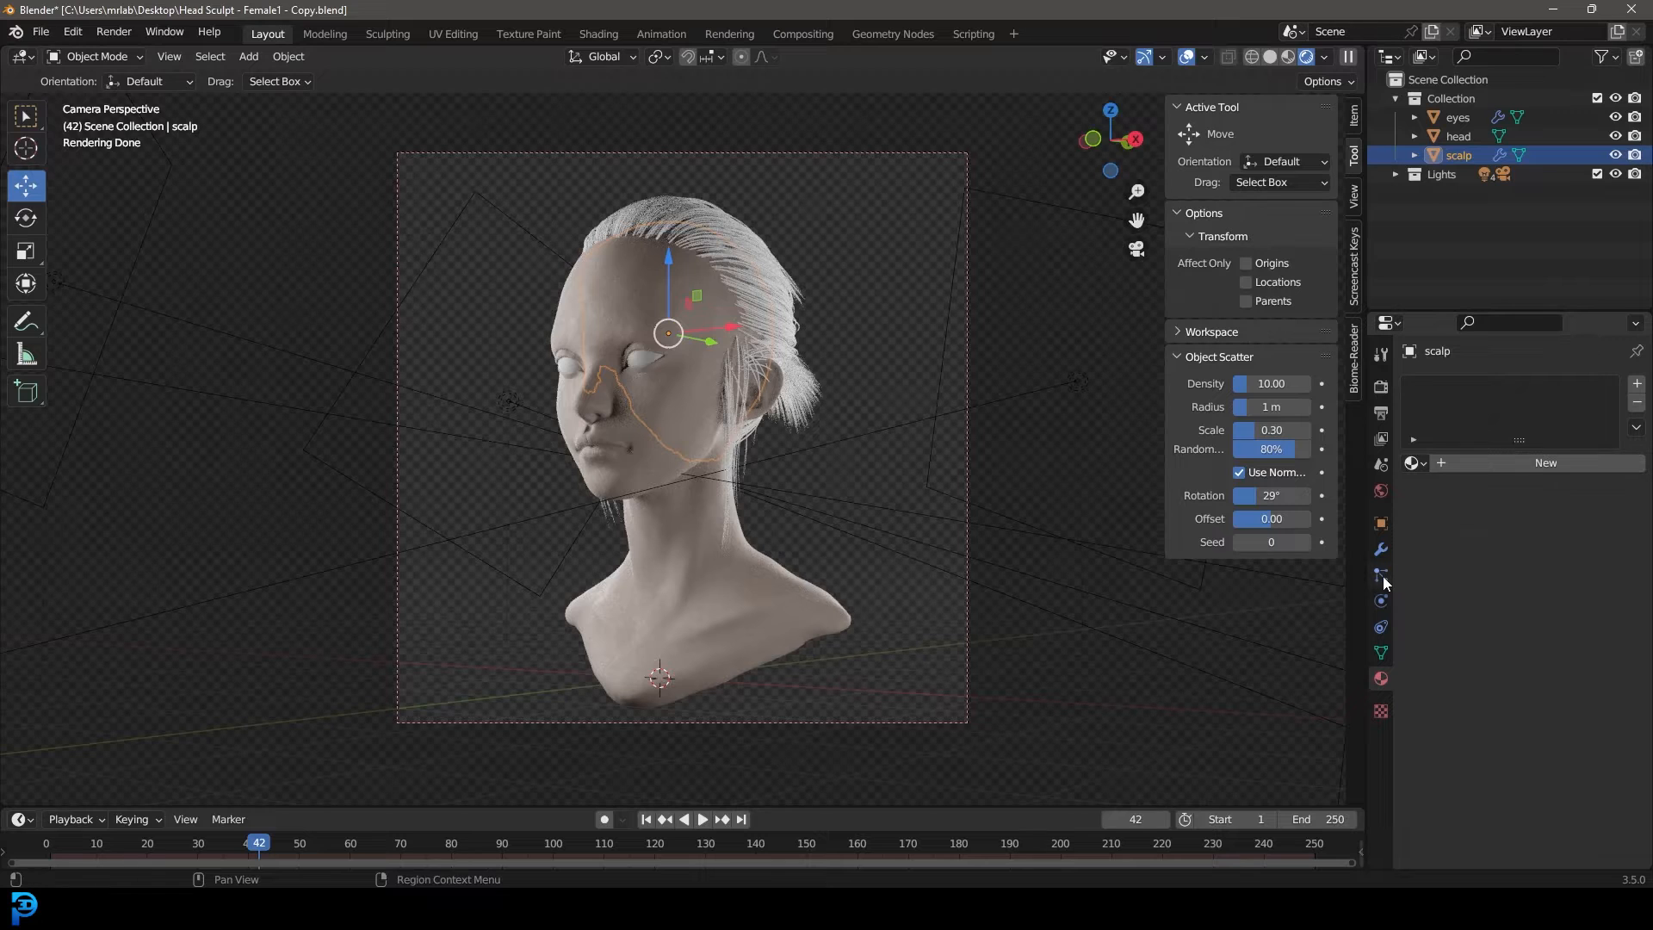
- Set the hair strands' root diameter to 0.3 m under Hair Shape
{"action": "left_click", "coordinate": [1380, 574]}
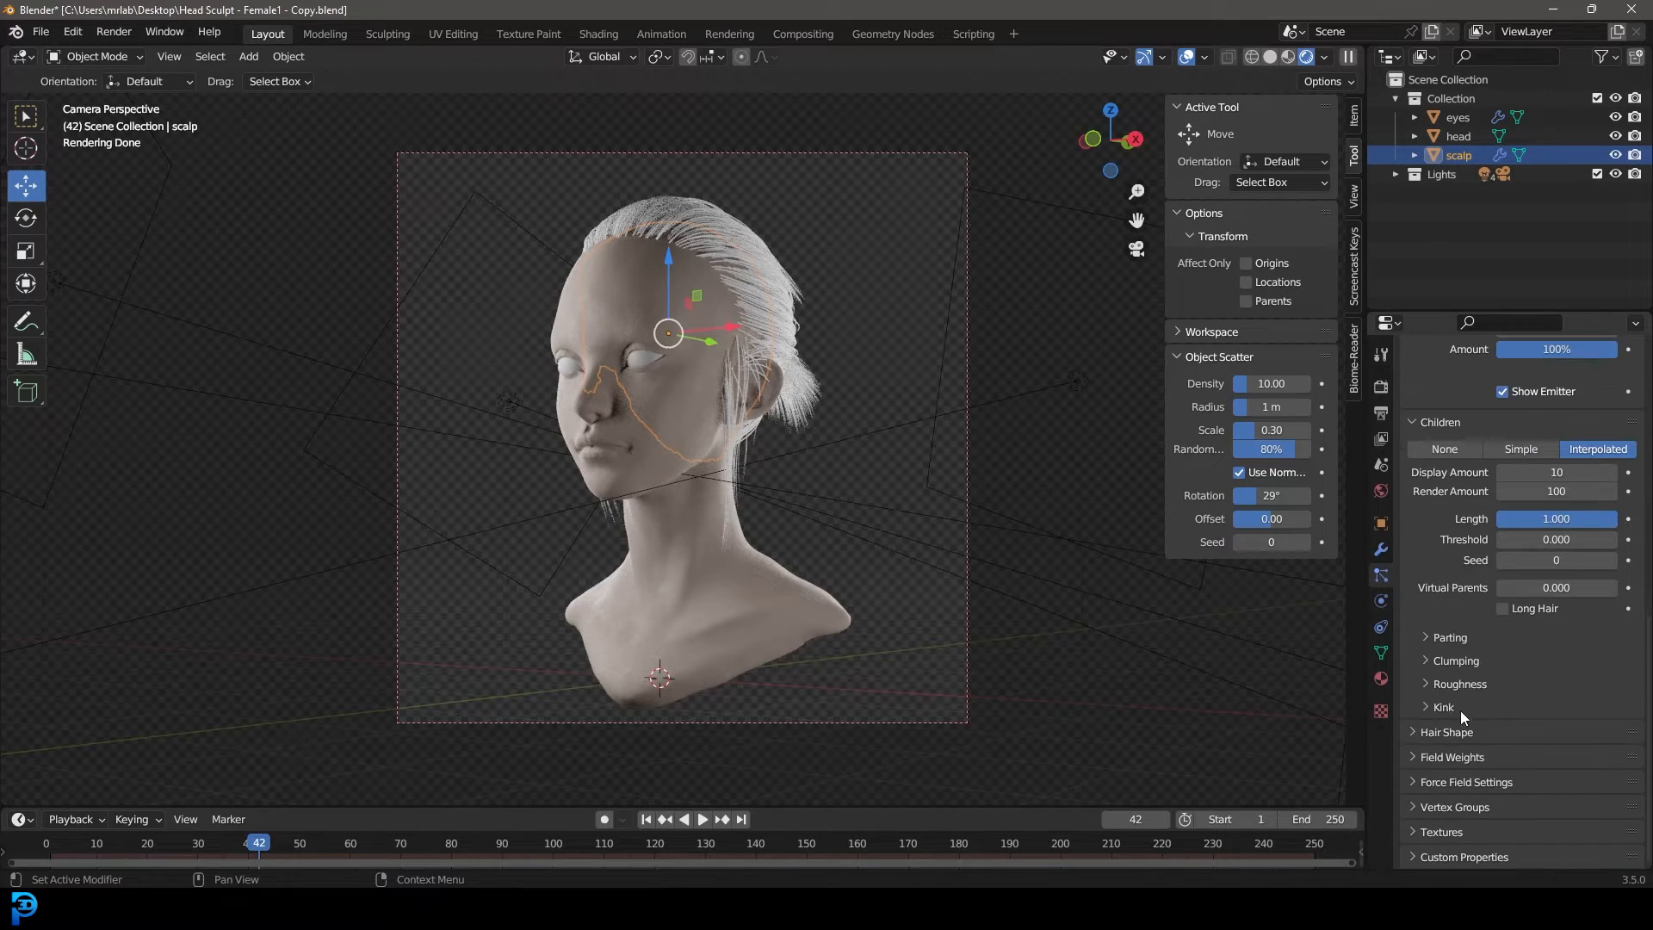
{"action": "left_click", "coordinate": [1445, 732]}
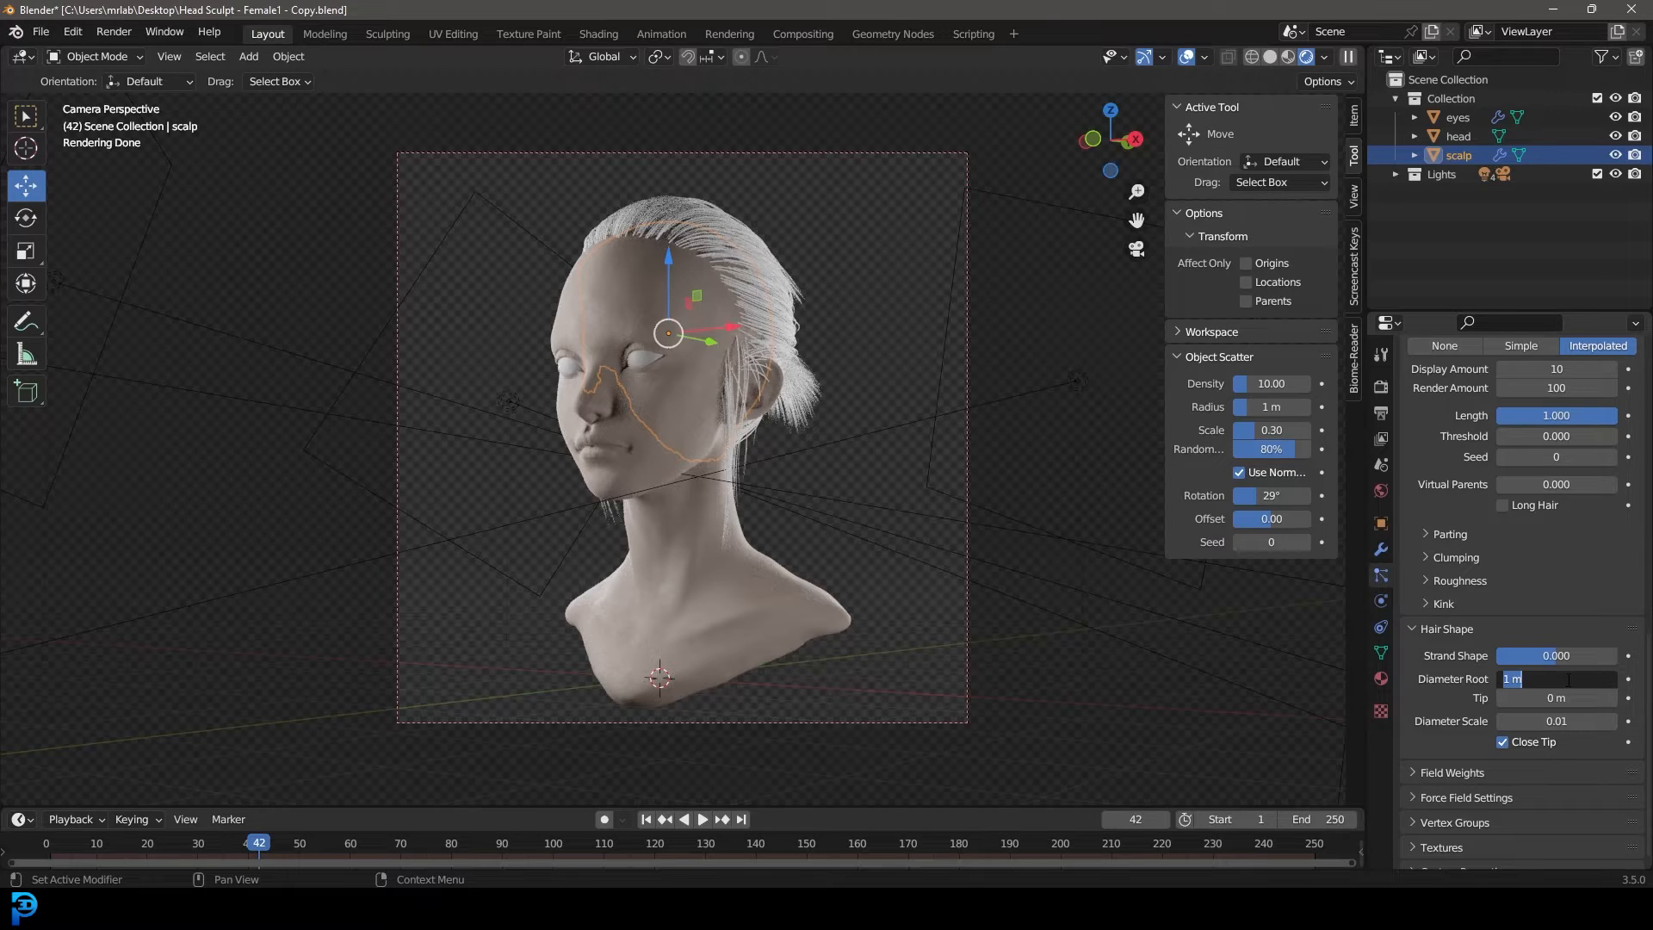
{"action": "type", "text": "2"}
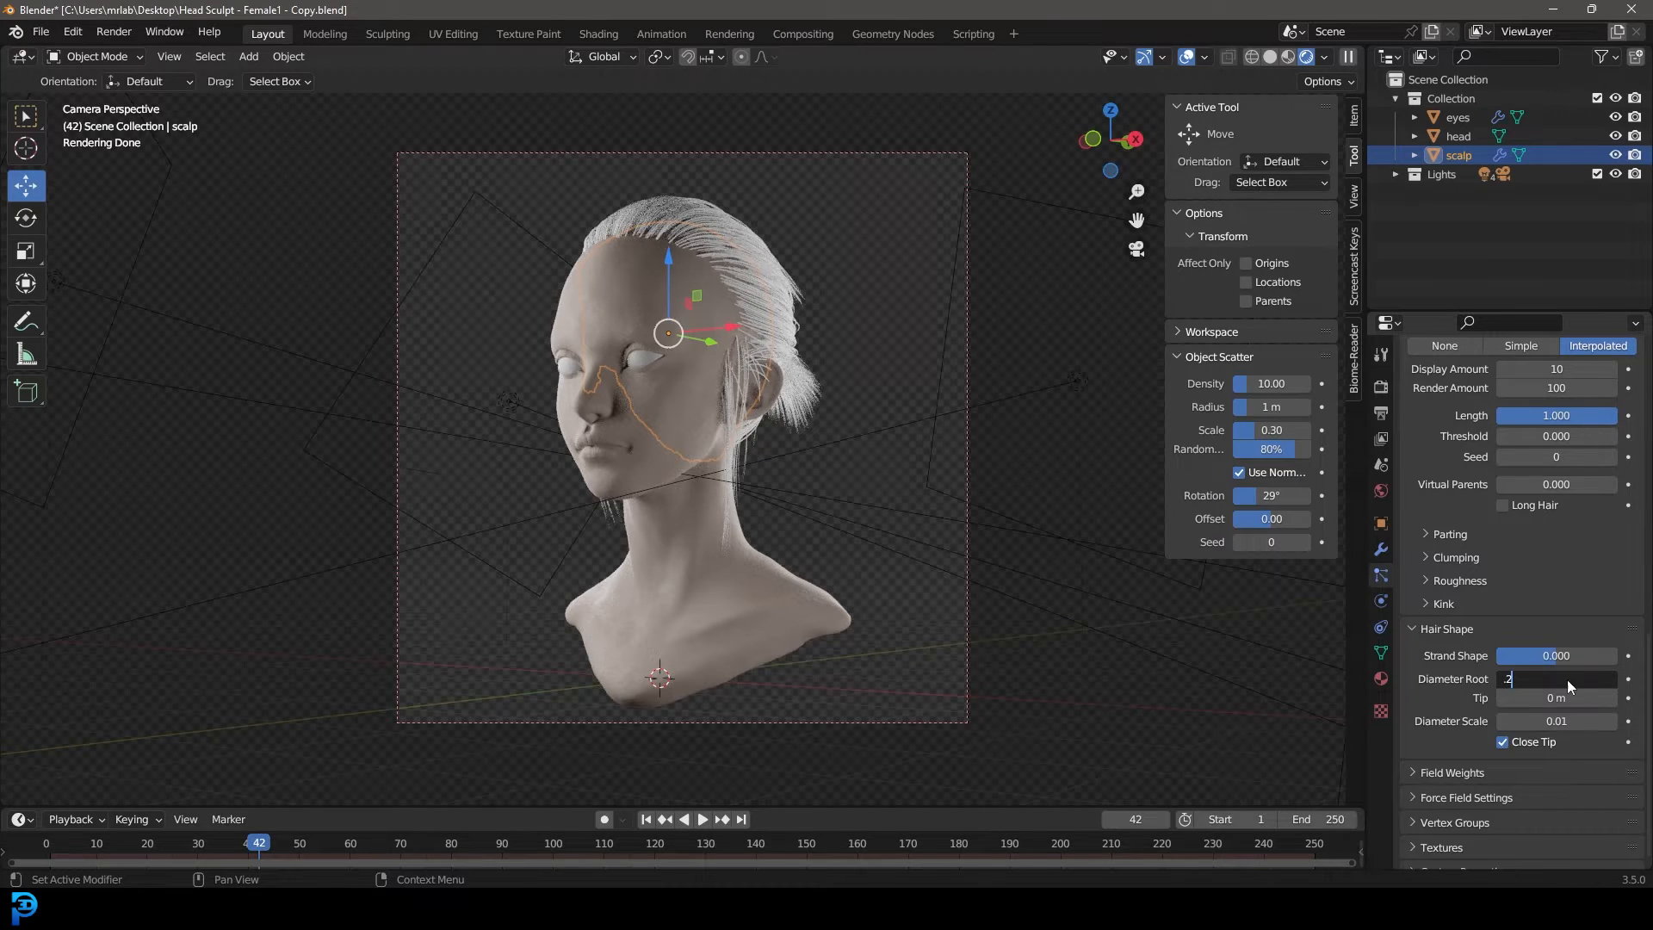
{"action": "type", "text": "0.2"}
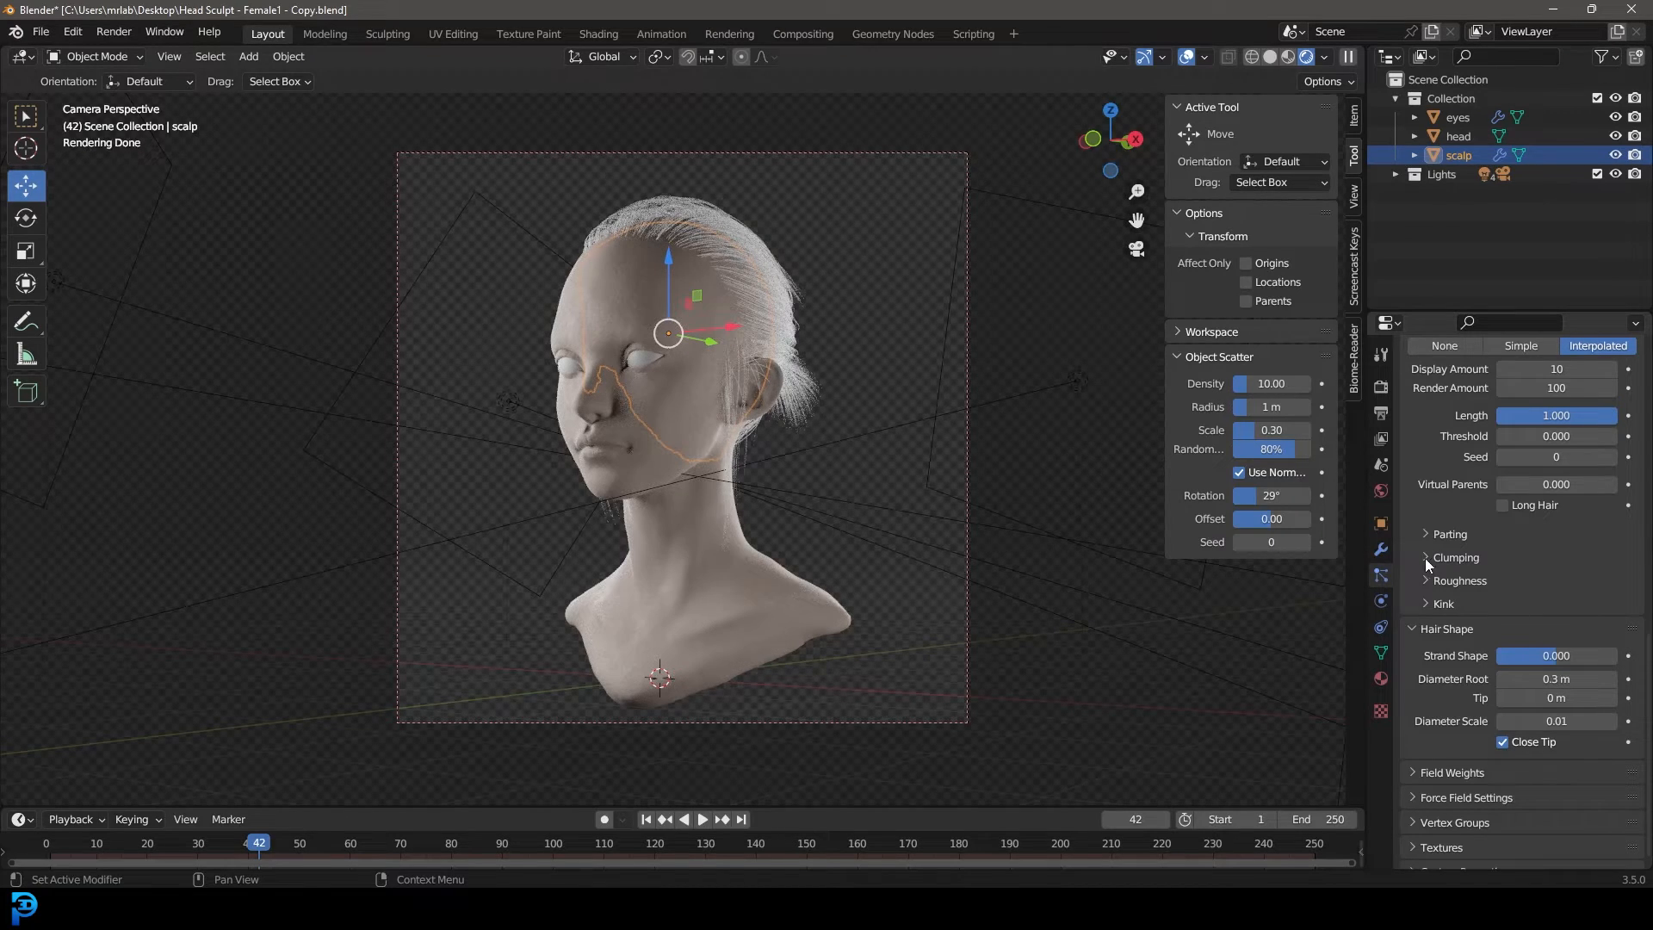
- Give the child hairs slight uniform and endpoint roughness
{"action": "left_click", "coordinate": [1427, 580]}
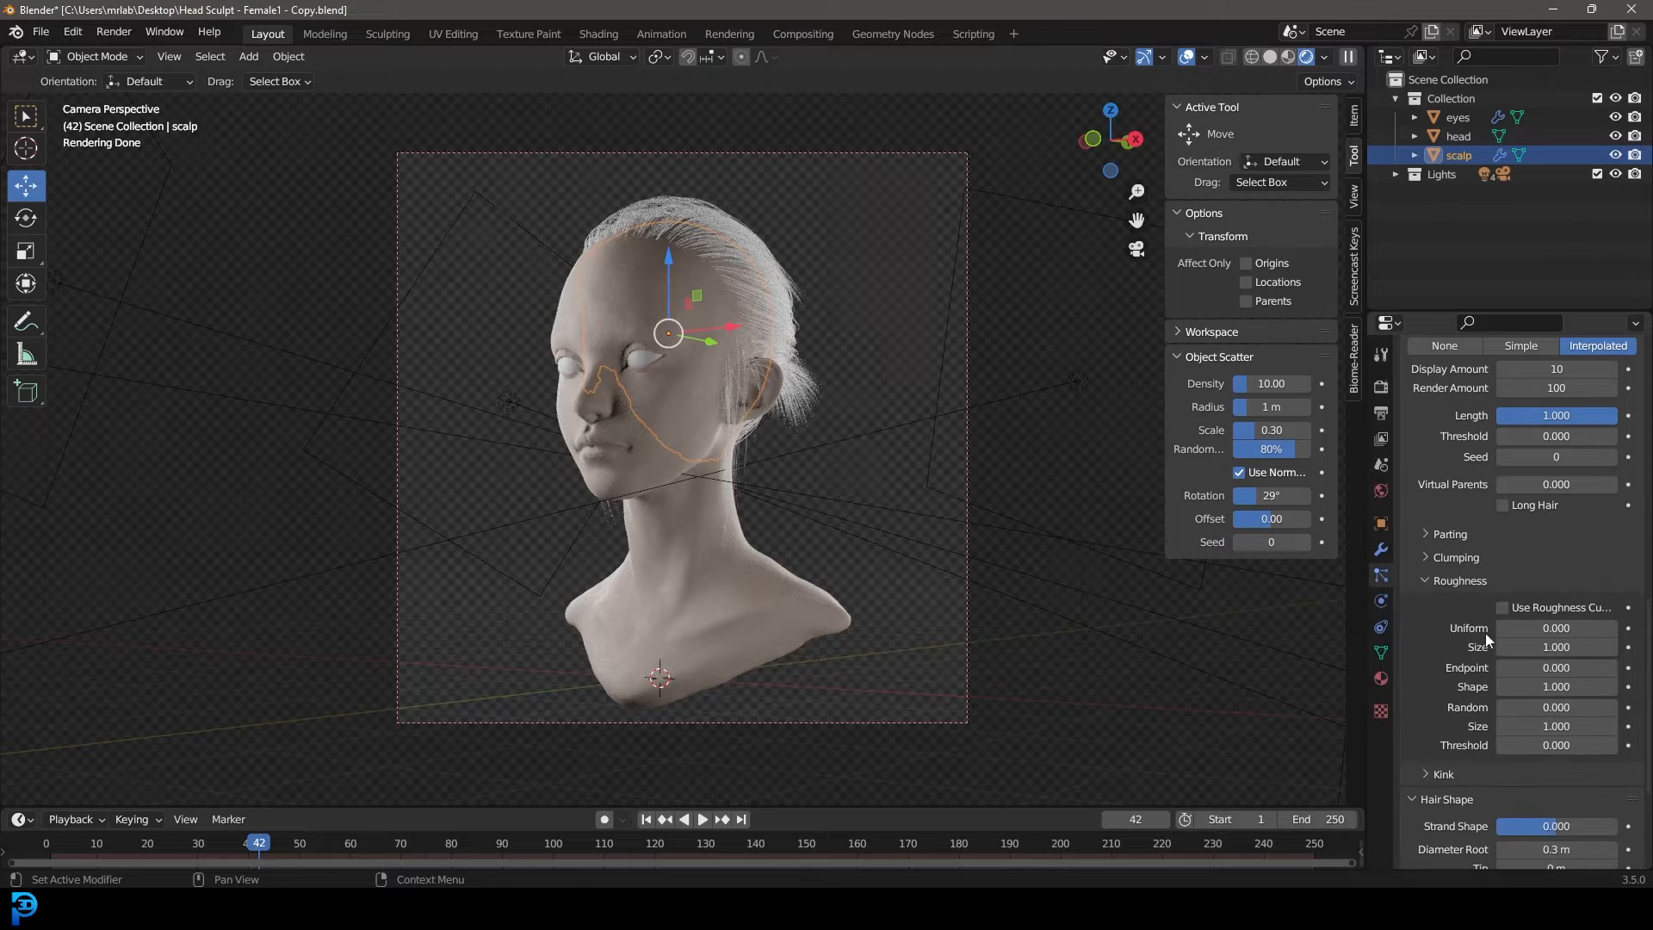
{"action": "left_click", "coordinate": [1556, 628]}
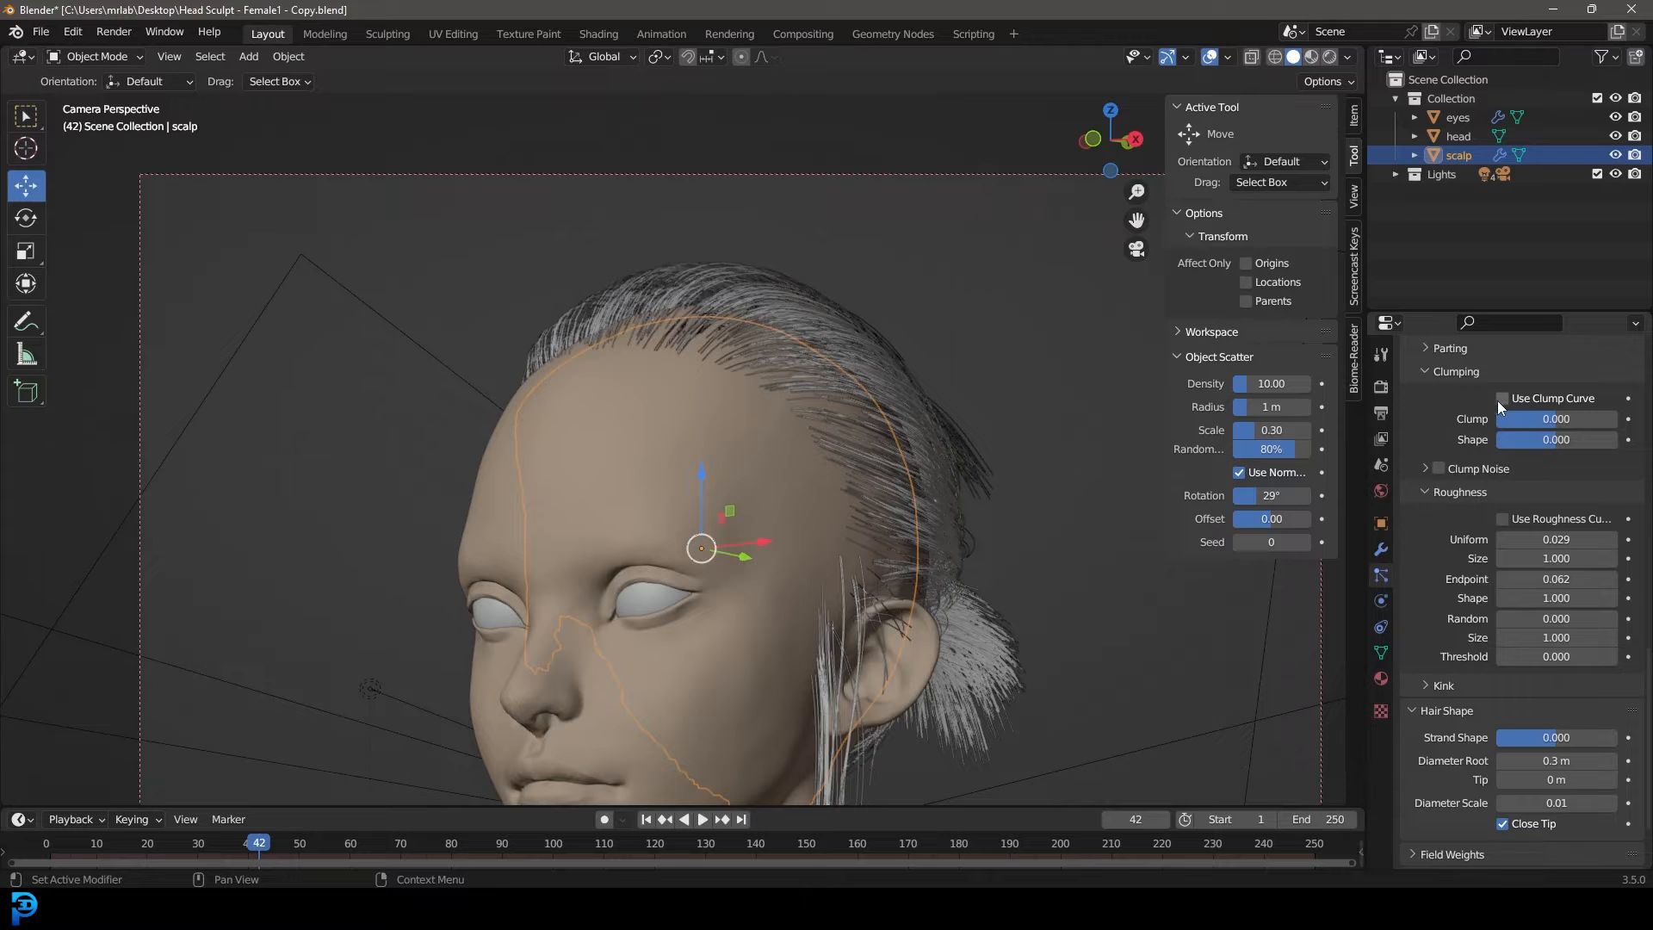
- Enable Use Clump Curve for child hairs and shape the clumping falloff point
{"action": "left_click", "coordinate": [1502, 398]}
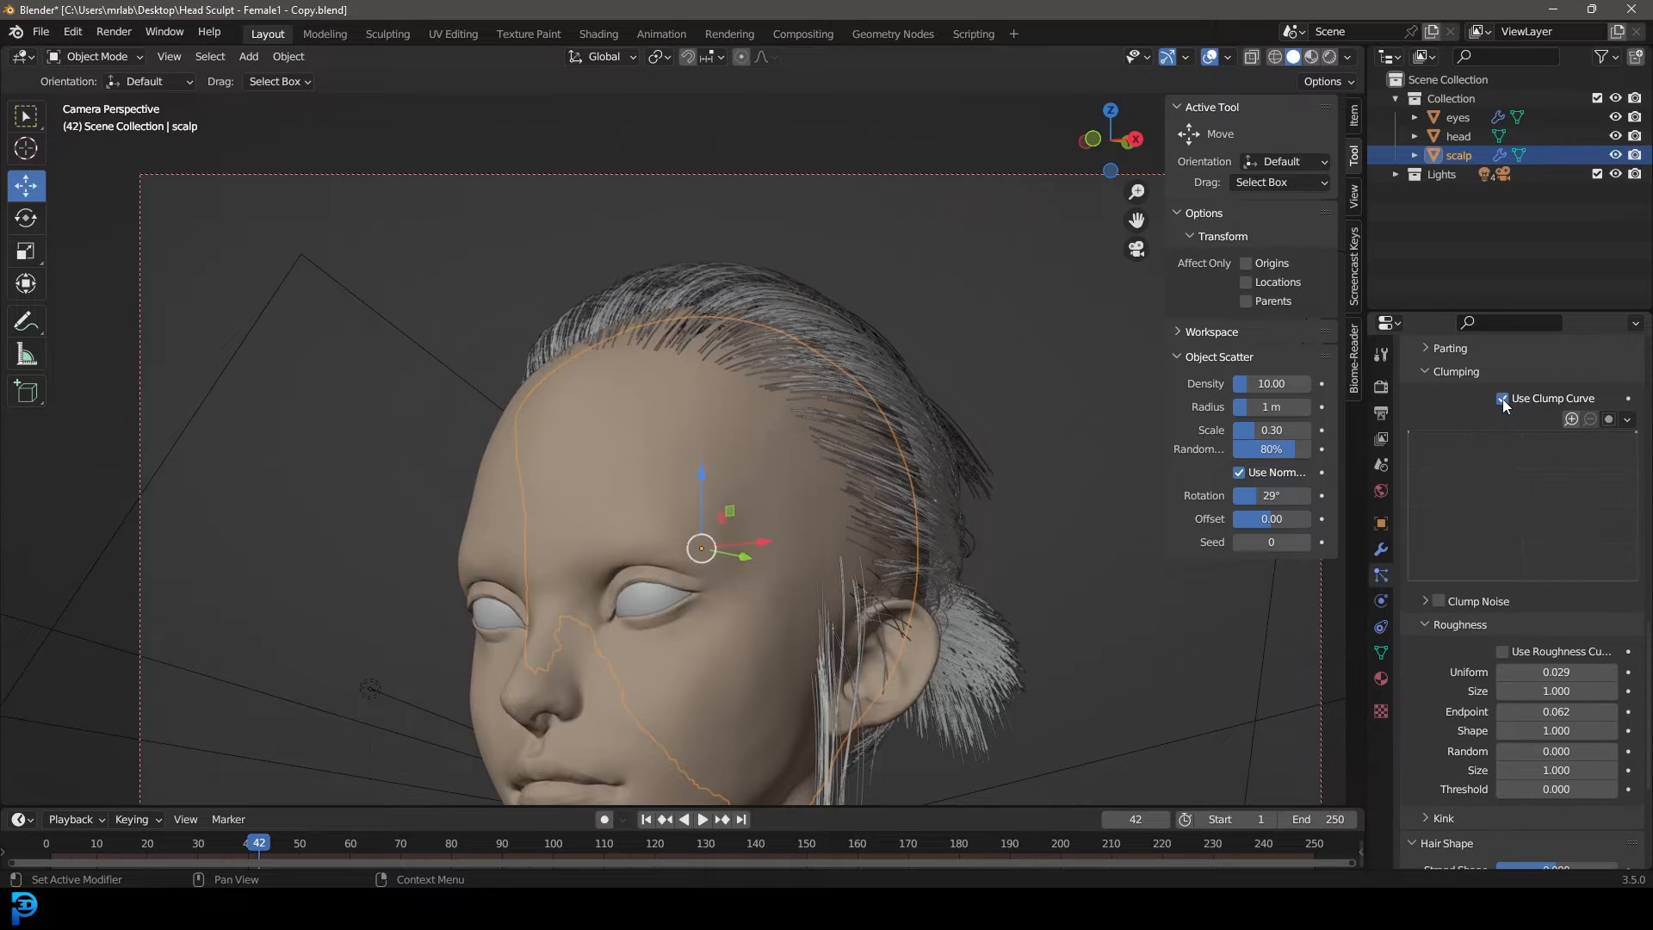
{"action": "left_click", "coordinate": [1502, 399]}
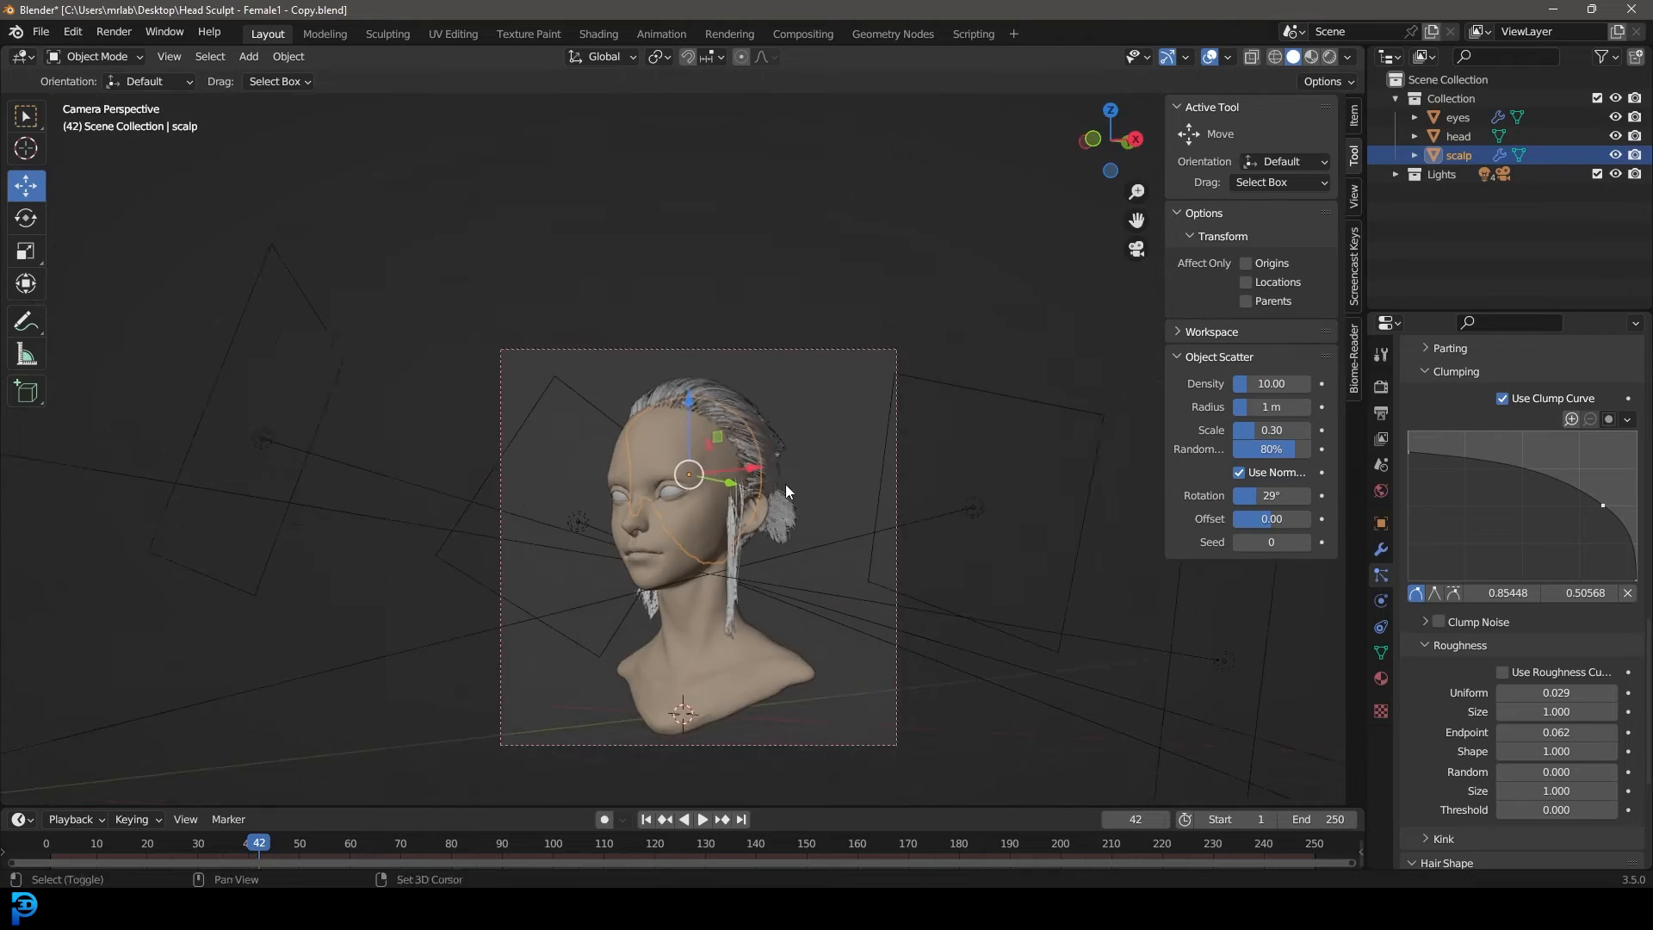
{"action": "left_click", "coordinate": [1308, 57]}
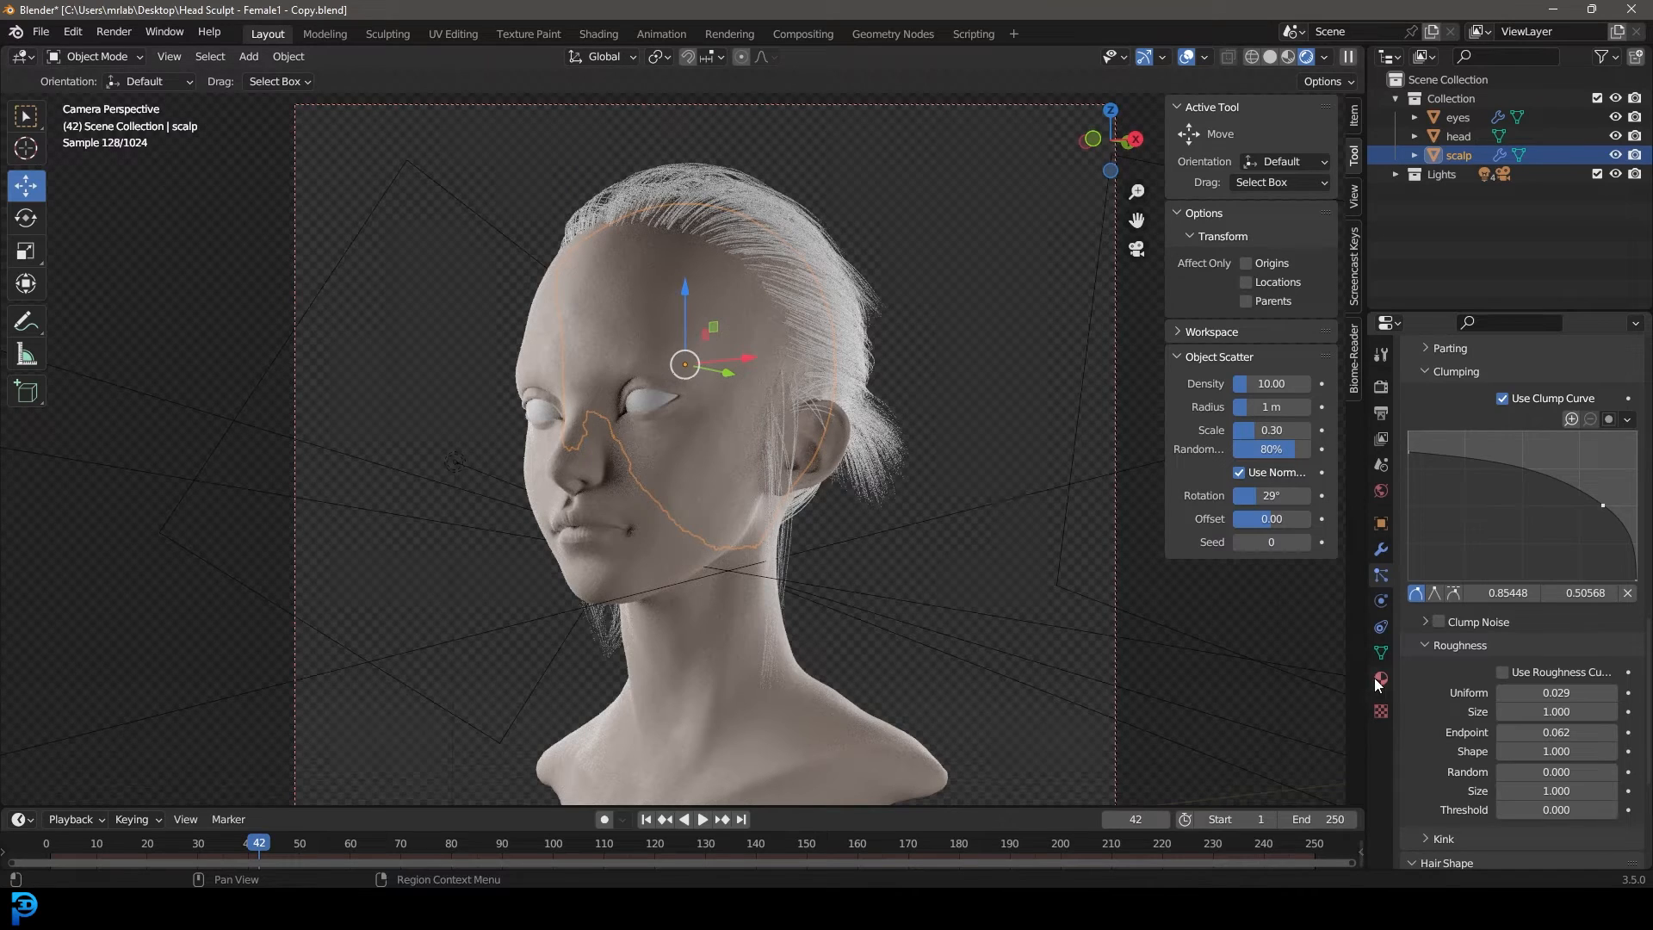
- Assign the scalp a new orange Hair BSDF material named hair and save the file
{"action": "left_click", "coordinate": [1380, 681]}
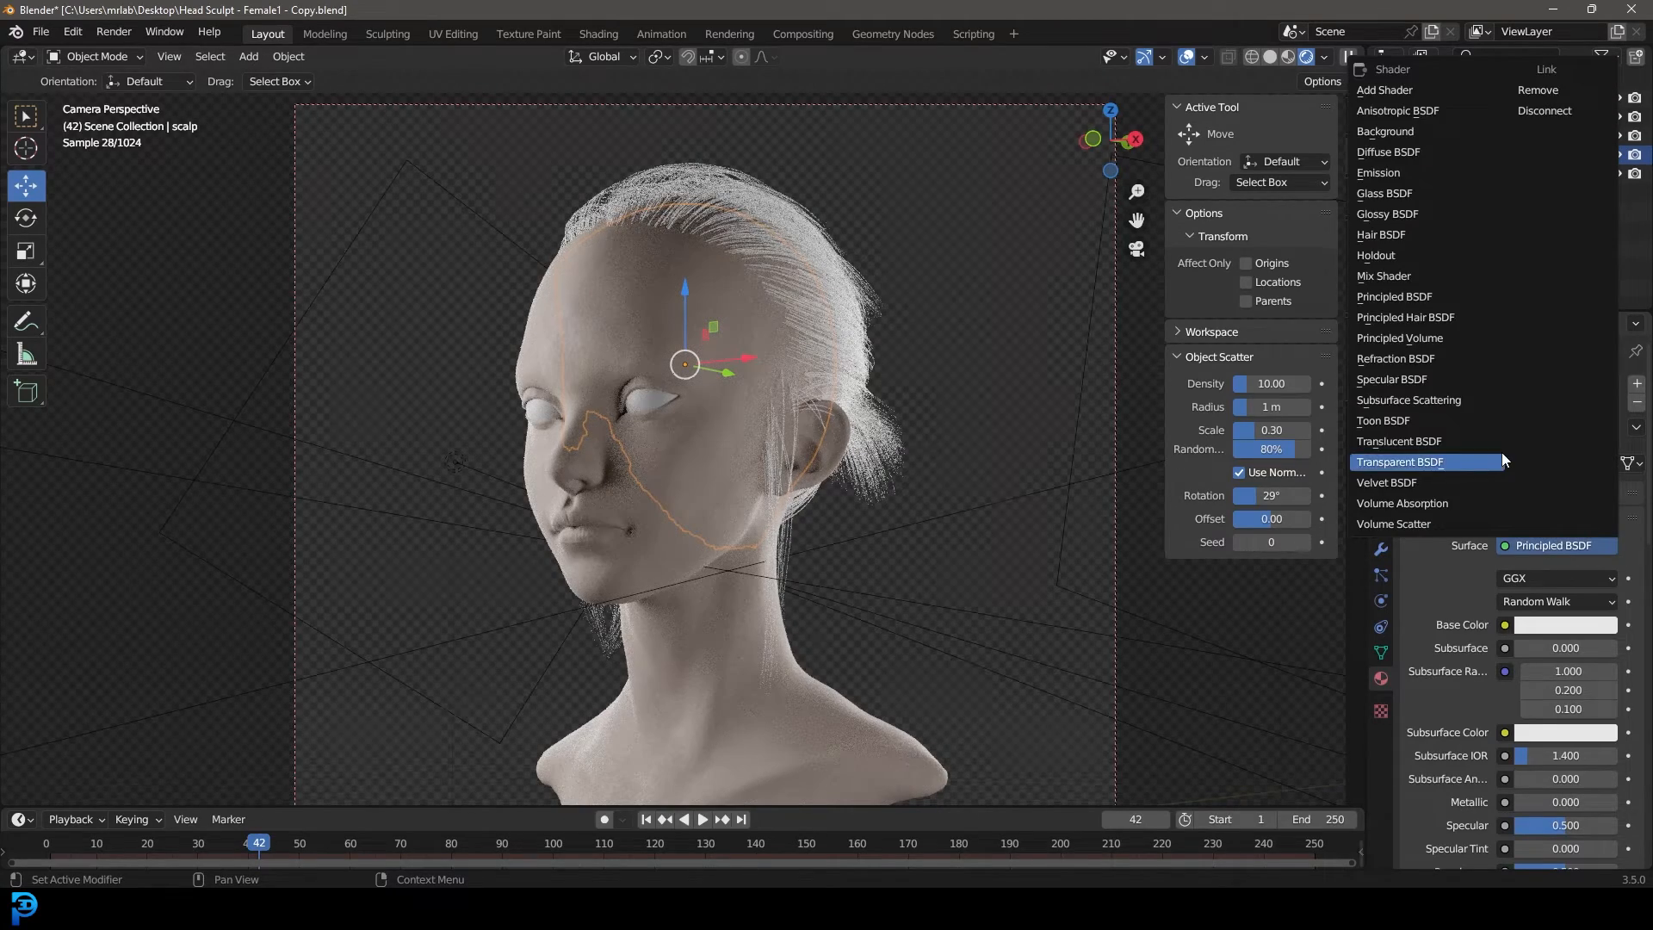
{"action": "mouse_move", "coordinate": [1410, 226]}
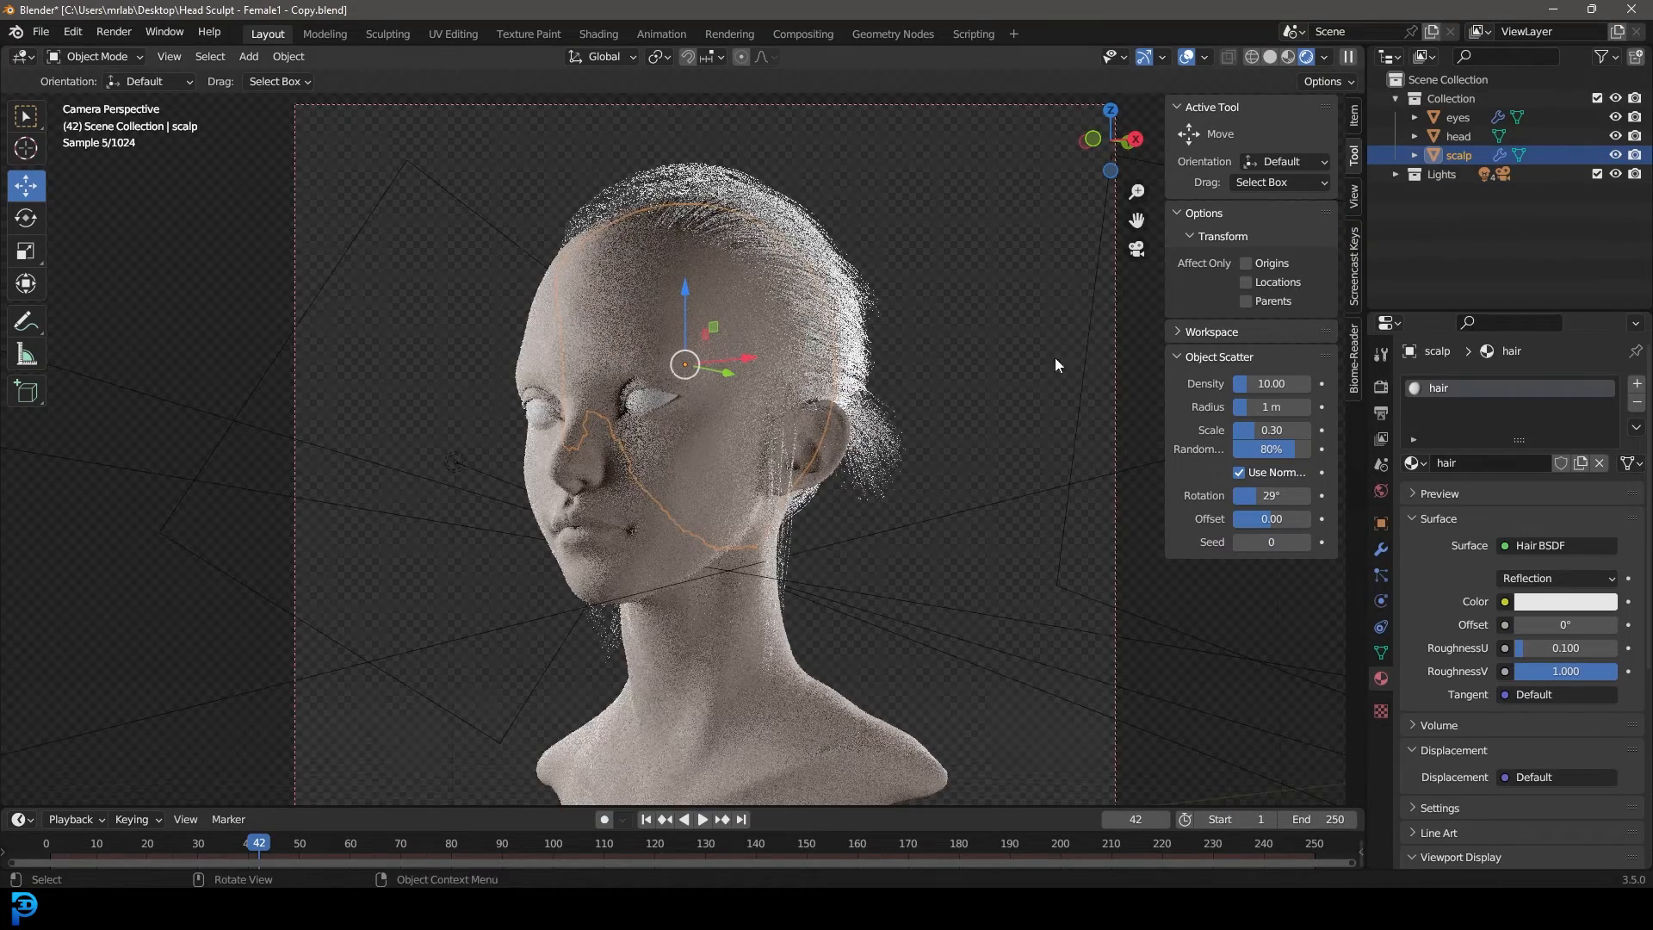
{"action": "left_click", "coordinate": [1564, 601]}
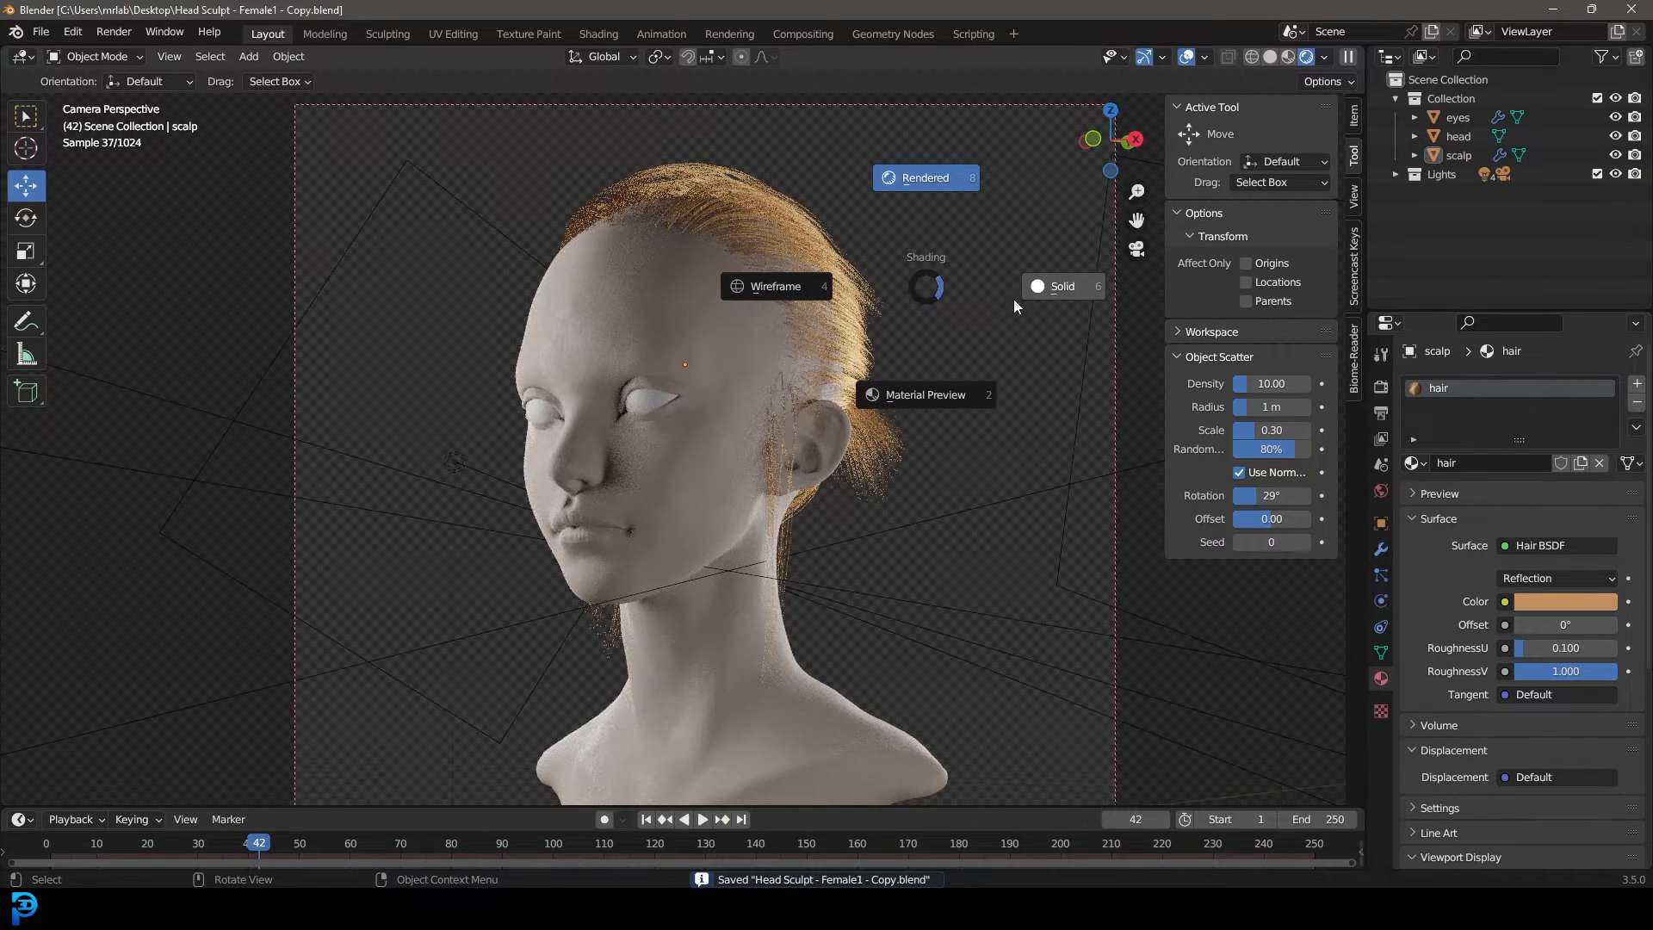
{"action": "left_click", "coordinate": [113, 32]}
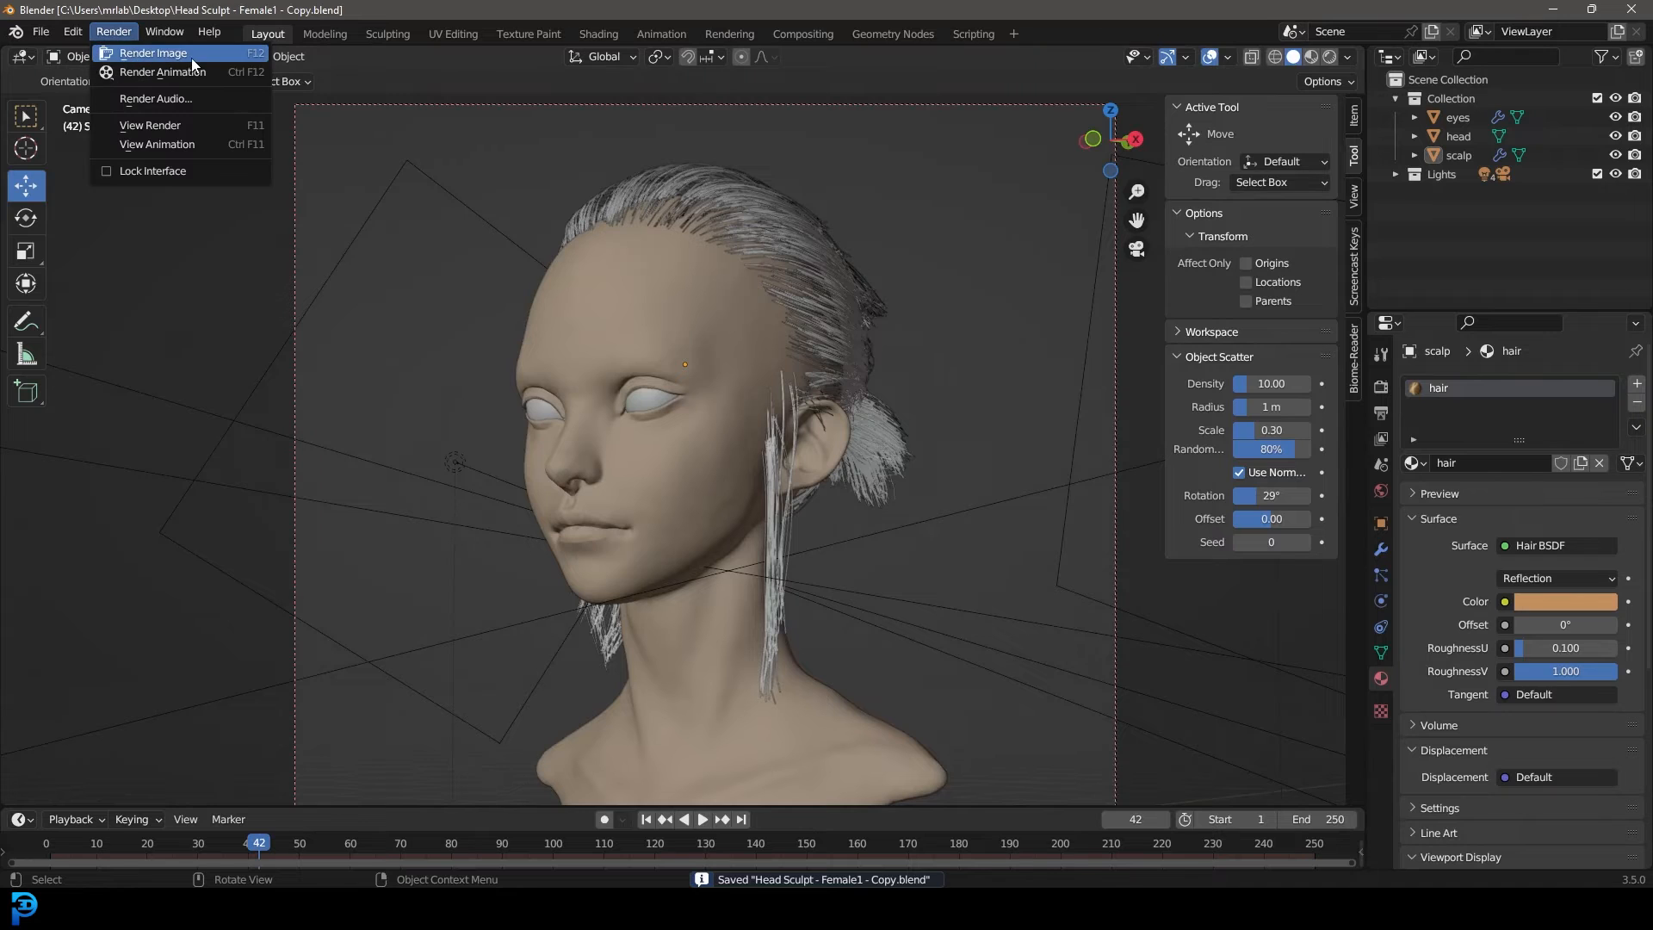
- Render a still image of the head with its orange swept-back hair
{"action": "left_click", "coordinate": [154, 53]}
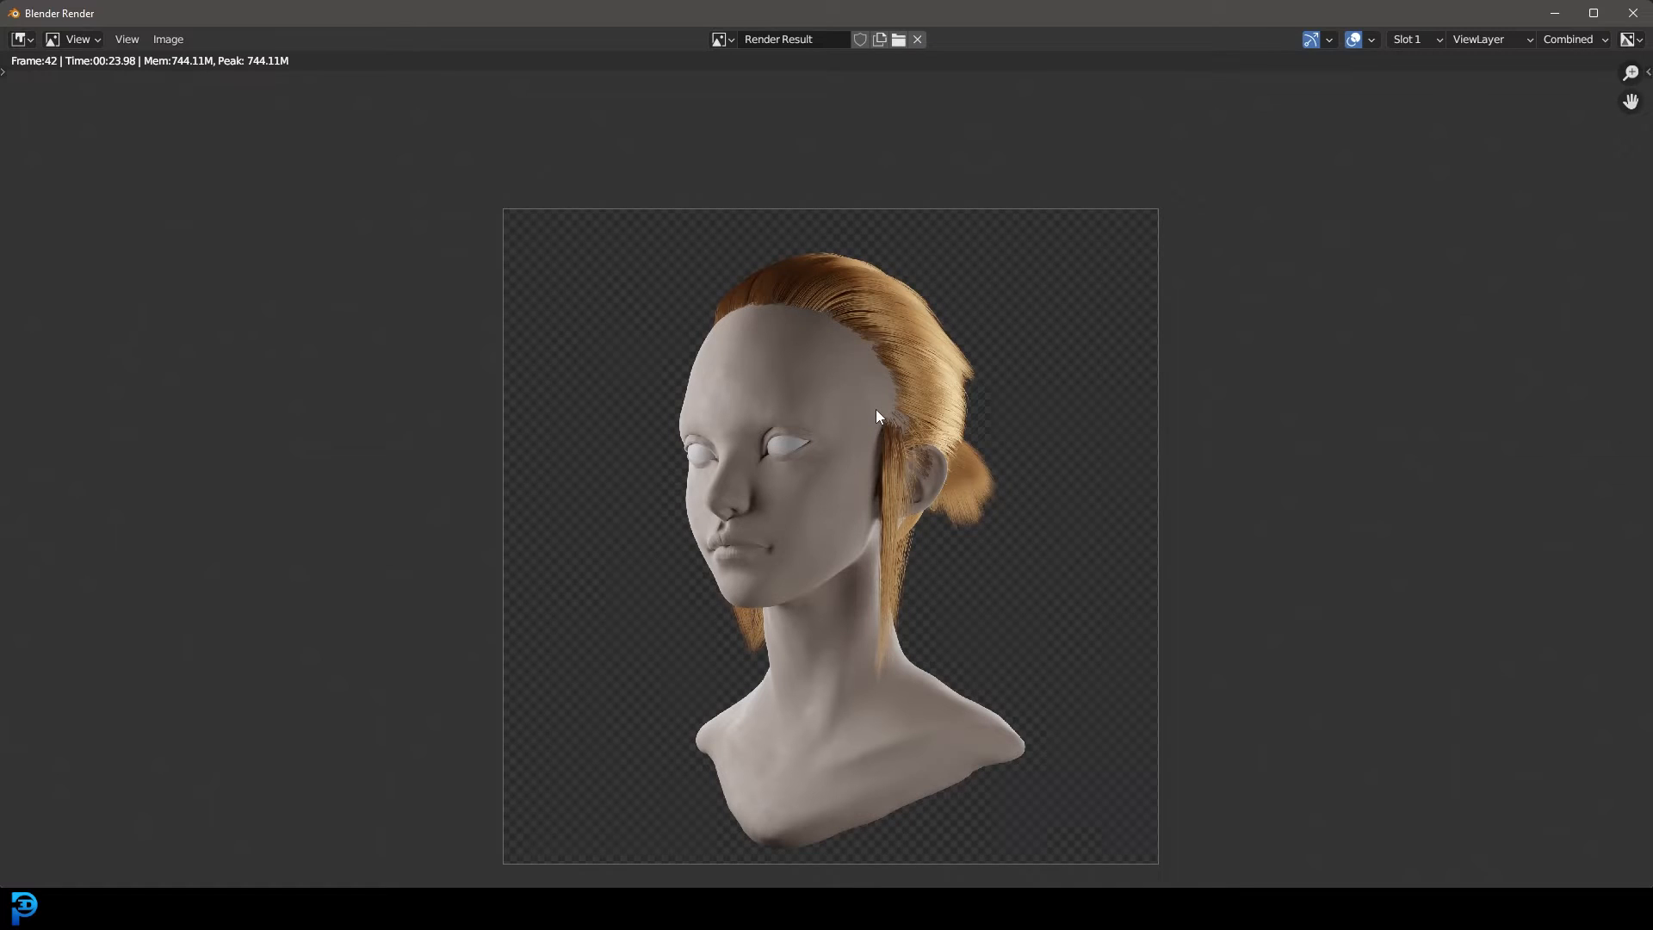
{"action": "mouse_move", "coordinate": [847, 348]}
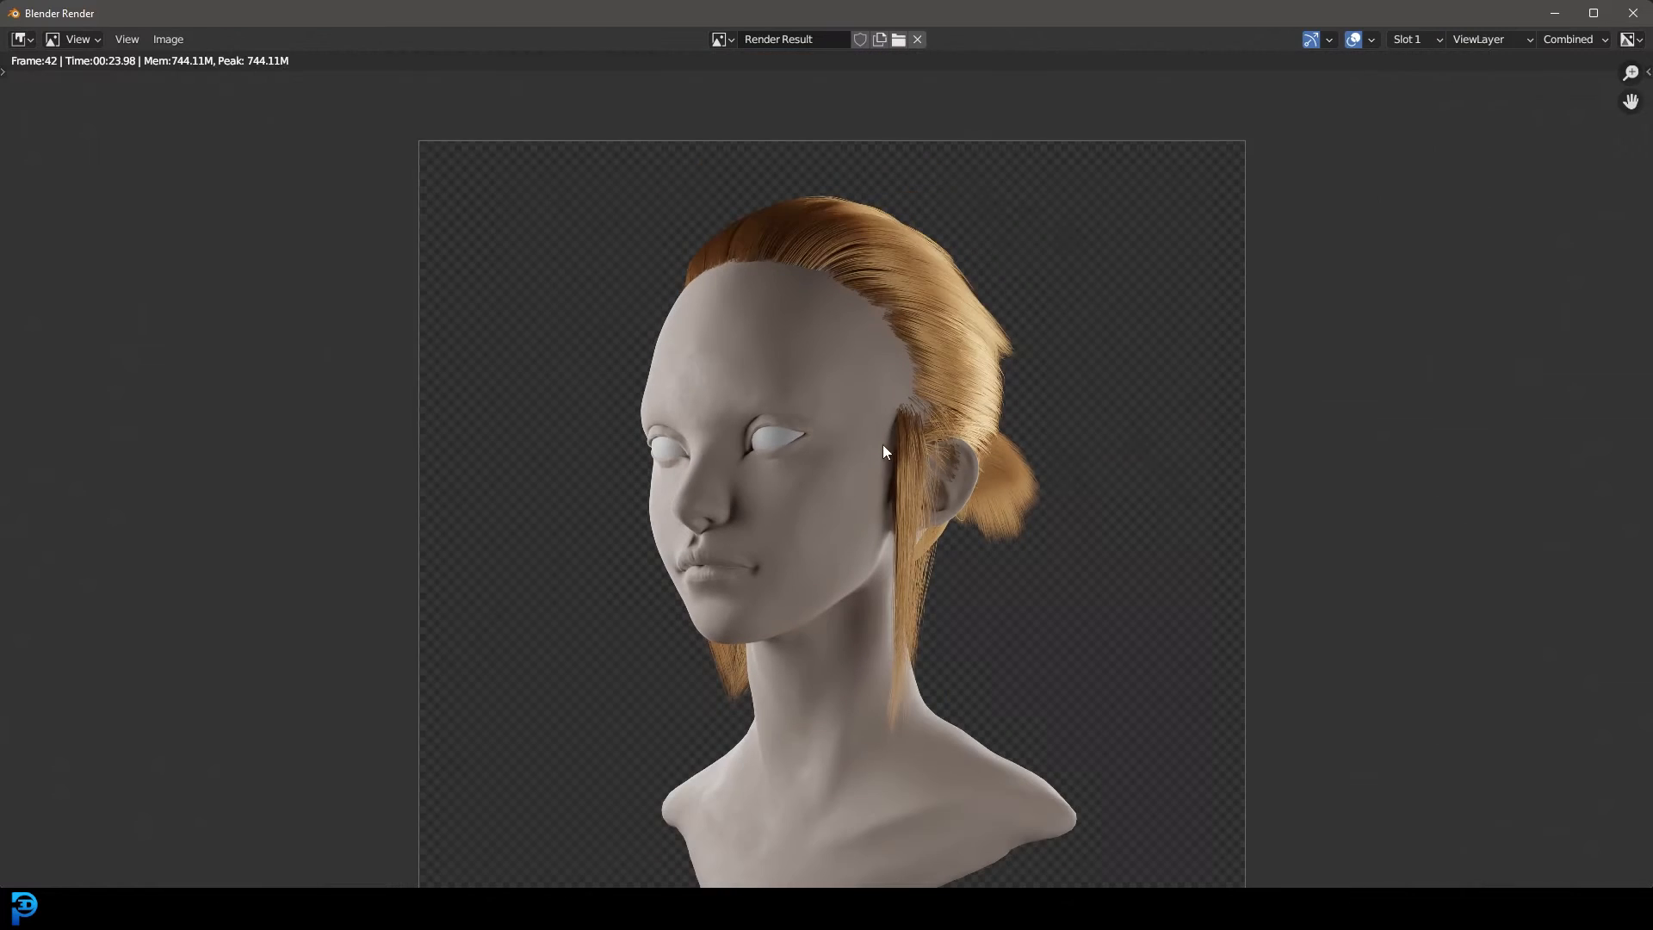
{"action": "mouse_move", "coordinate": [908, 412]}
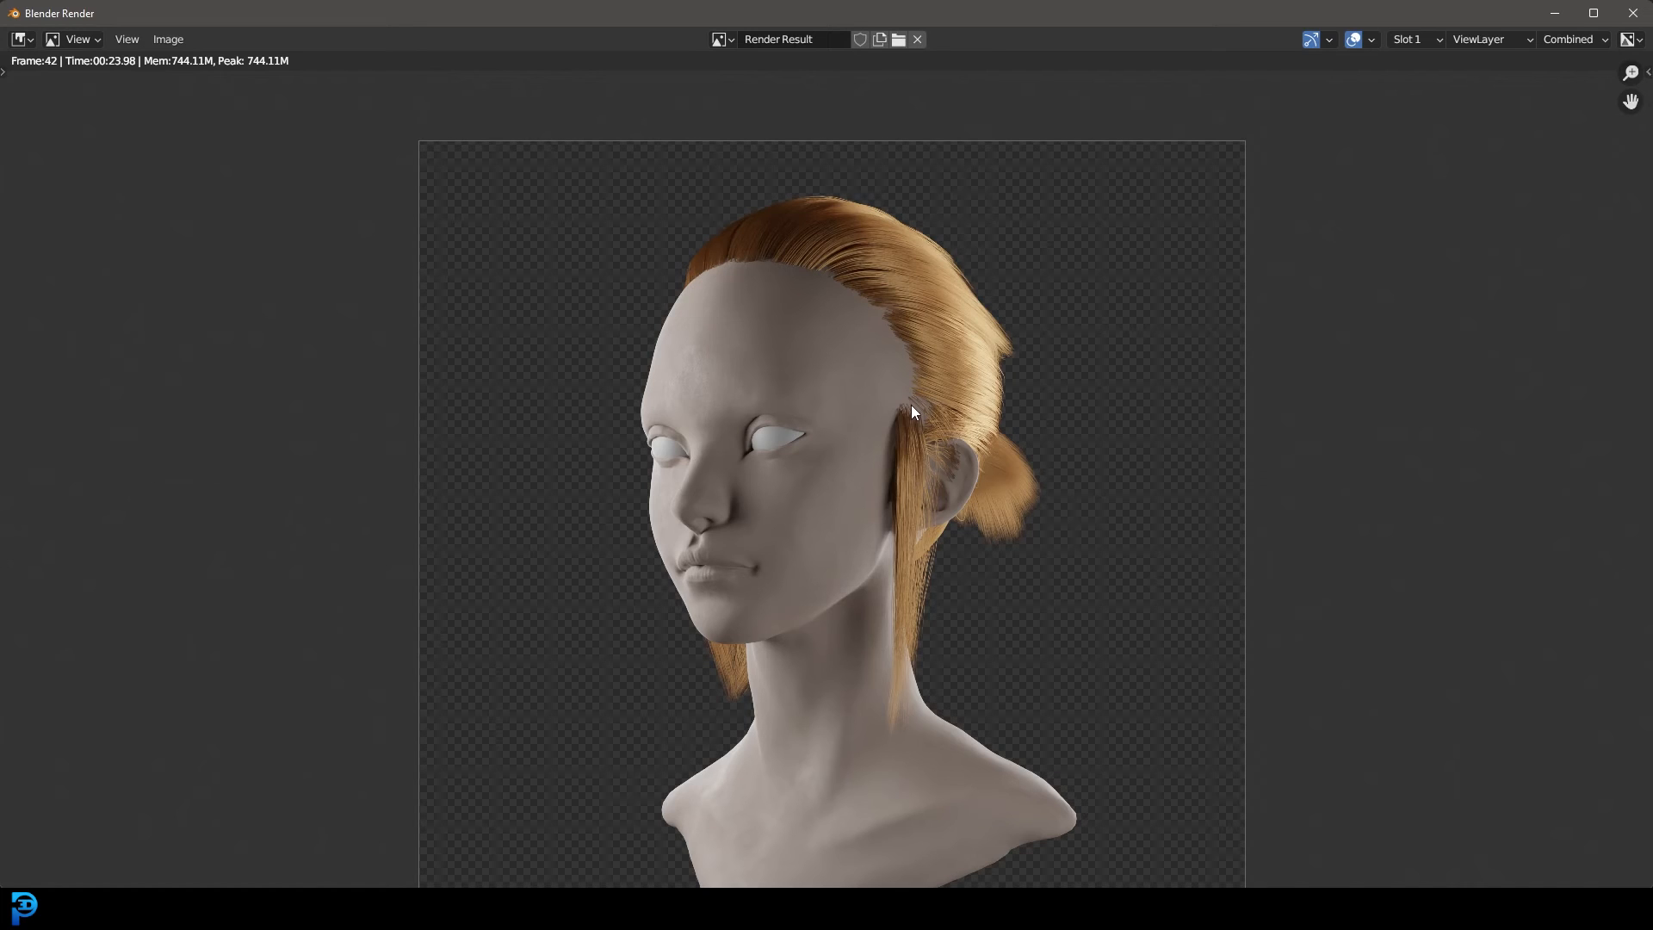
{"action": "mouse_move", "coordinate": [910, 333]}
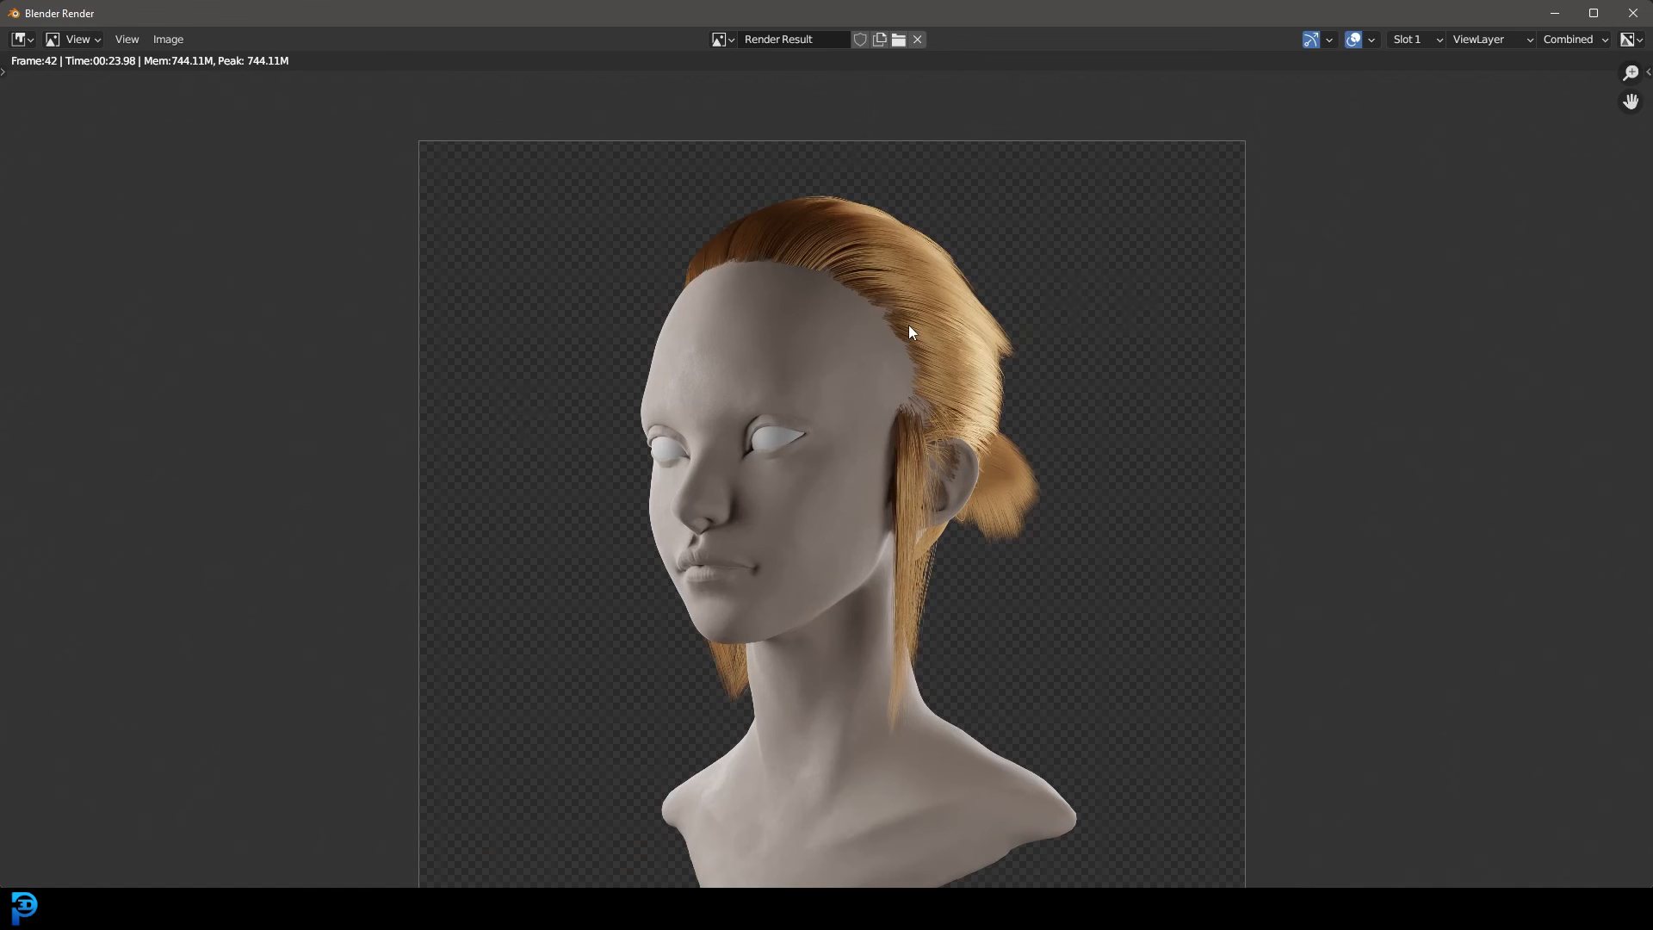
{"action": "mouse_move", "coordinate": [928, 345]}
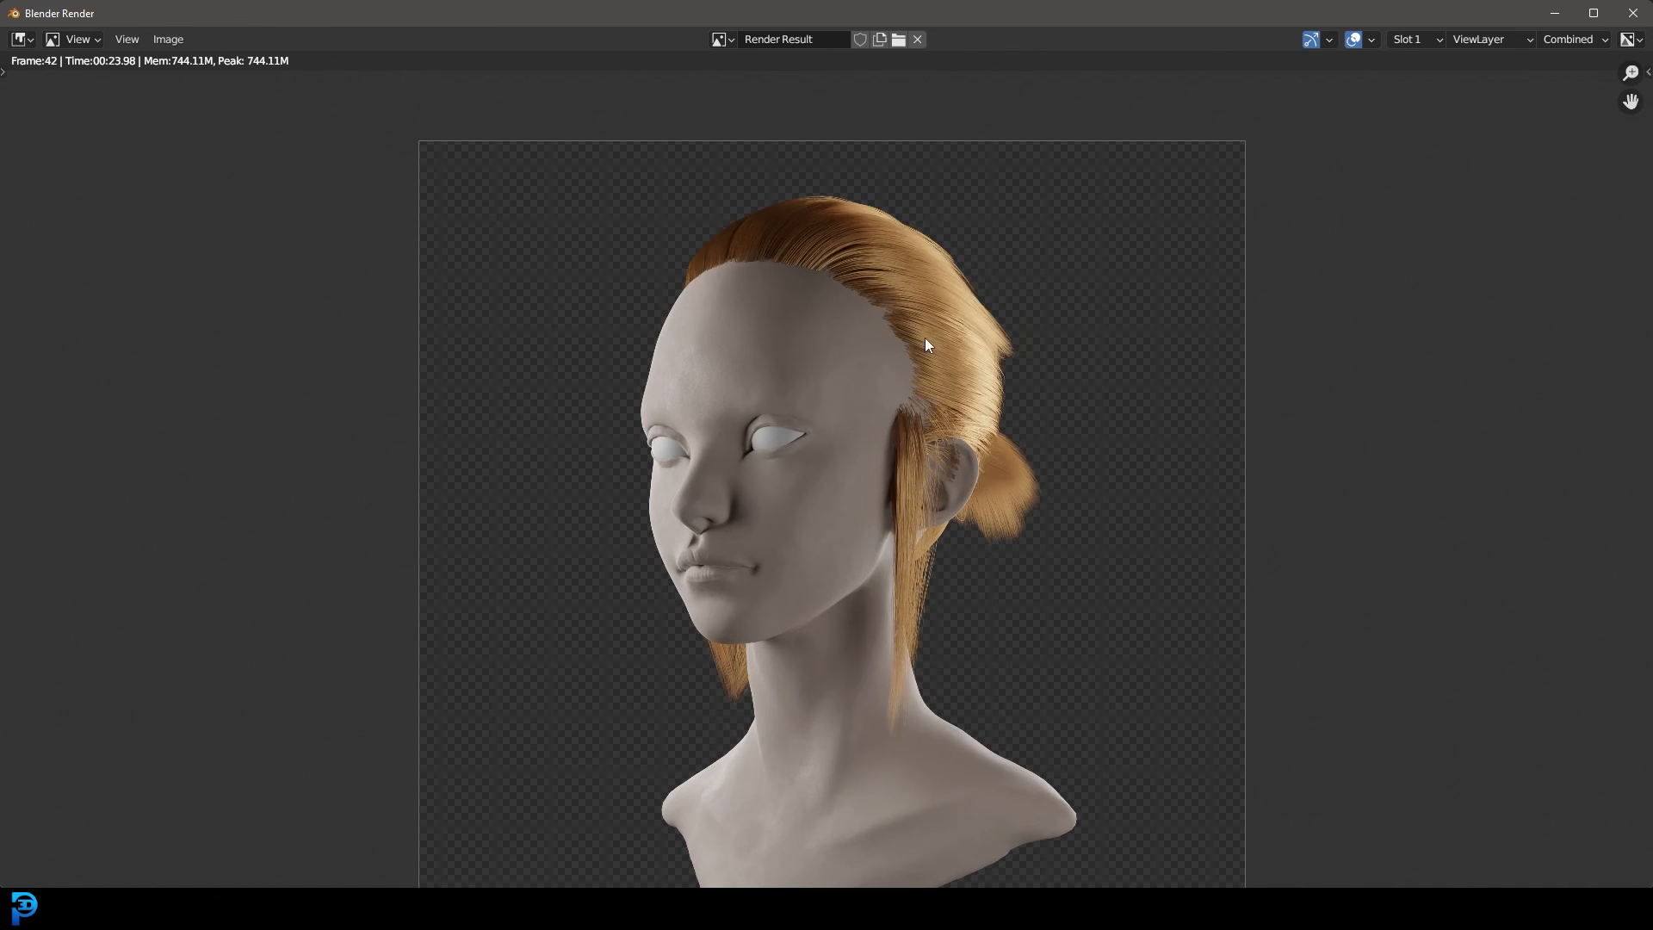